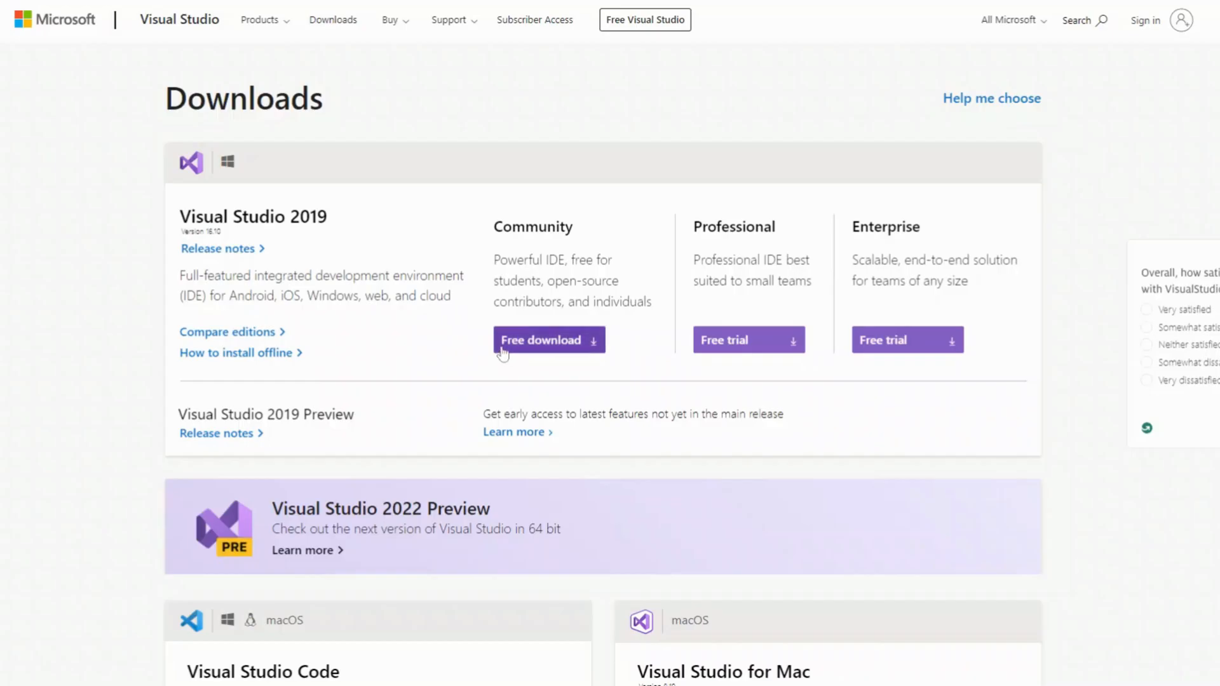
pyautogui.moveTo(482, 357)
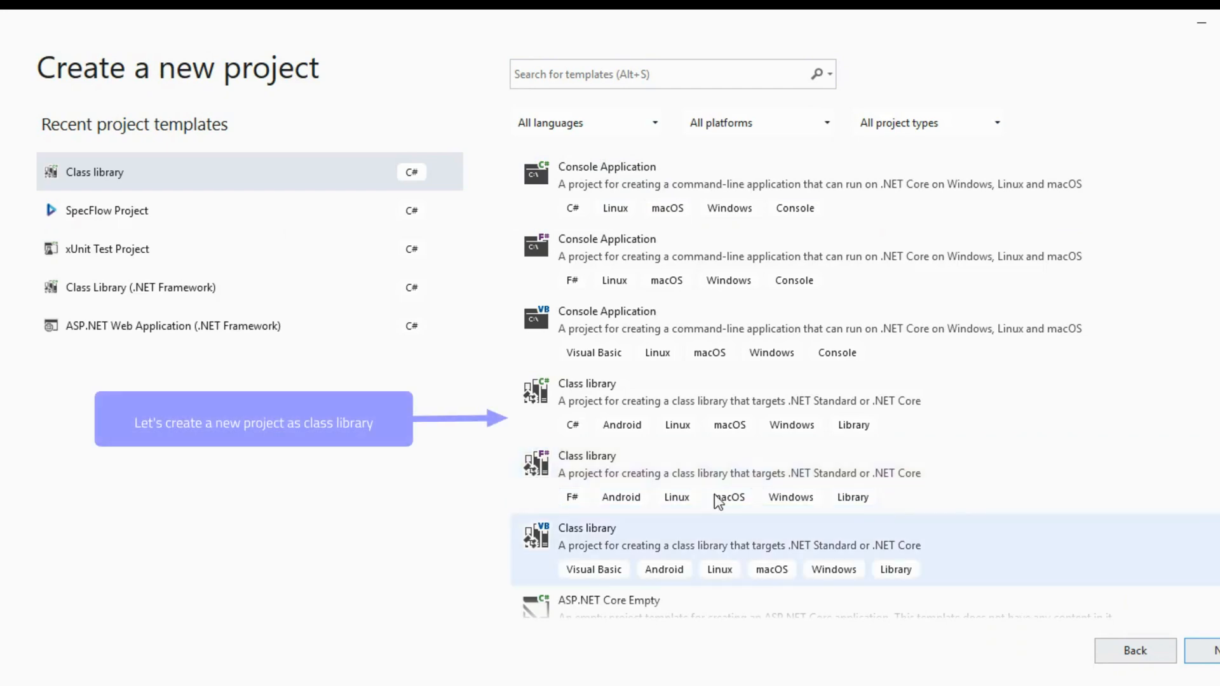
# Step: Create the SpecflowCalculator C# class library from the template, targeting .NET 5.0
pyautogui.click(615, 389)
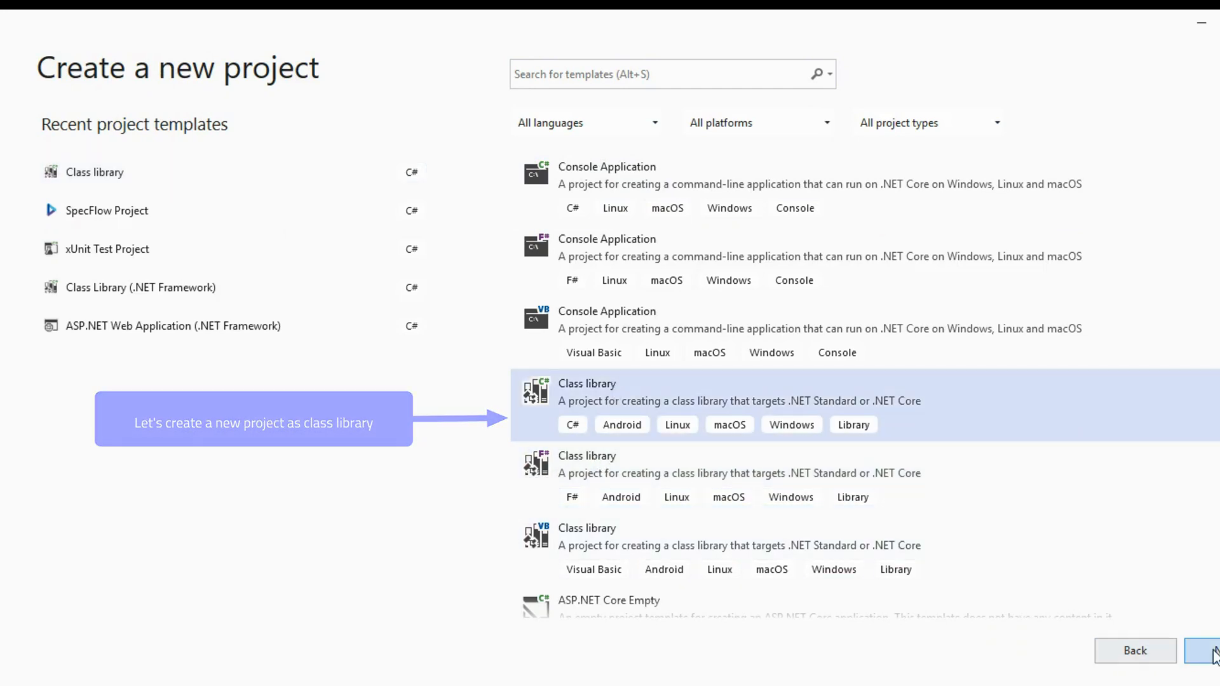
pyautogui.click(1204, 651)
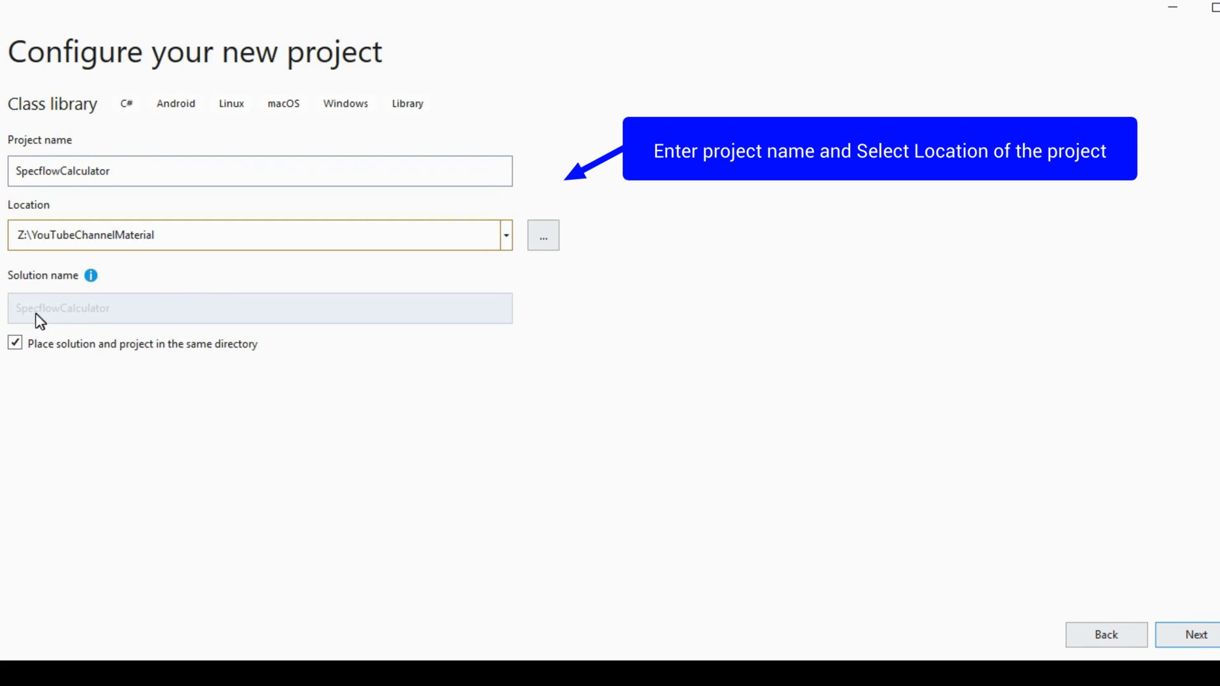
pyautogui.moveTo(1197, 634)
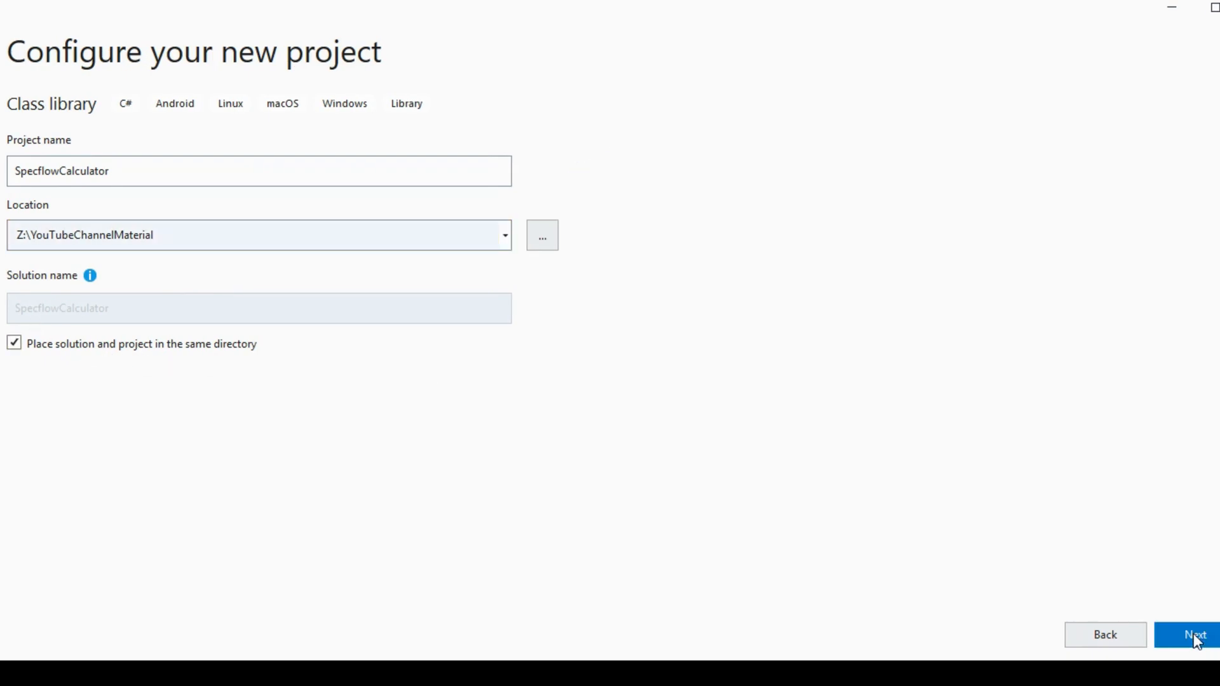
pyautogui.click(1187, 634)
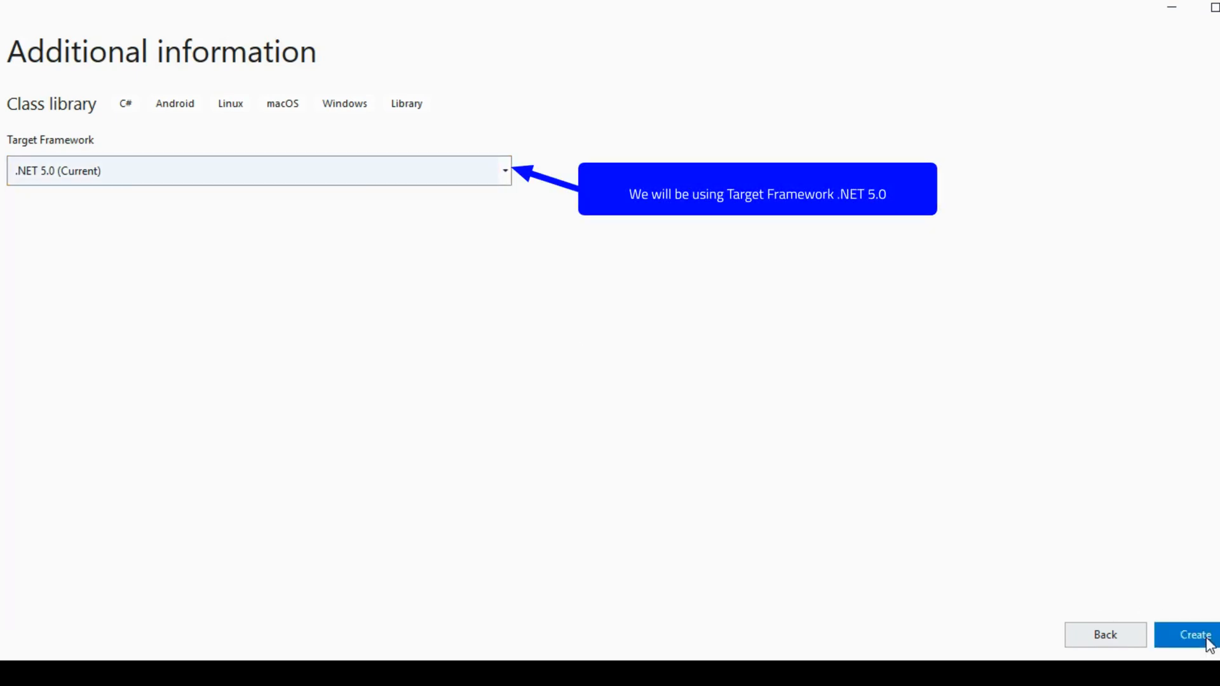
pyautogui.click(1194, 635)
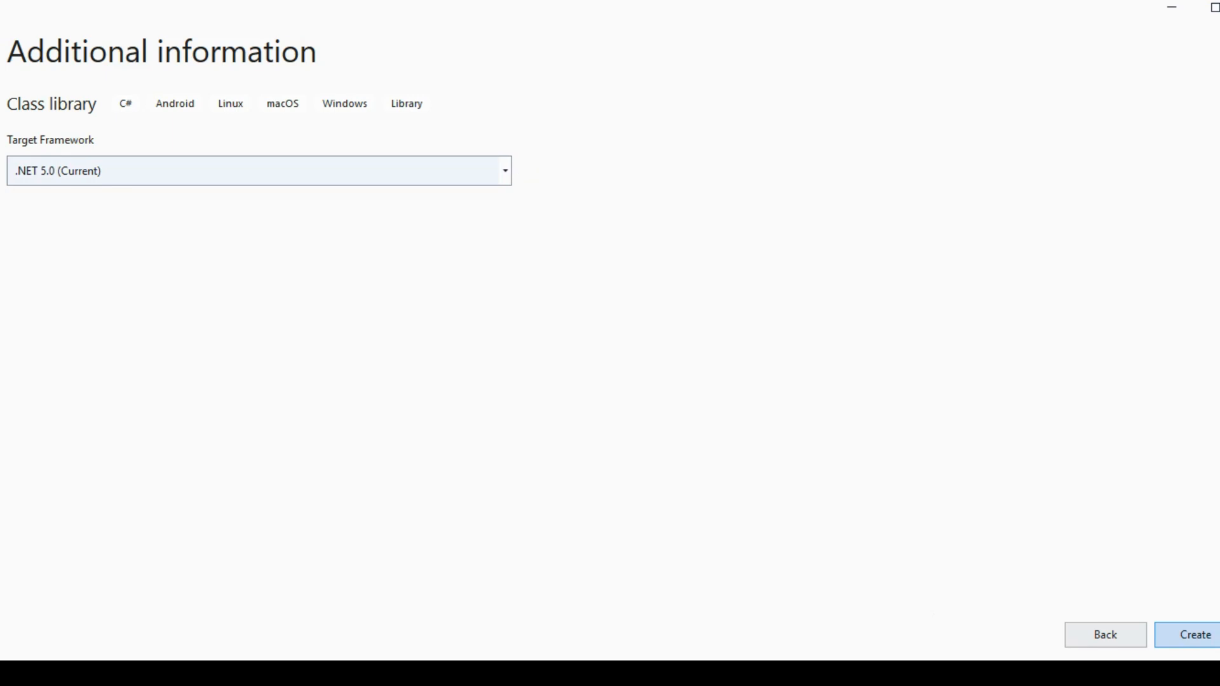
pyautogui.click(1191, 634)
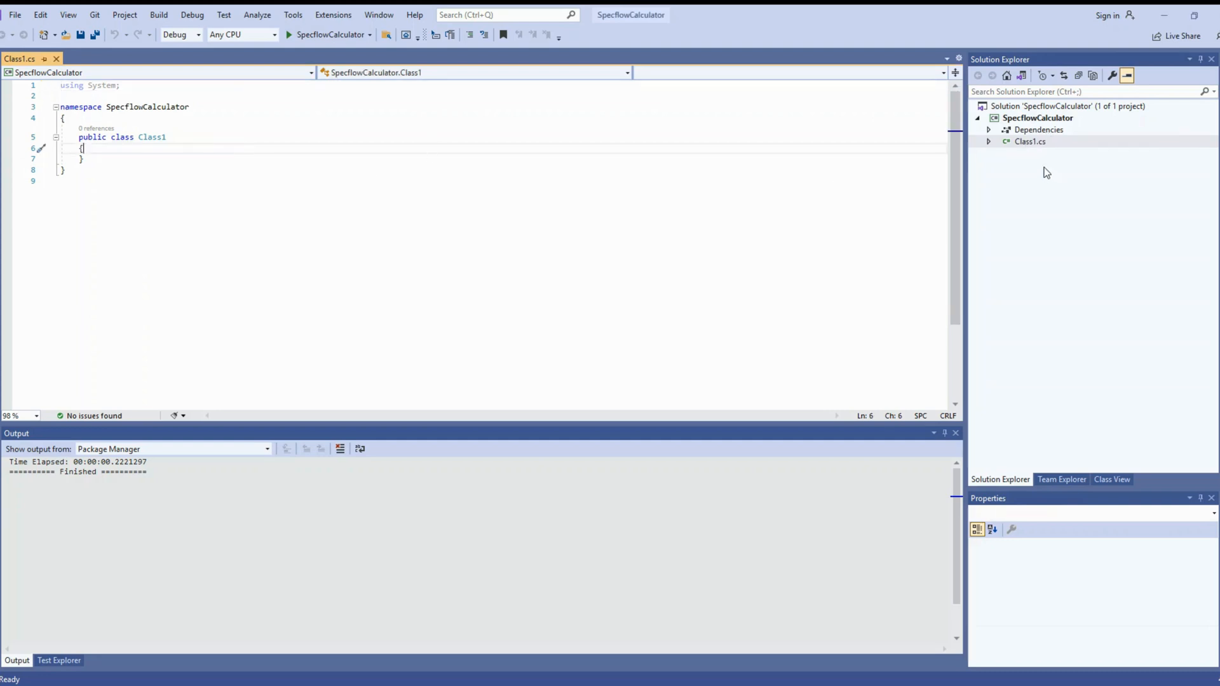
# Step: Rename Class1 to Calculator and add a private int _firstNum field
pyautogui.click(1030, 142)
pyautogui.write('alculator')
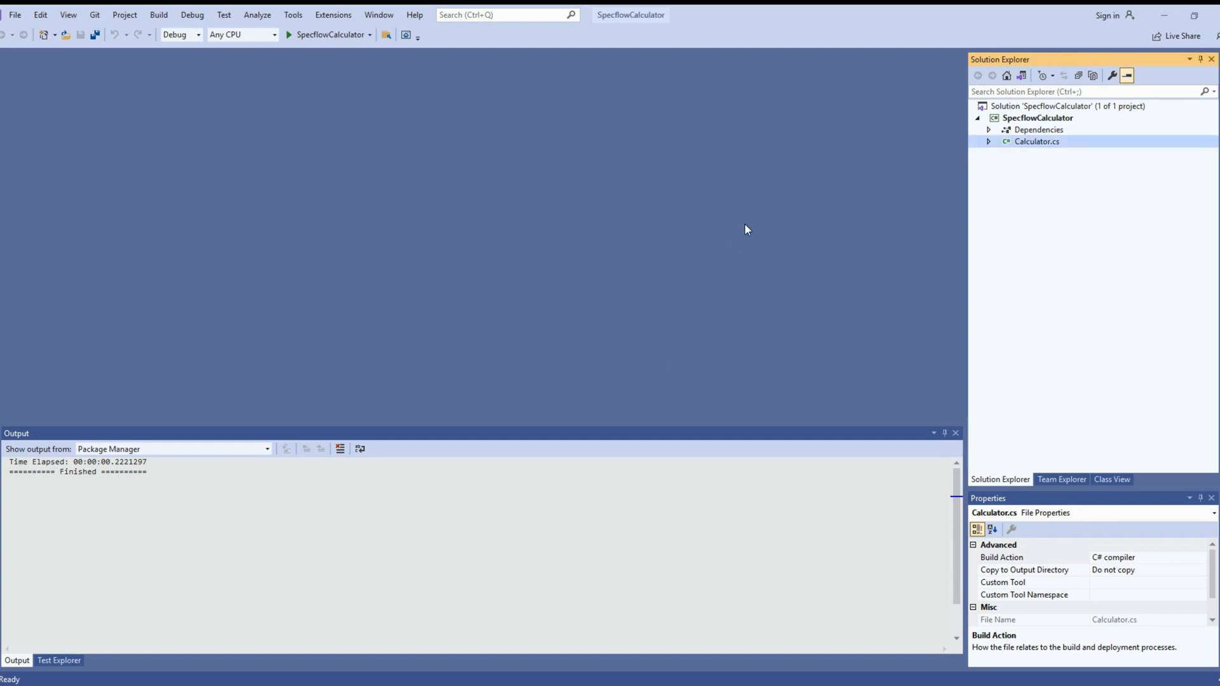
pyautogui.doubleClick(1037, 141)
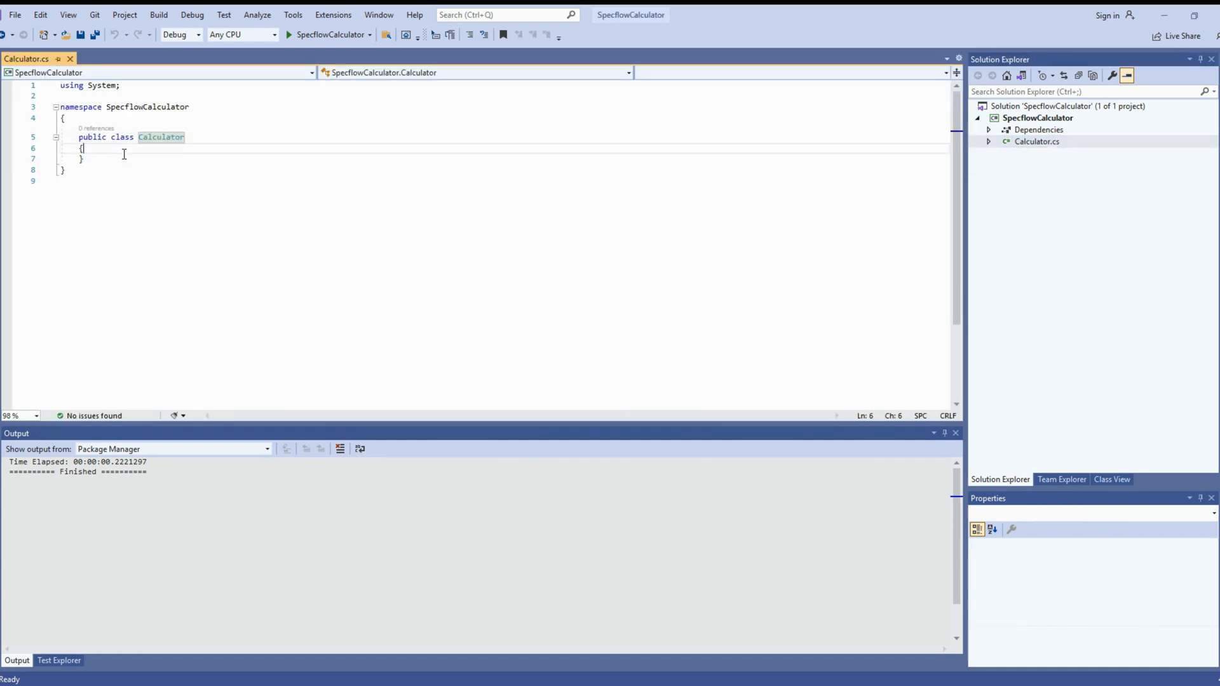
pyautogui.write('pri')
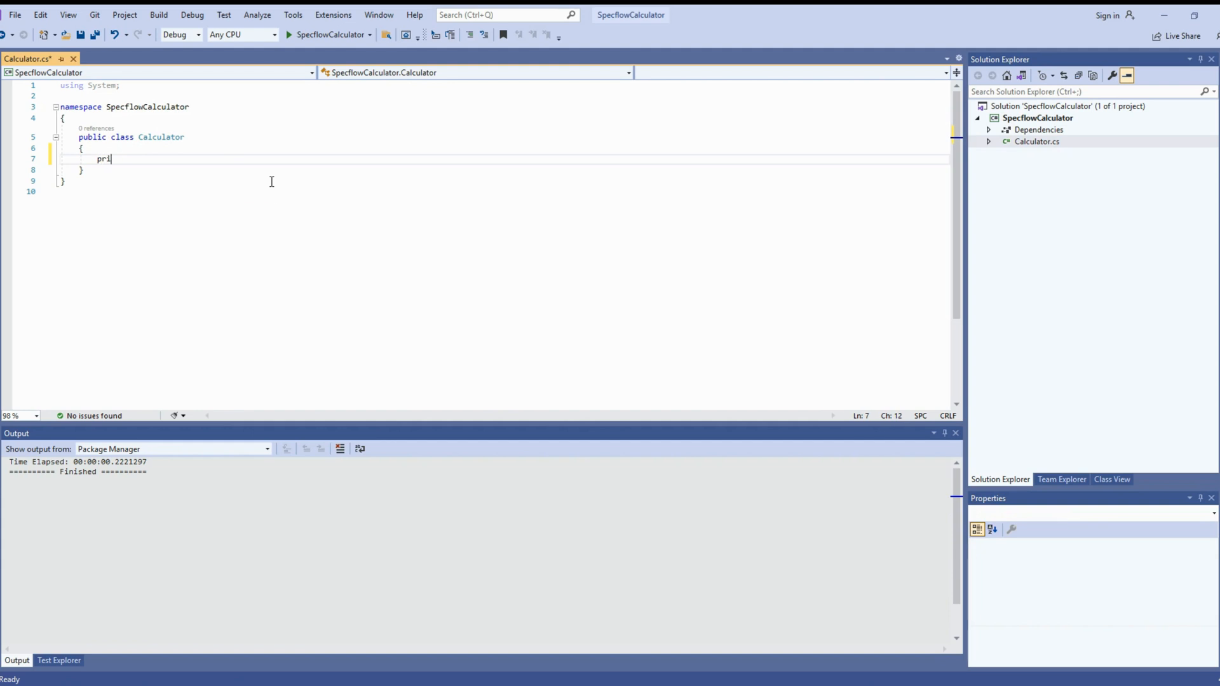
pyautogui.write('vate int _')
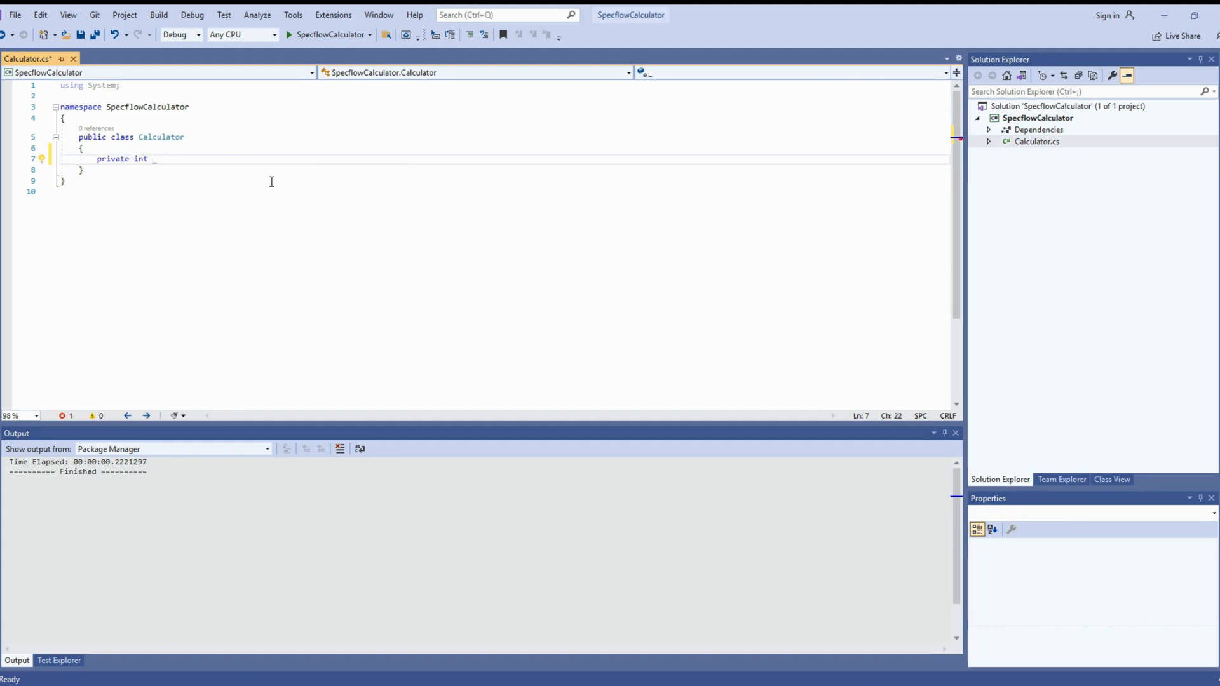
pyautogui.write('firstNumer { get; set;')
pyautogui.write('private int _secondNumber { get; set; ')
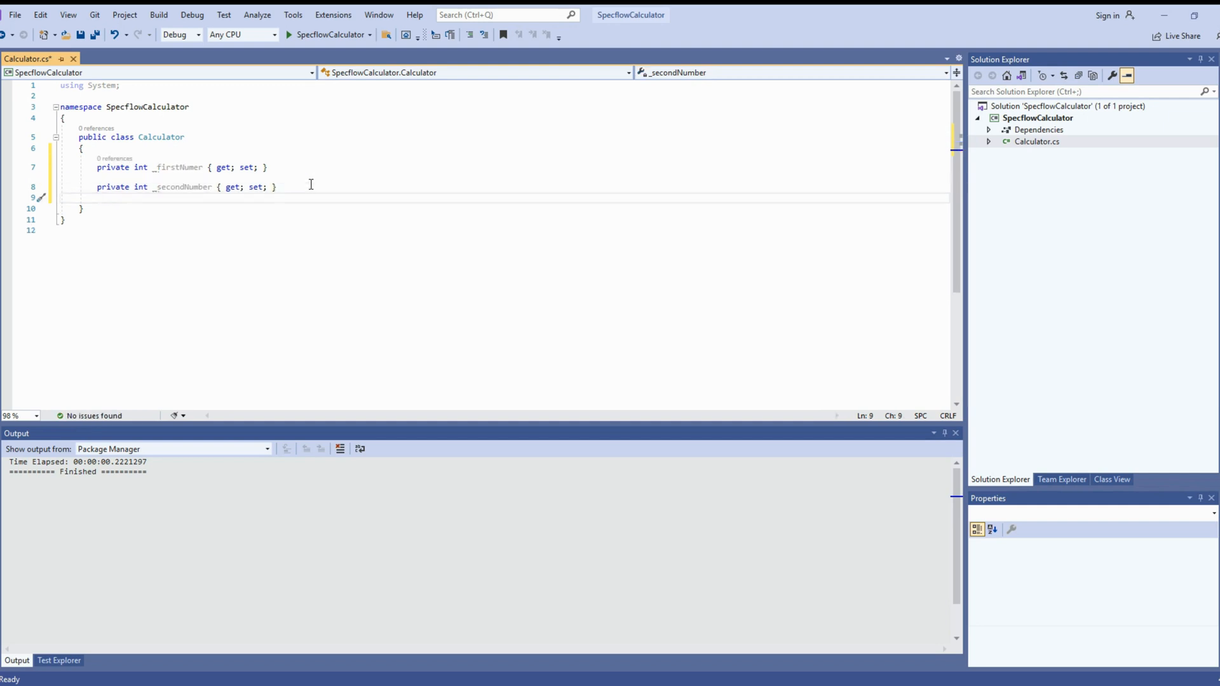
# Step: Add a public Add() method that throws NotImplementedException
pyautogui.write('public int')
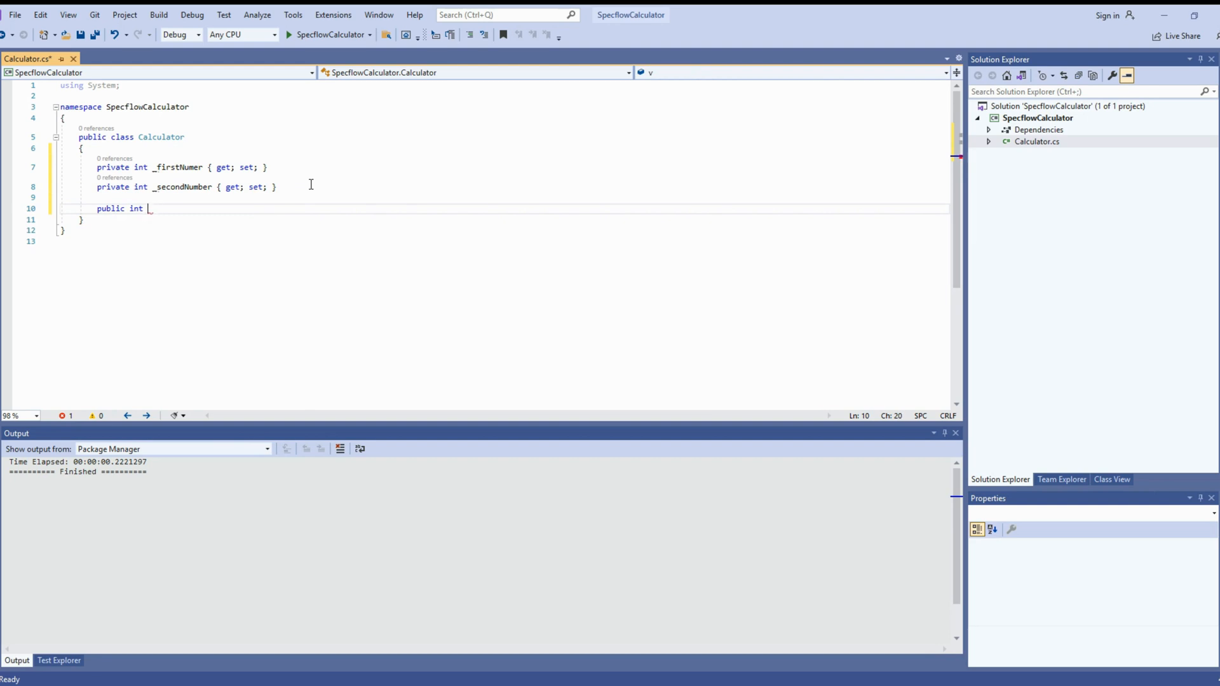
pyautogui.write('Add() { }')
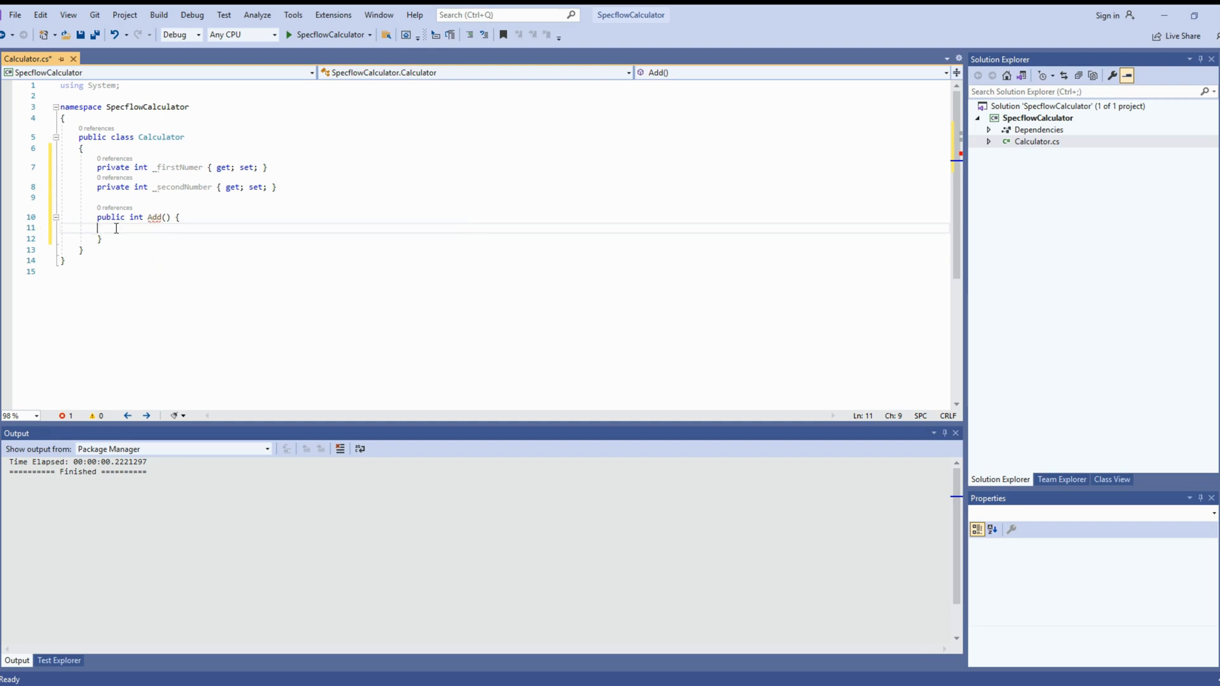
pyautogui.write('throw new')
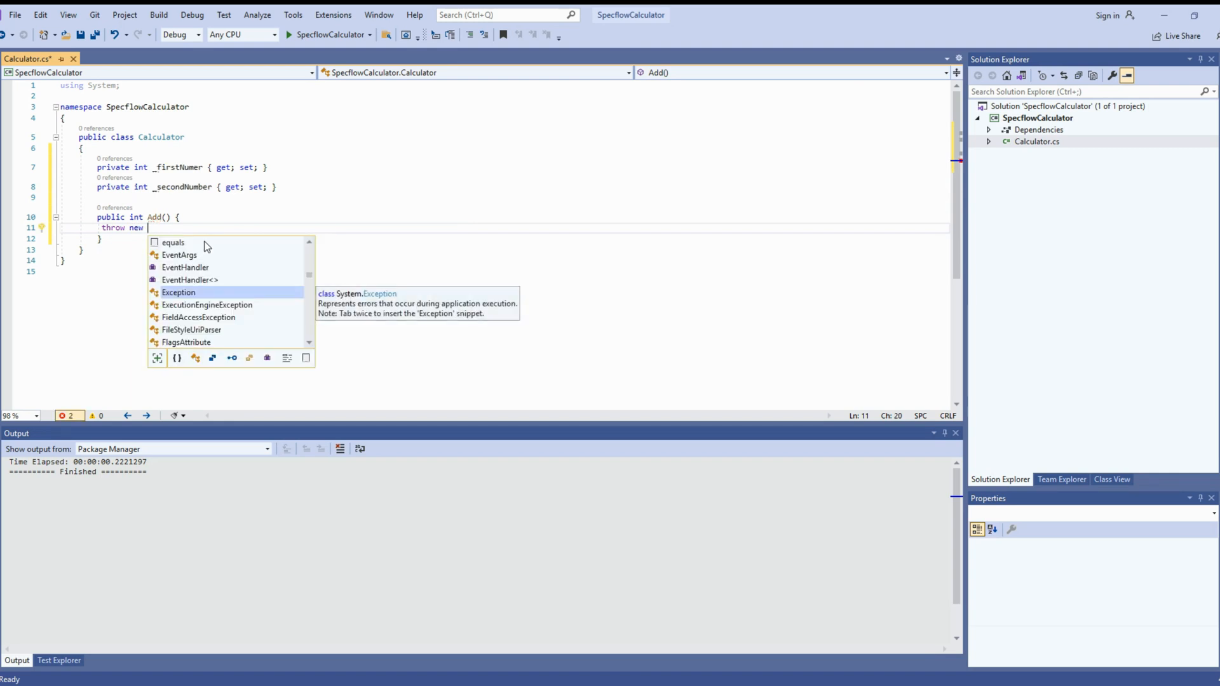
pyautogui.write('NotImplementedException();')
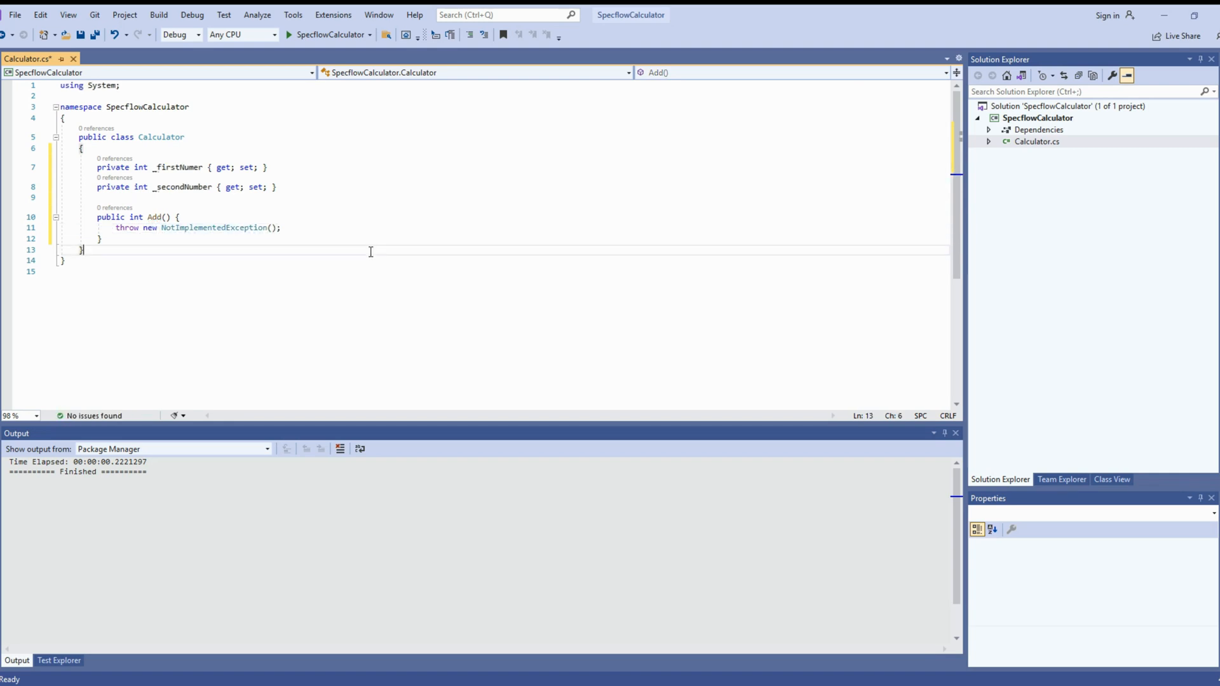
pyautogui.click(385, 40)
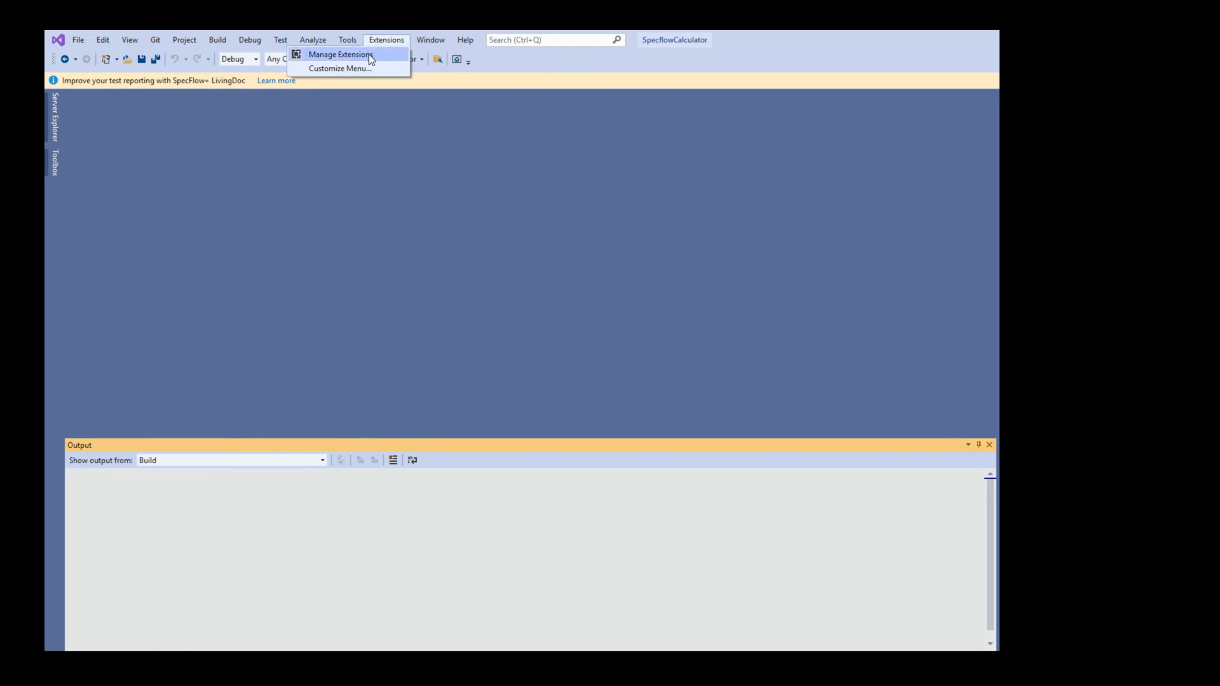
pyautogui.click(340, 55)
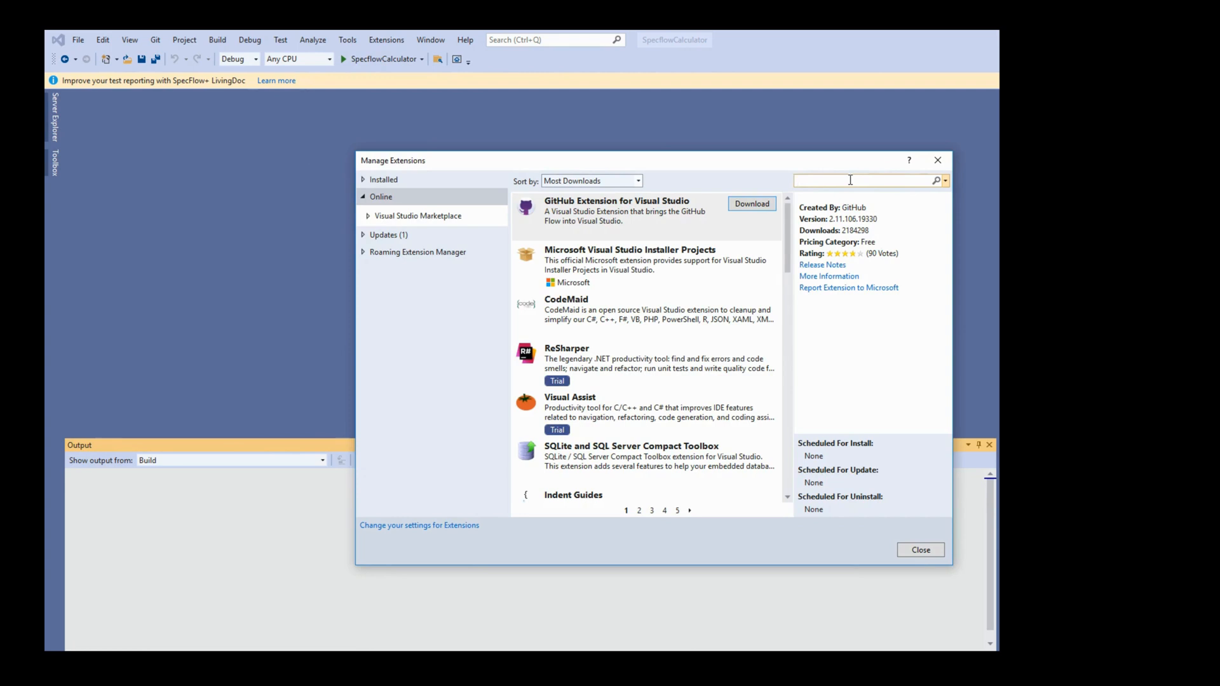
pyautogui.write('specflow')
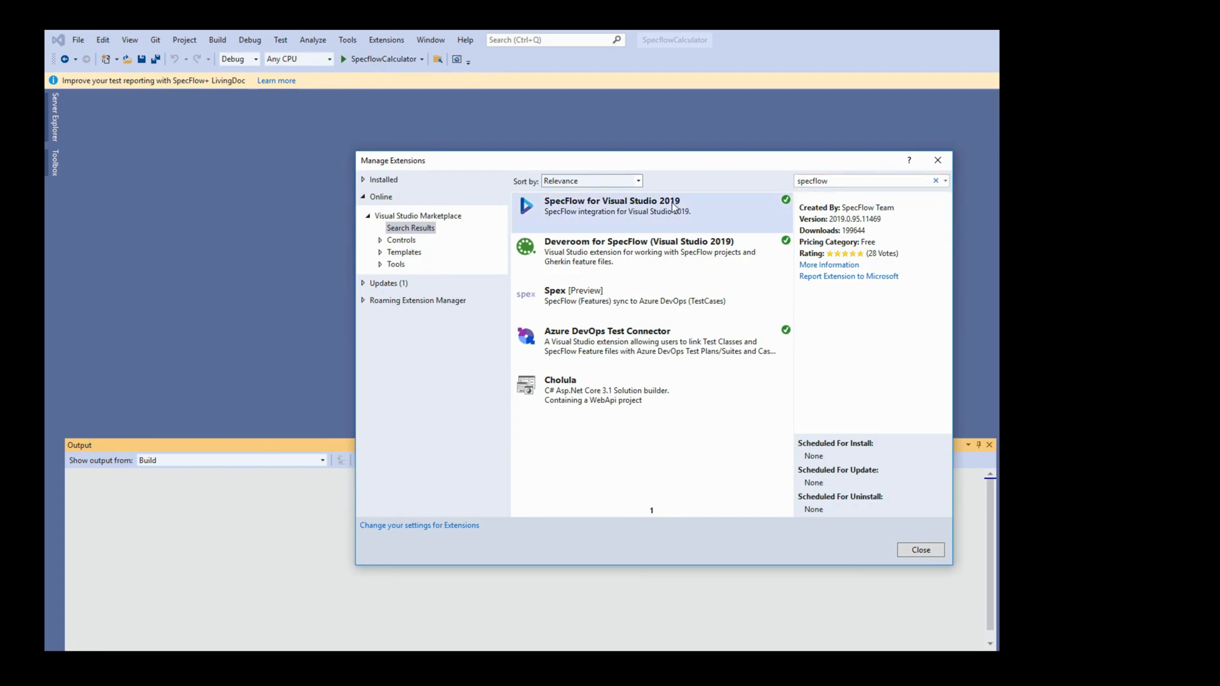
pyautogui.moveTo(786, 201)
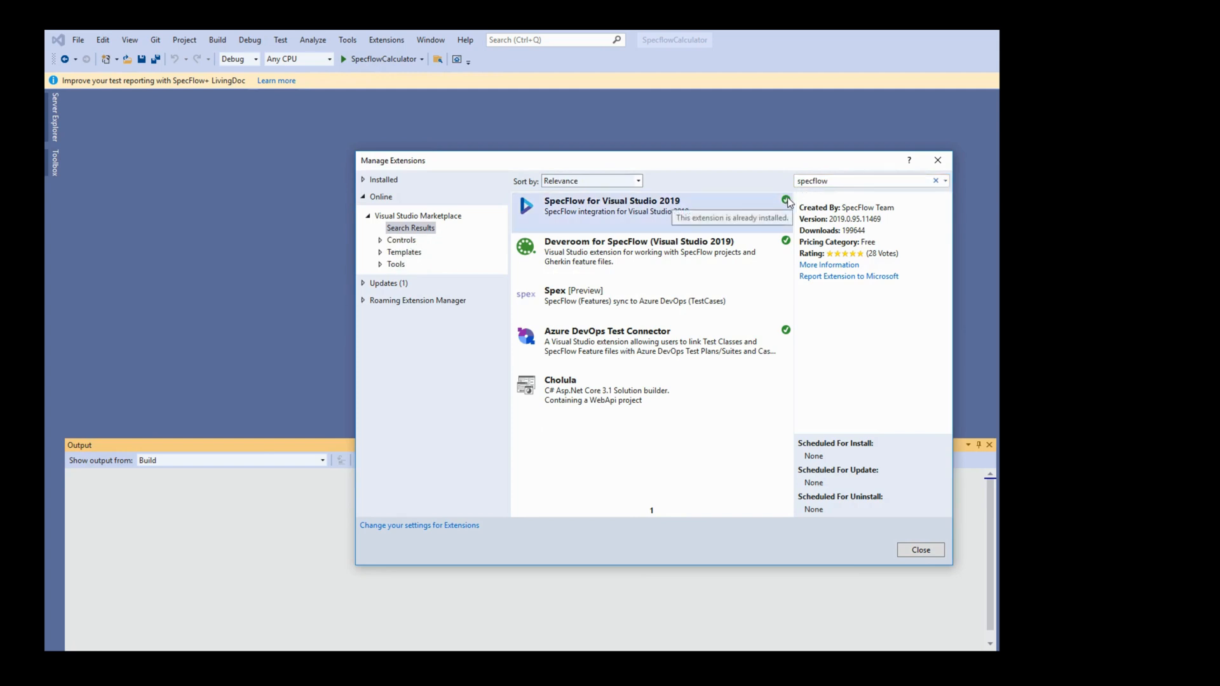
pyautogui.moveTo(916, 589)
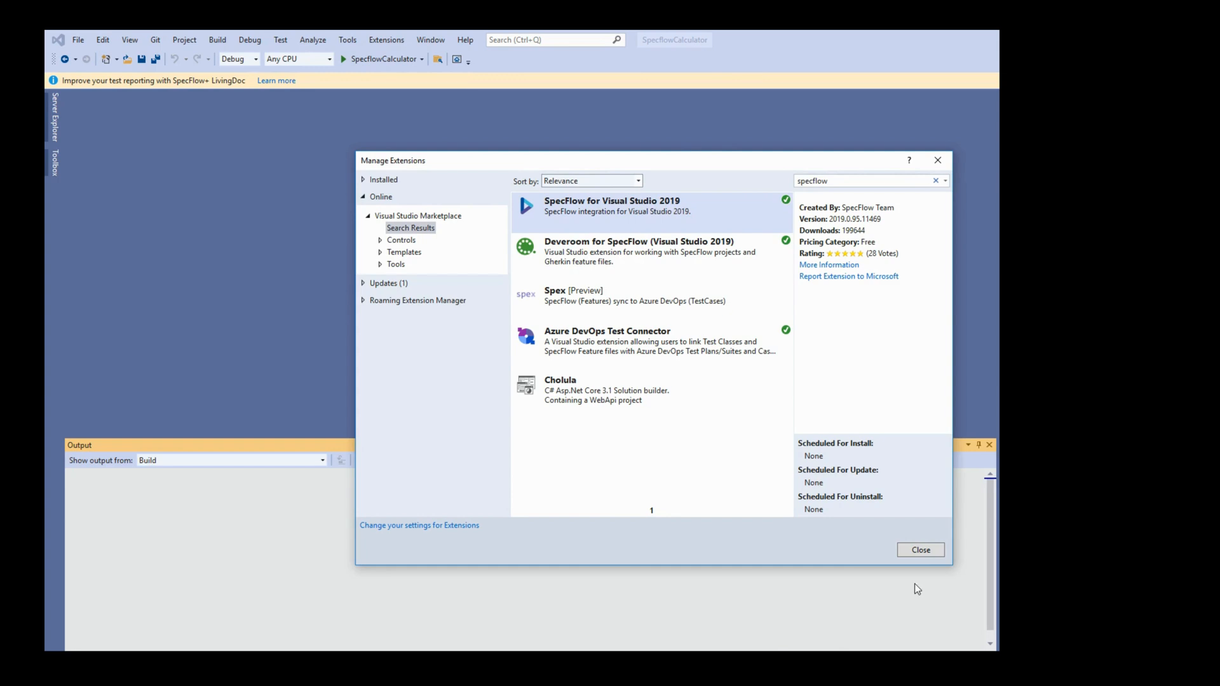
pyautogui.moveTo(730, 235)
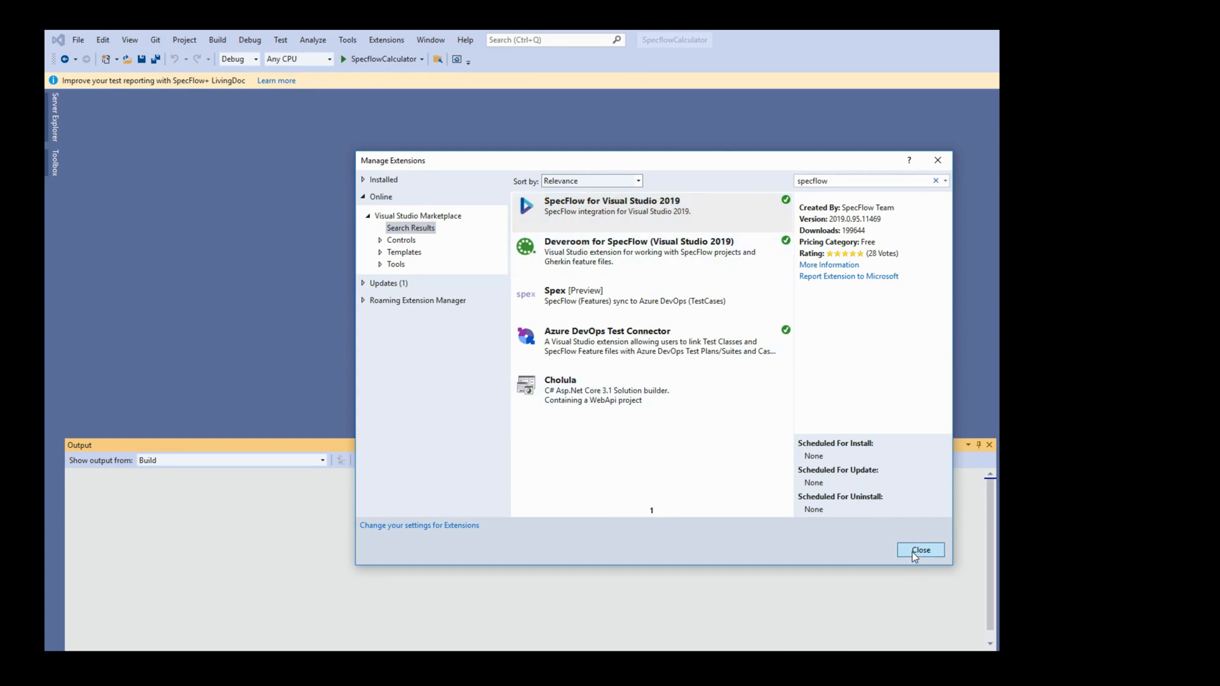
pyautogui.click(921, 550)
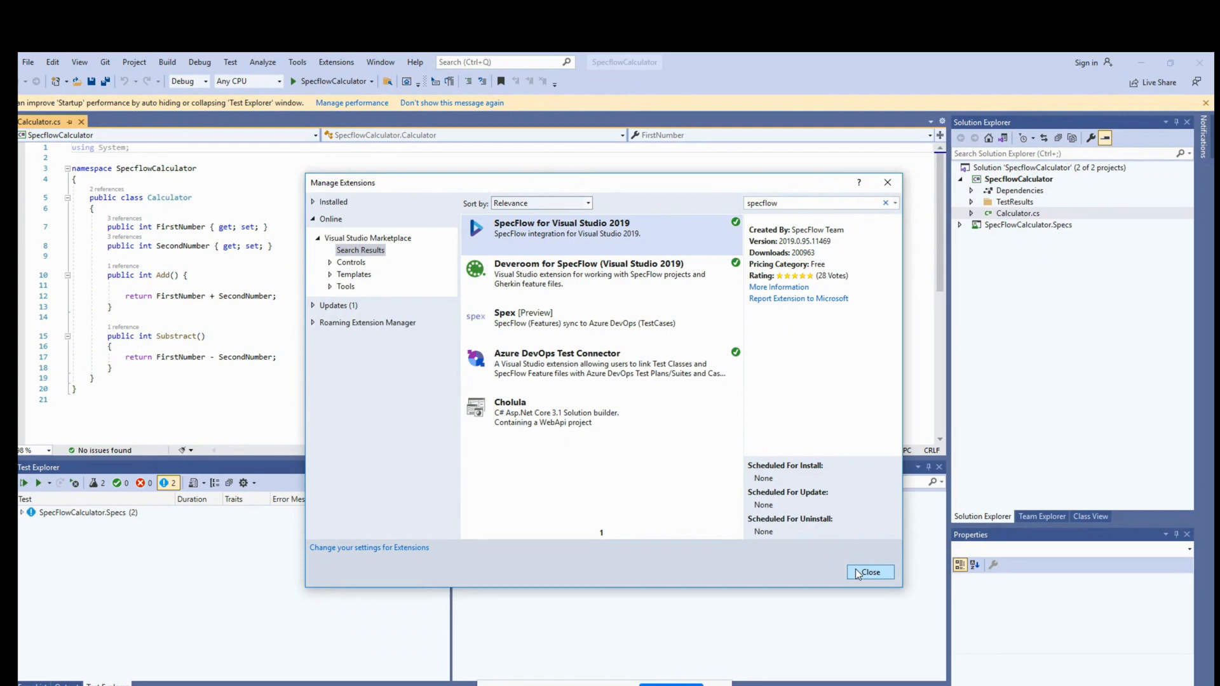
pyautogui.click(870, 572)
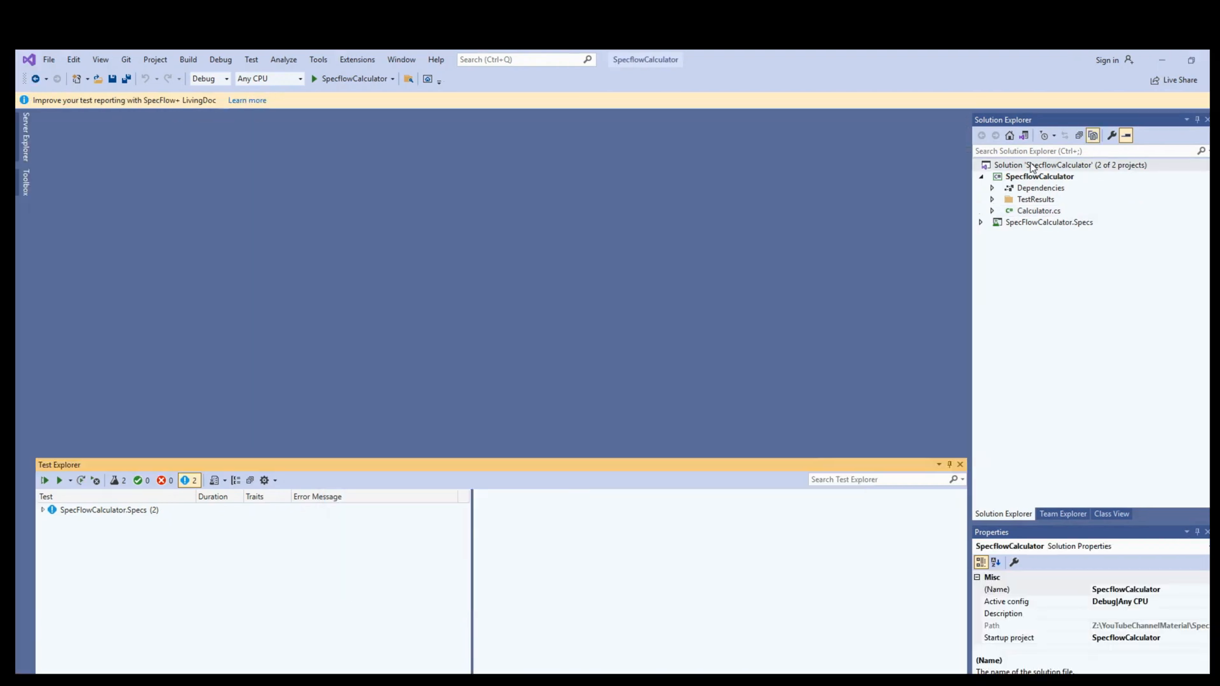
# Step: Add a new project to the solution using the SpecFlow Project template
pyautogui.rightClick(1043, 164)
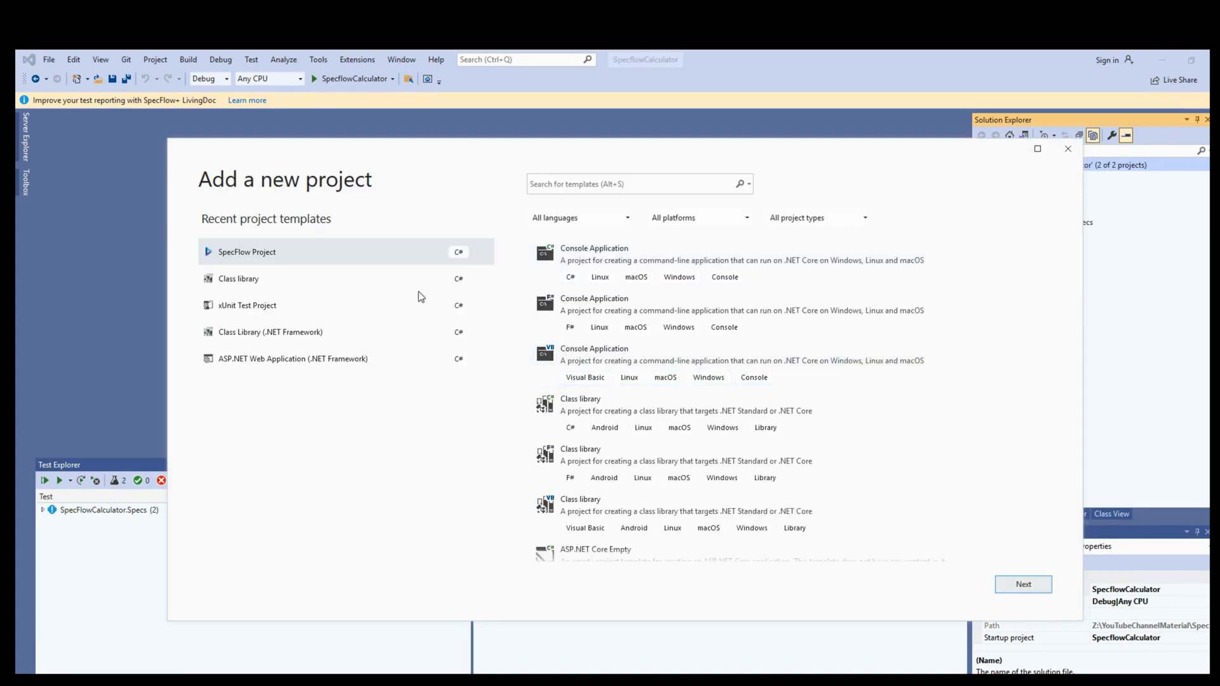
pyautogui.click(634, 183)
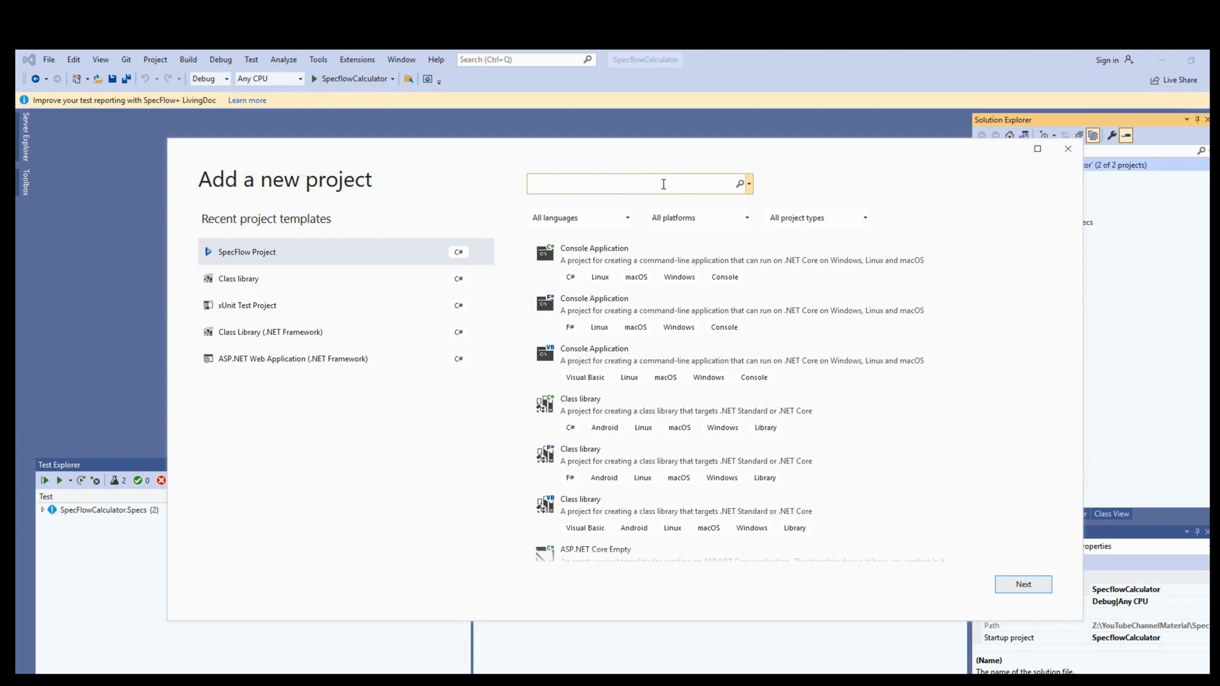
pyautogui.write('SPE')
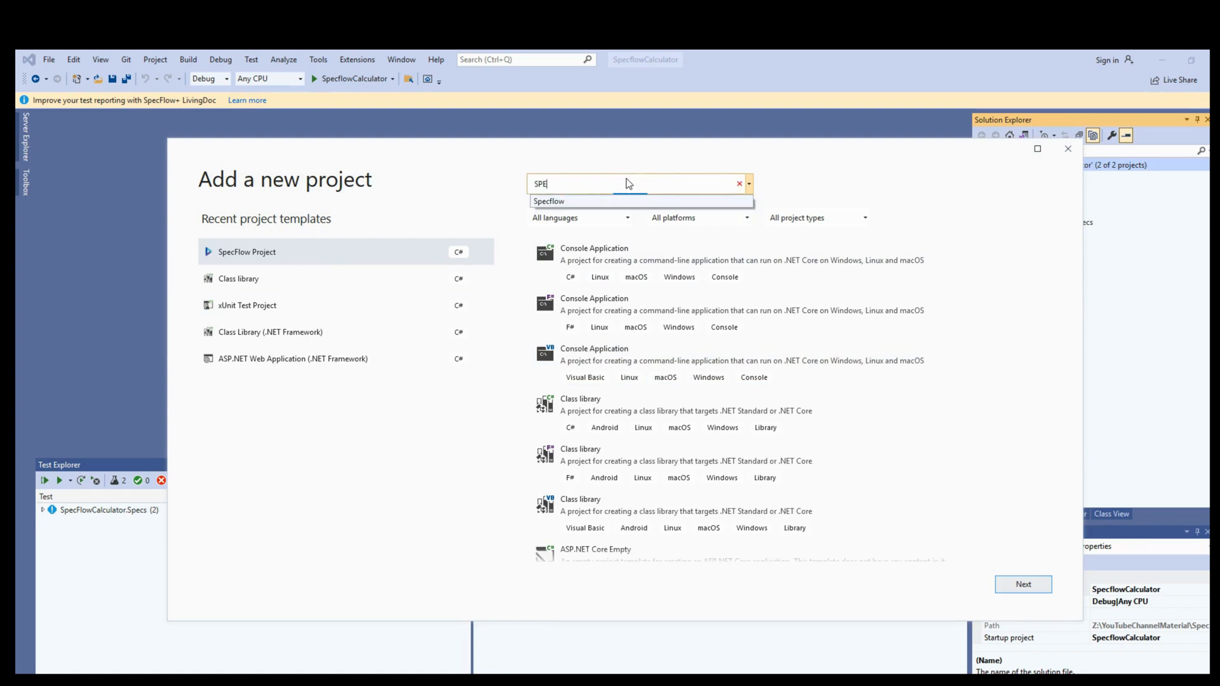
pyautogui.write('CFLOW')
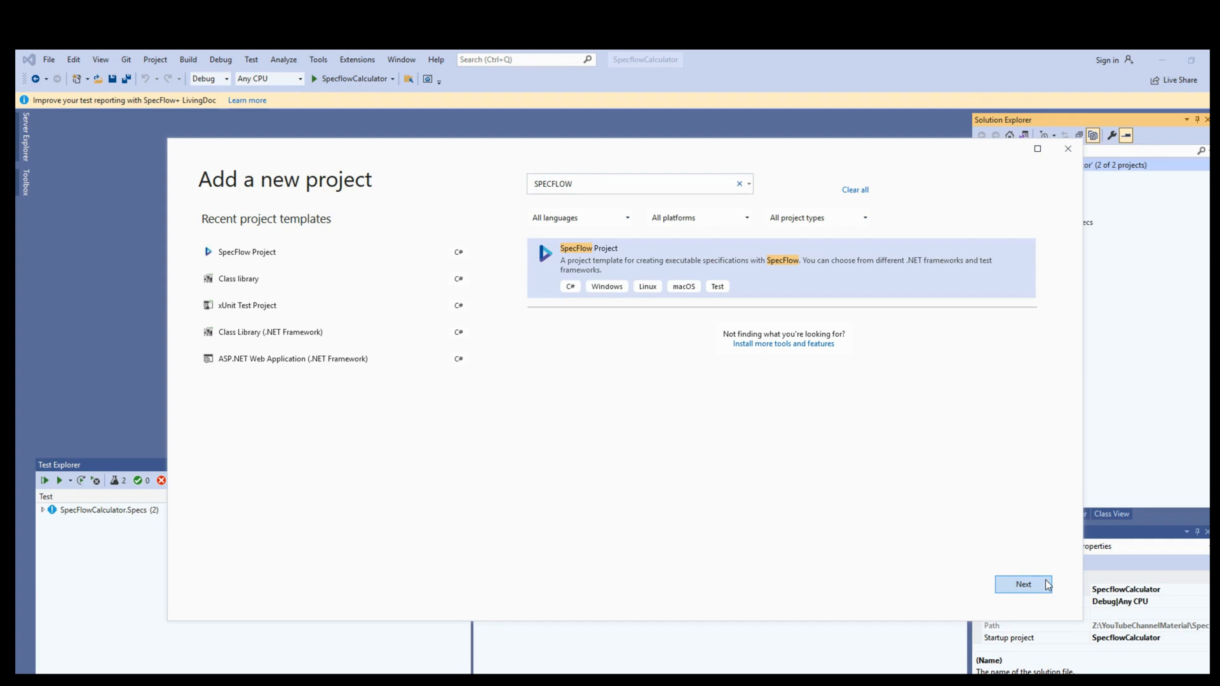
pyautogui.click(1023, 584)
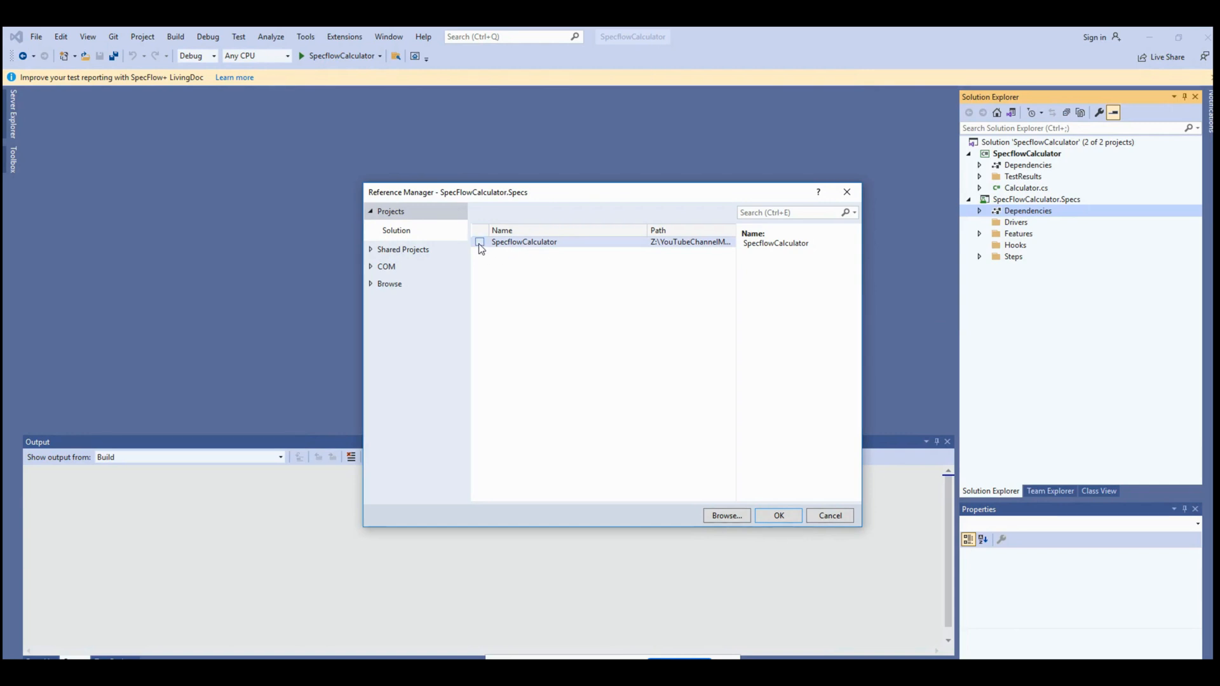
# Step: Reference the SpecflowCalculator project from the Specs project
pyautogui.click(480, 242)
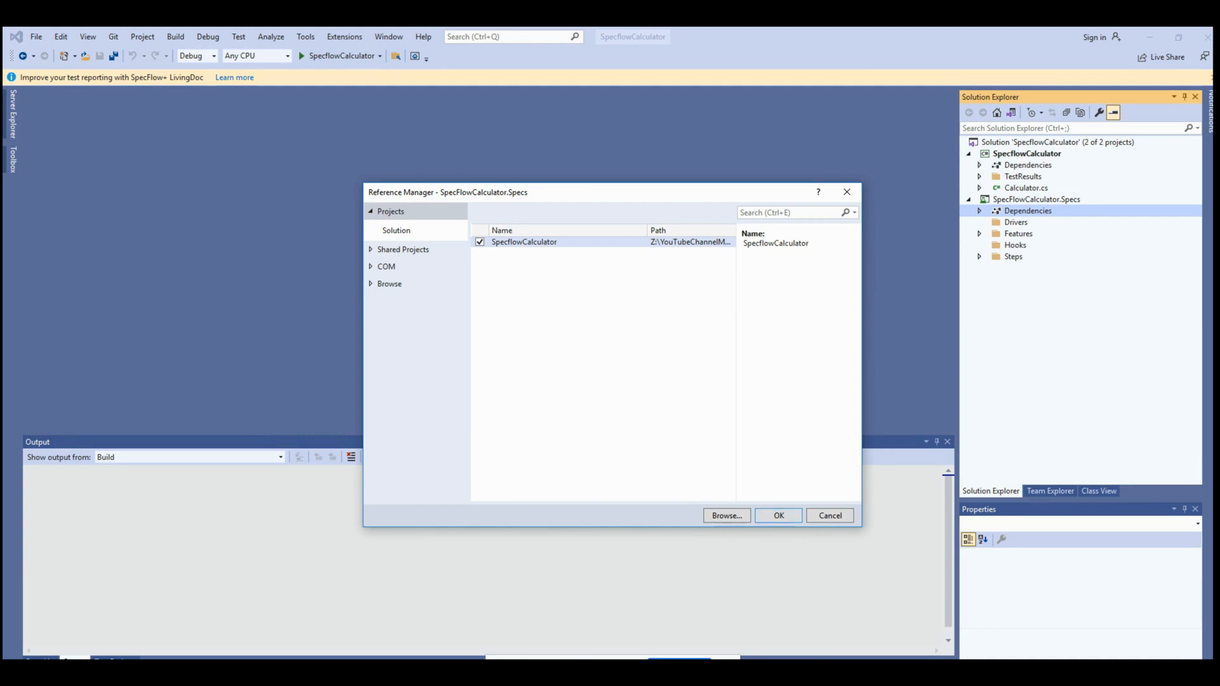
pyautogui.click(777, 516)
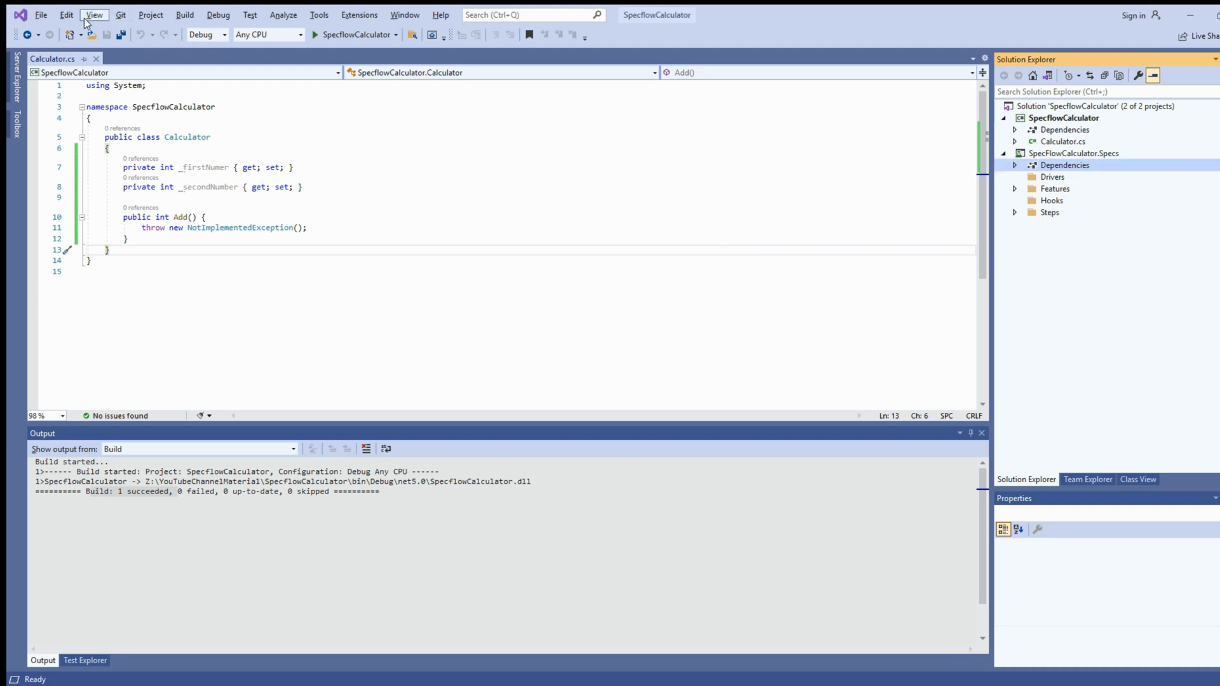
# Step: Show Test Explorer from the View menu and rebuild the whole solution
pyautogui.click(93, 14)
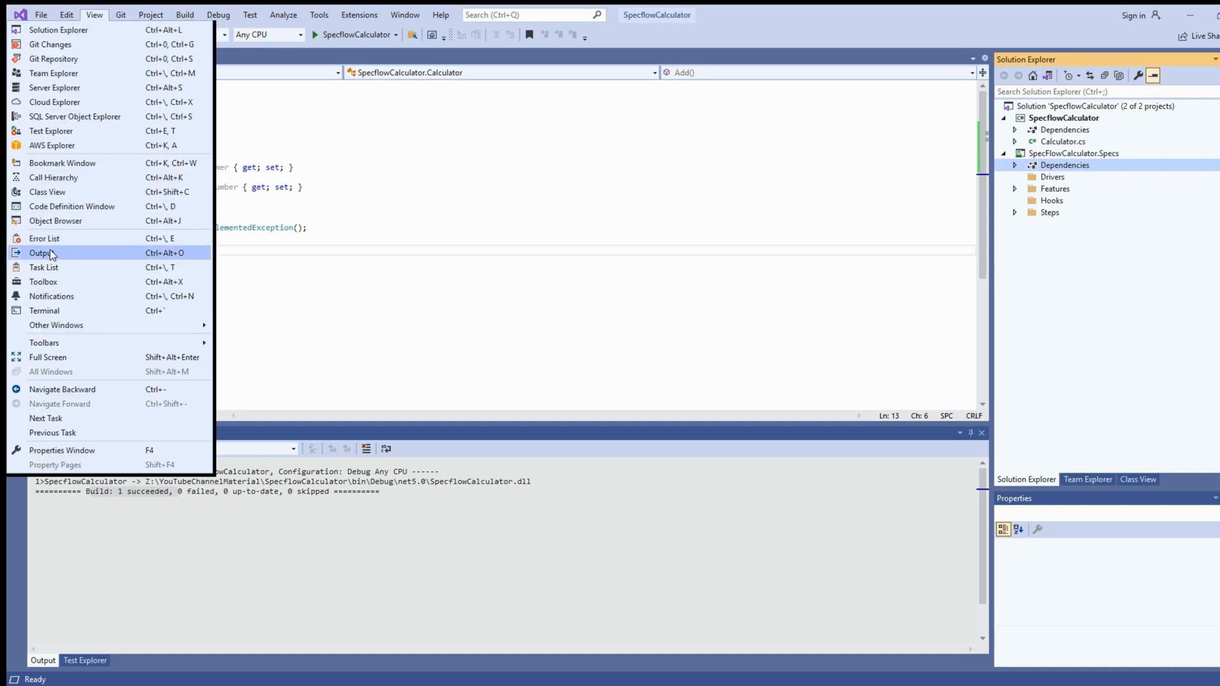
pyautogui.moveTo(51, 131)
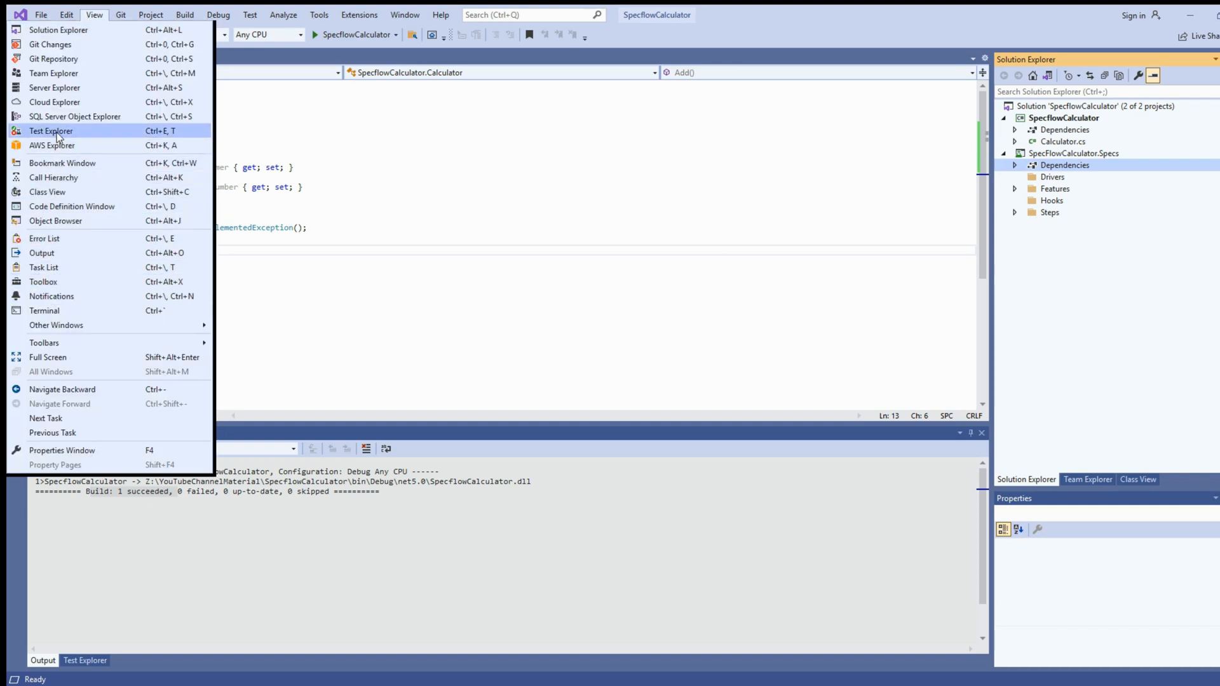
pyautogui.click(51, 131)
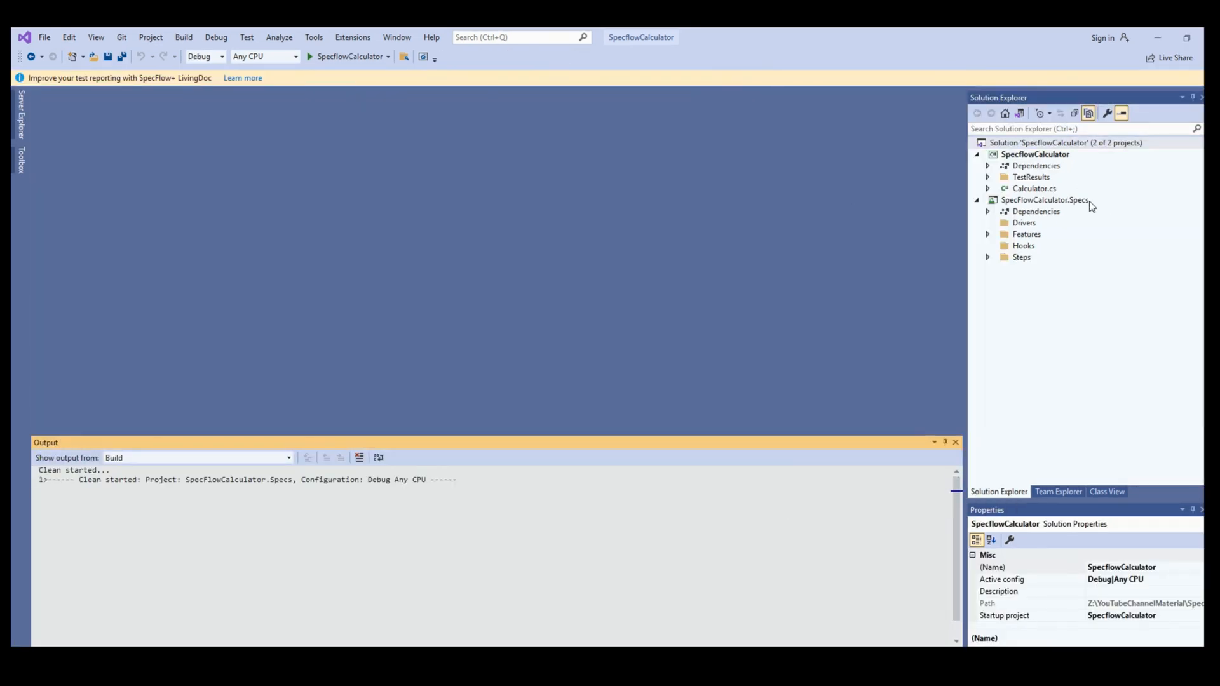
pyautogui.rightClick(1065, 142)
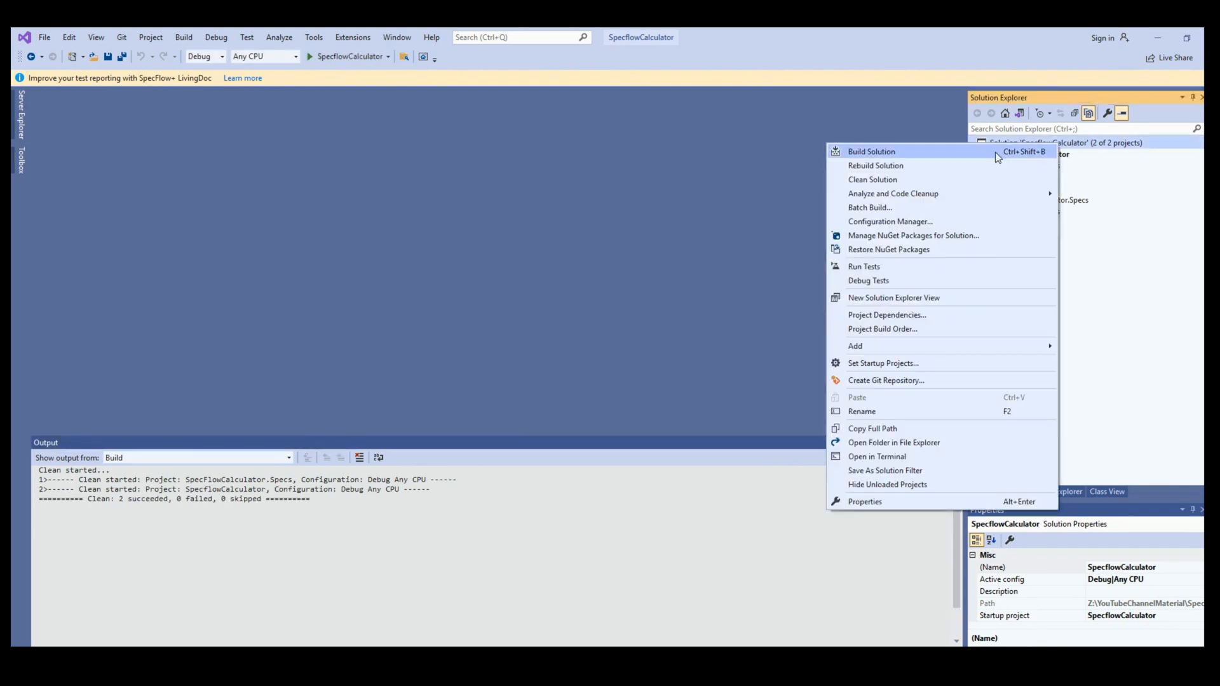
pyautogui.click(870, 152)
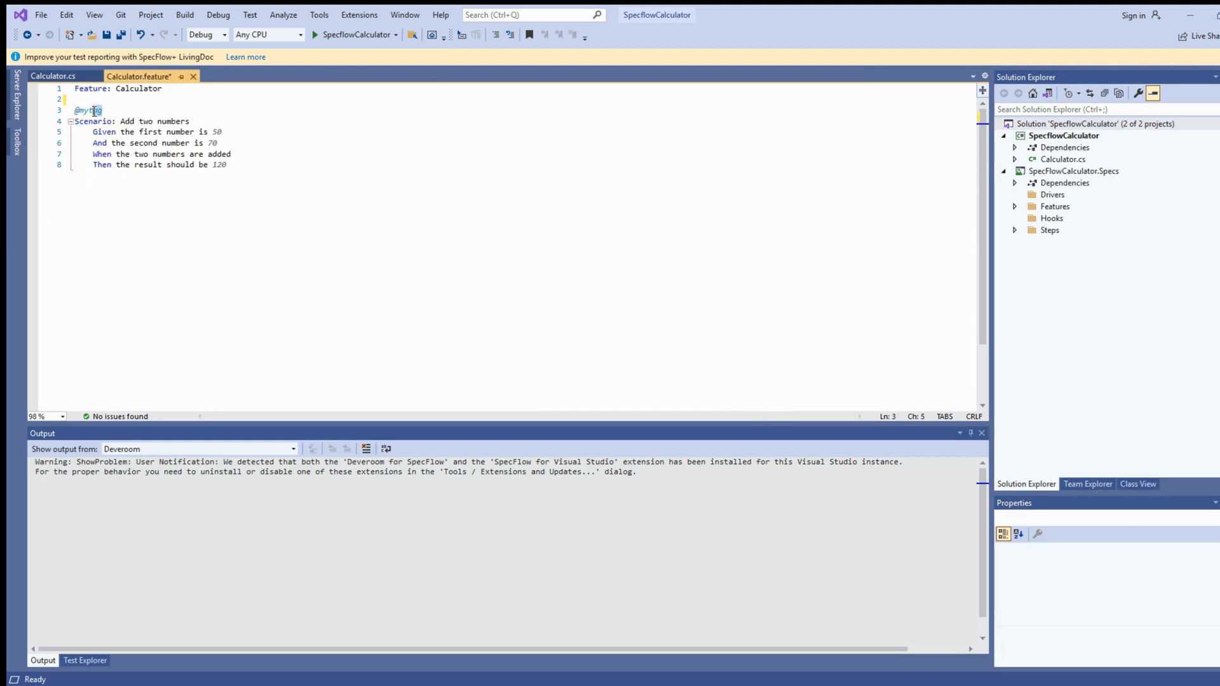
pyautogui.write('Calculator')
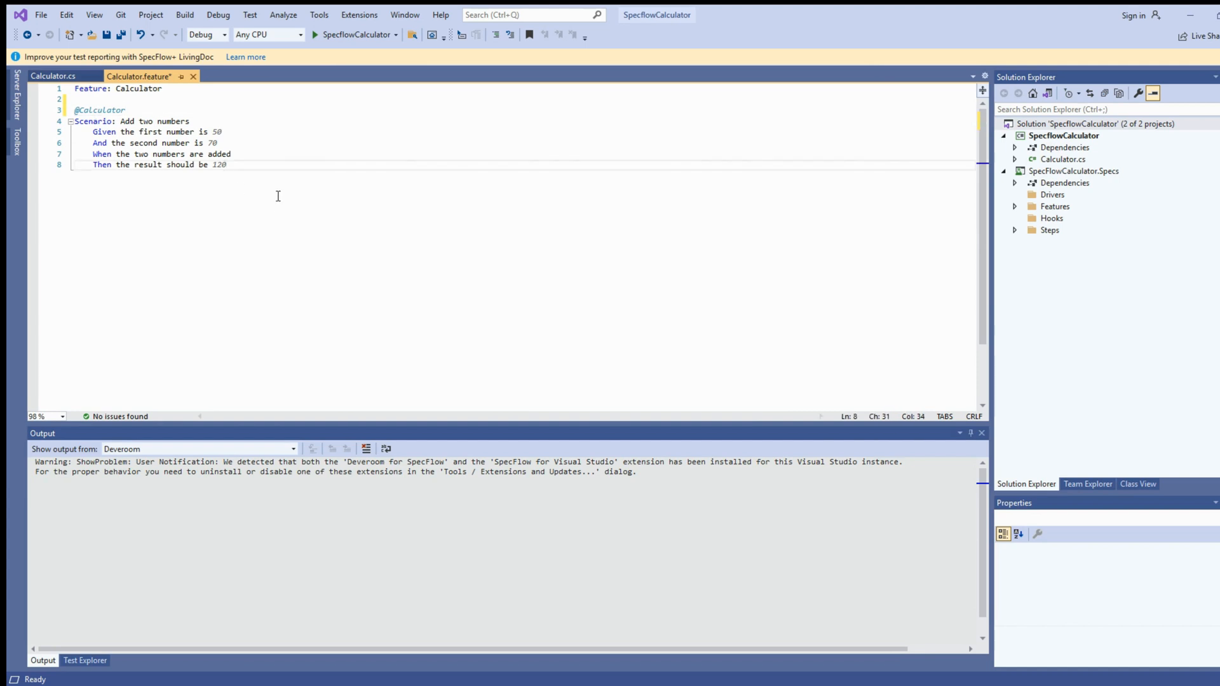
pyautogui.press('ctrl+s')
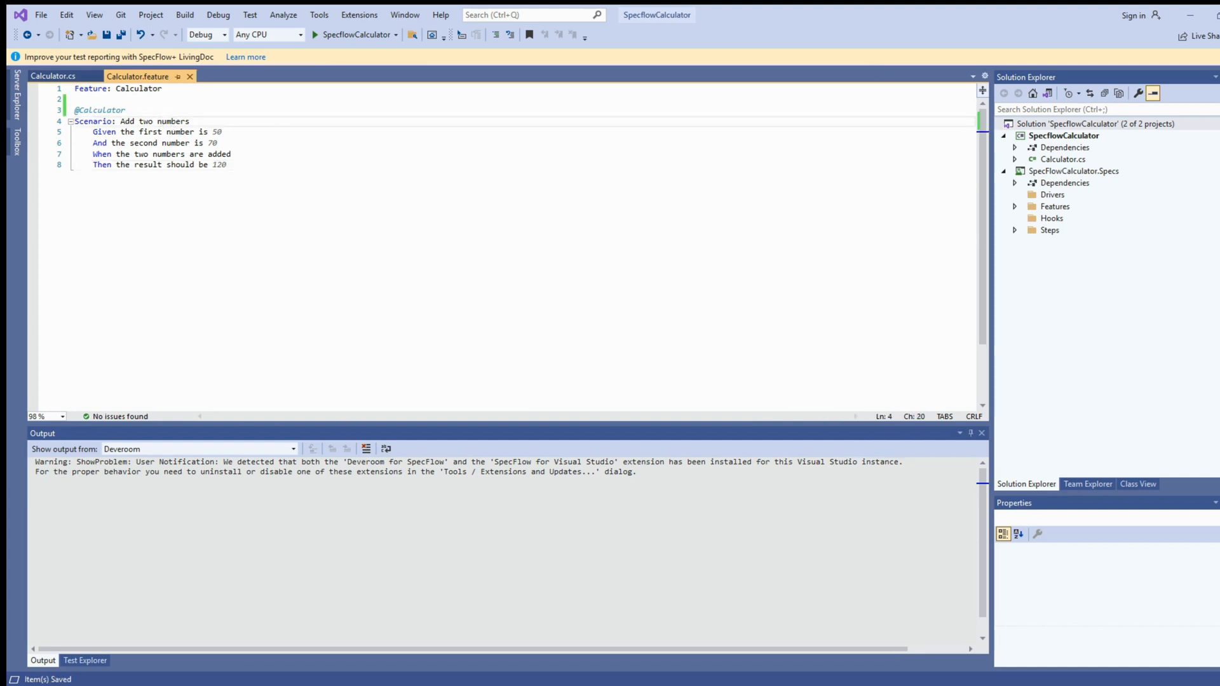
pyautogui.click(1016, 229)
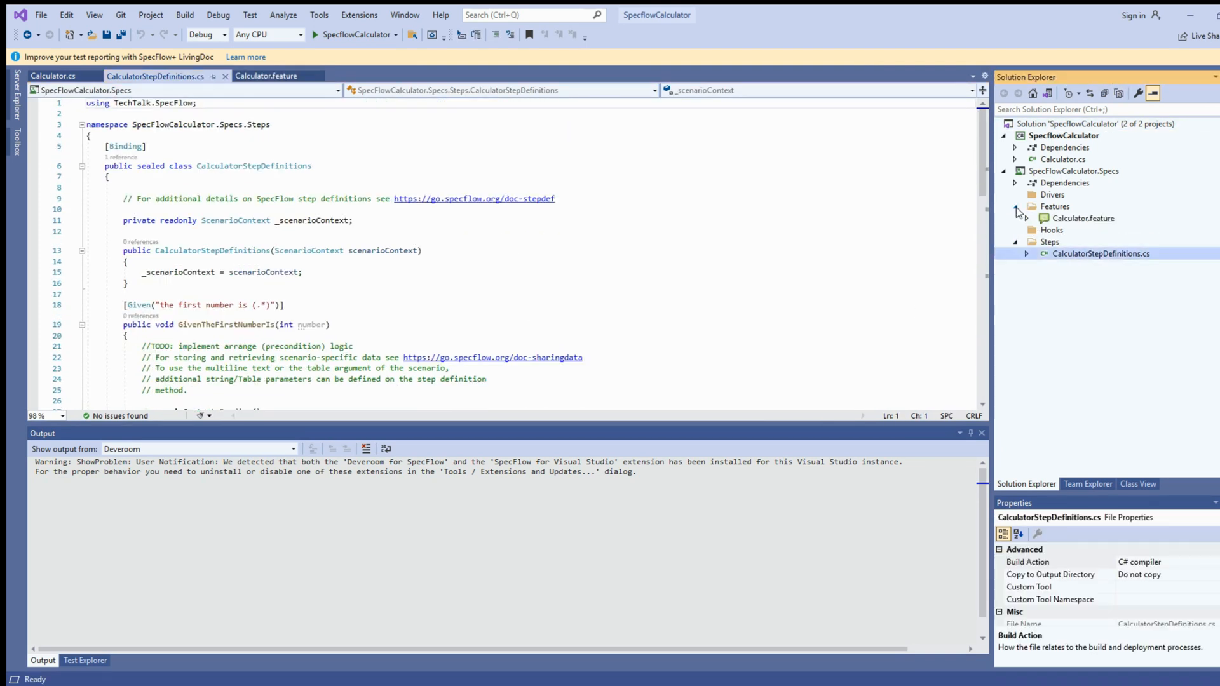
# Step: Run the Add two numbers test from Test Explorer and view its skipped output
pyautogui.click(85, 661)
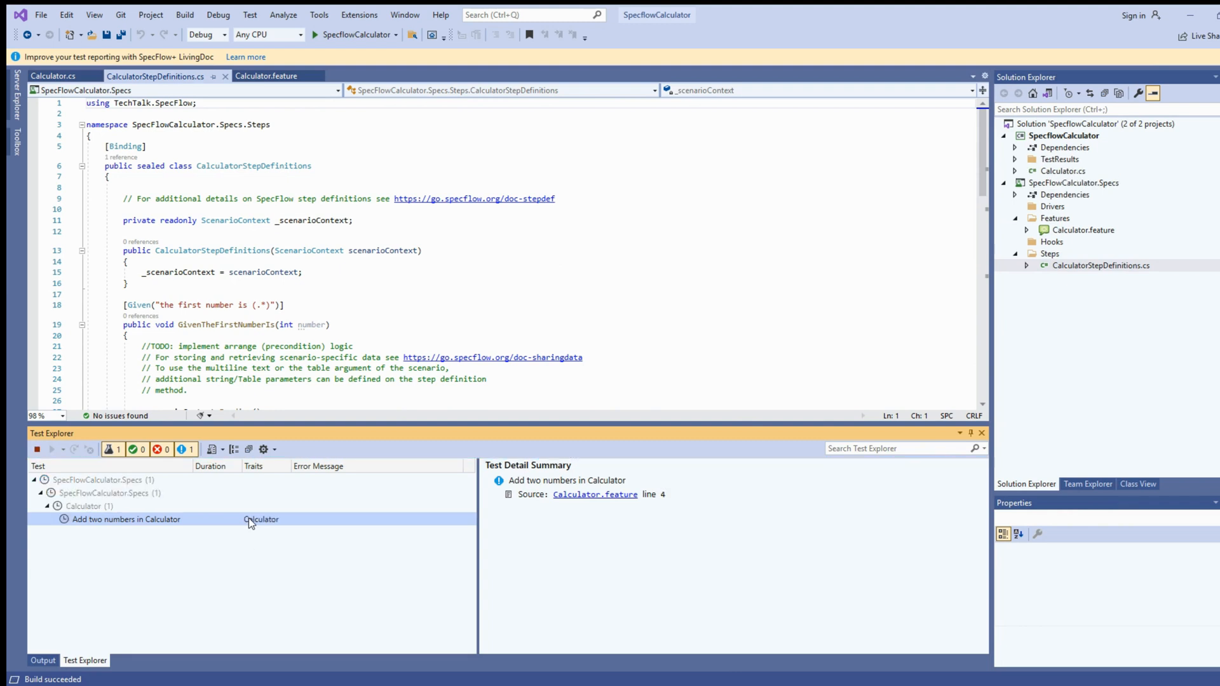
pyautogui.click(52, 450)
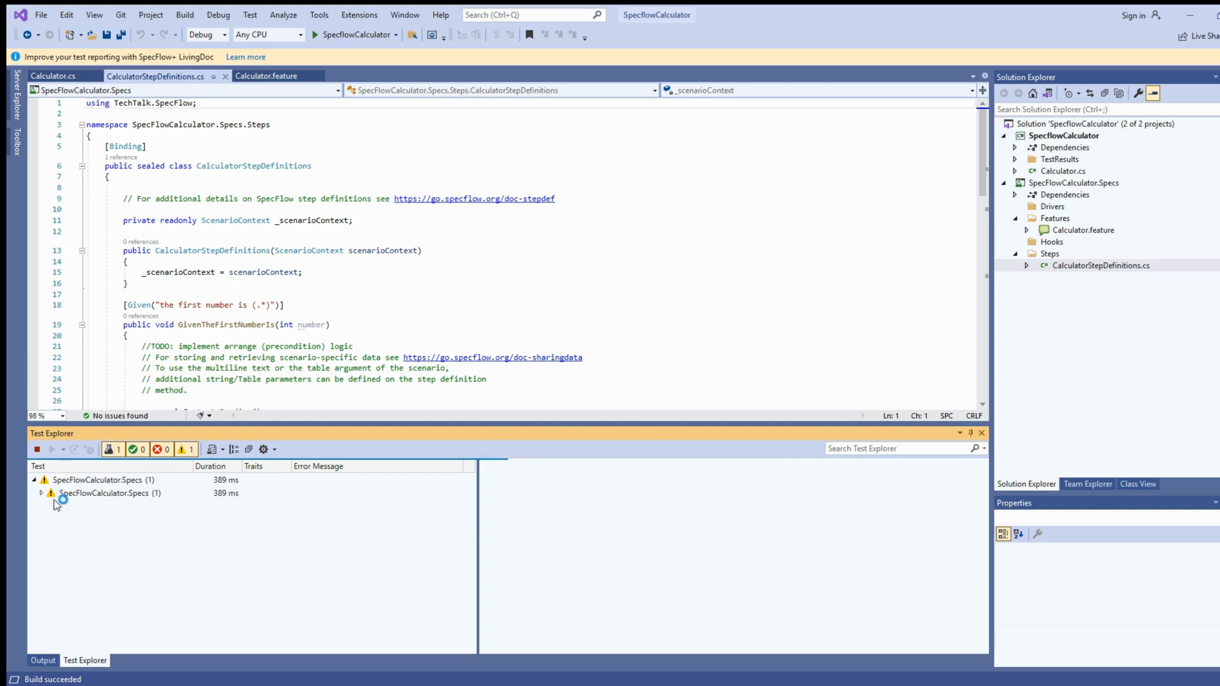
pyautogui.click(42, 492)
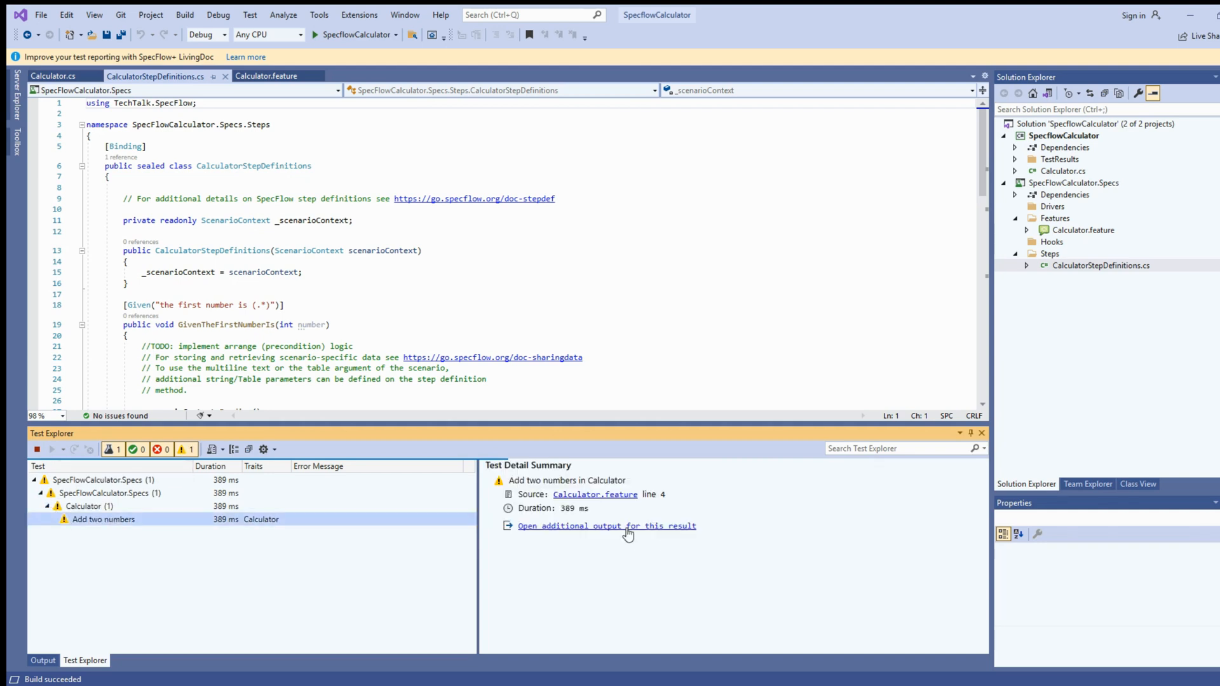
pyautogui.click(606, 525)
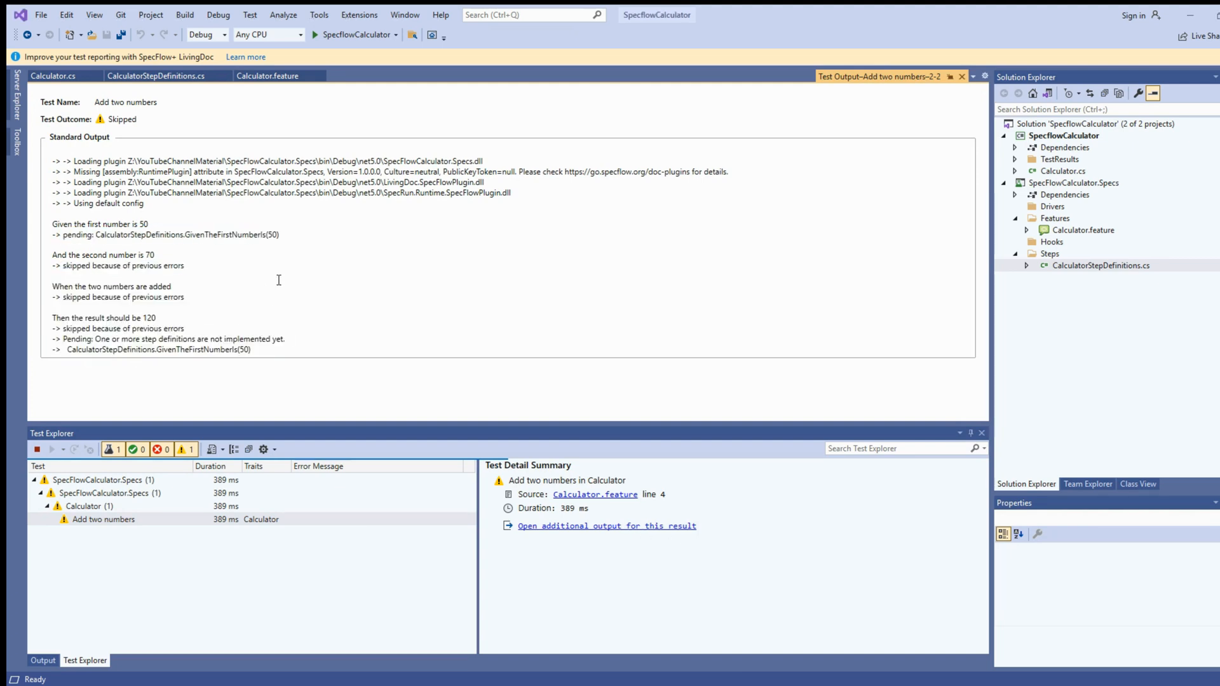
pyautogui.moveTo(410, 317)
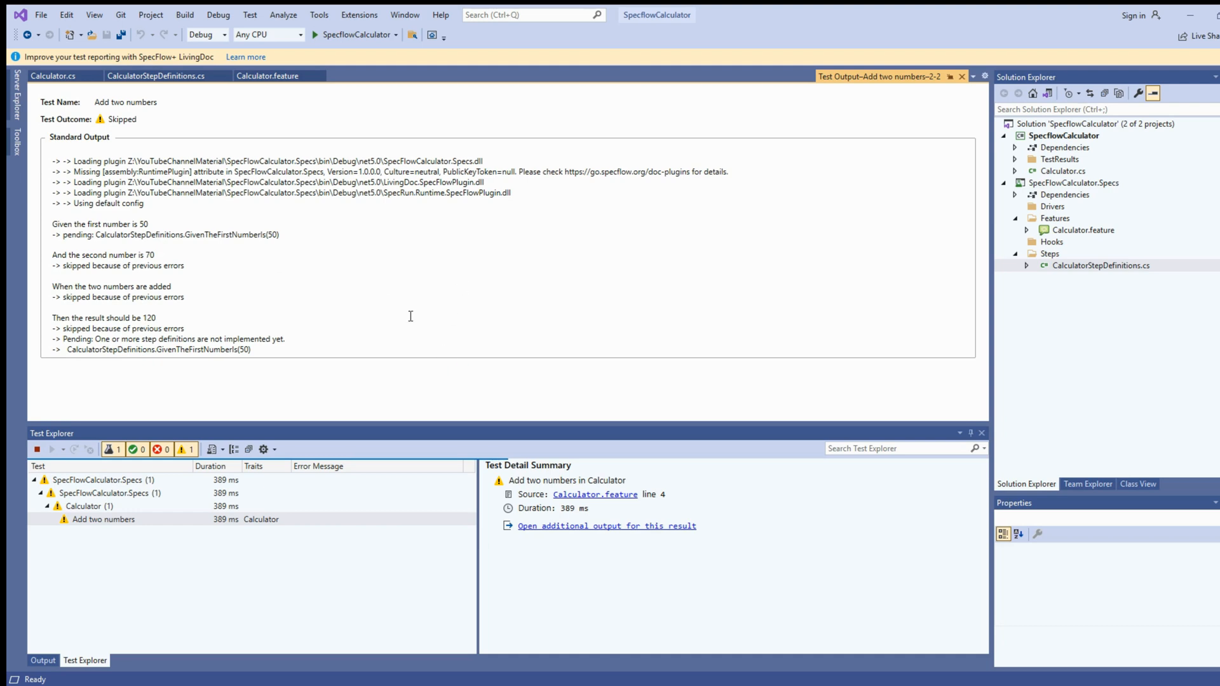
pyautogui.moveTo(302, 650)
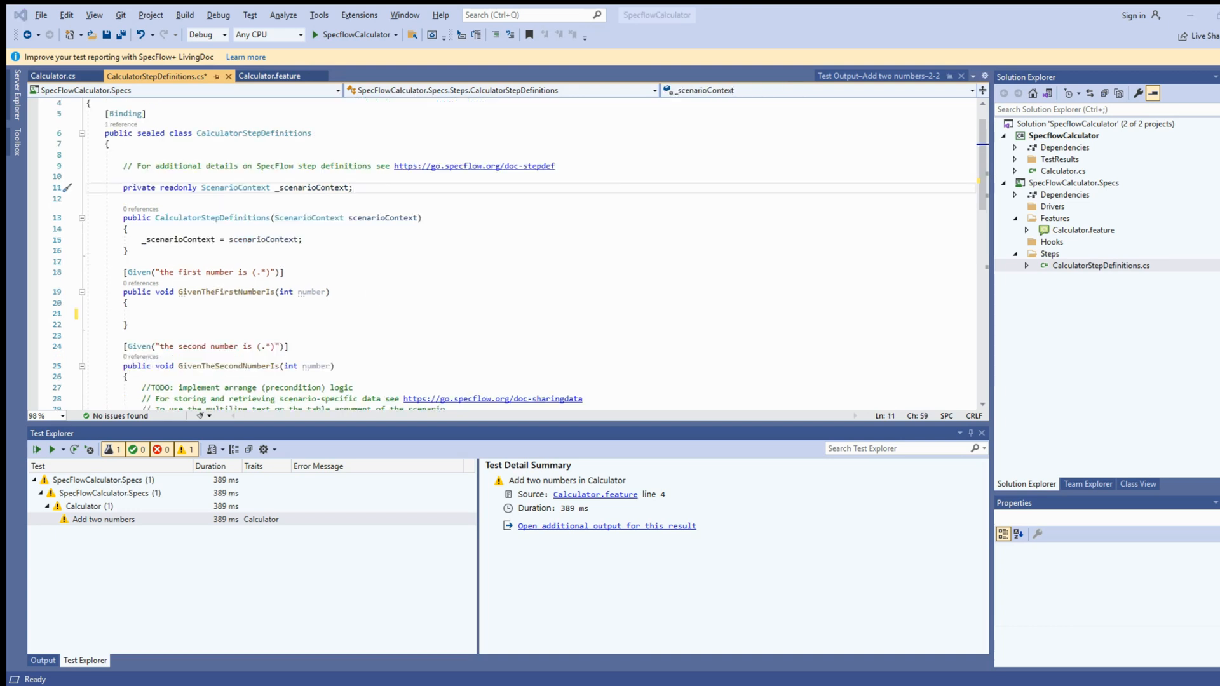
# Step: Add a private readonly Calculator _calculator = new Calculator() field and resolve its namespace
pyautogui.write('privaa')
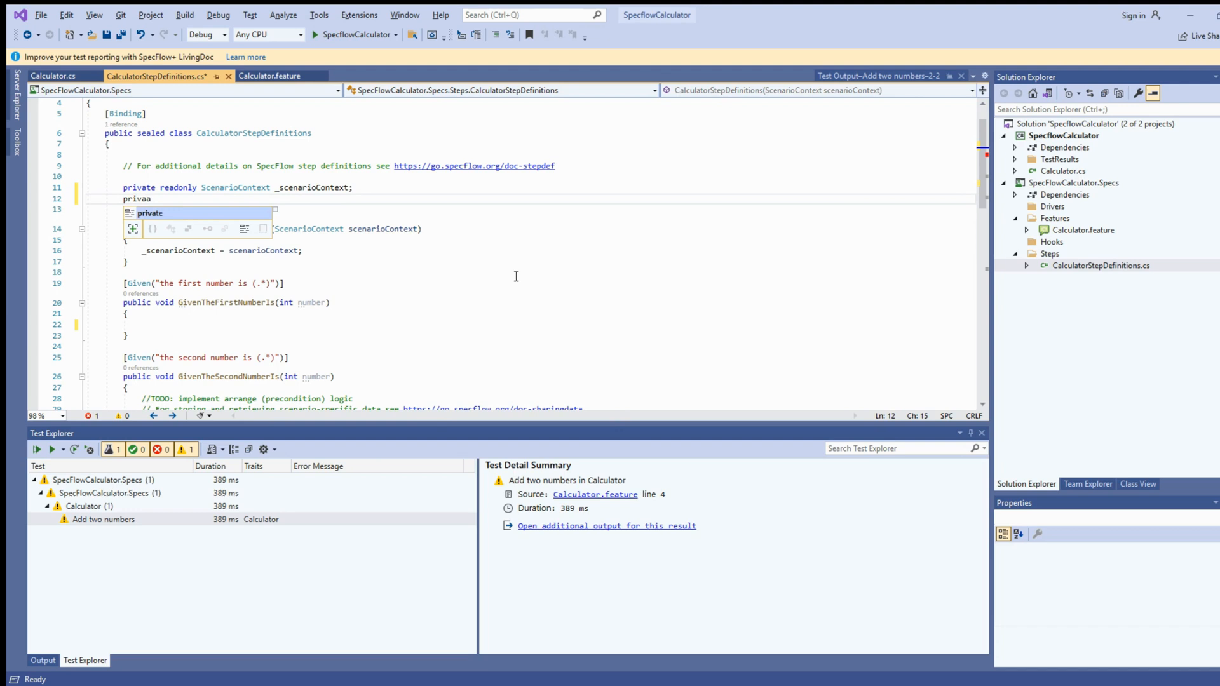
pyautogui.write('readonly')
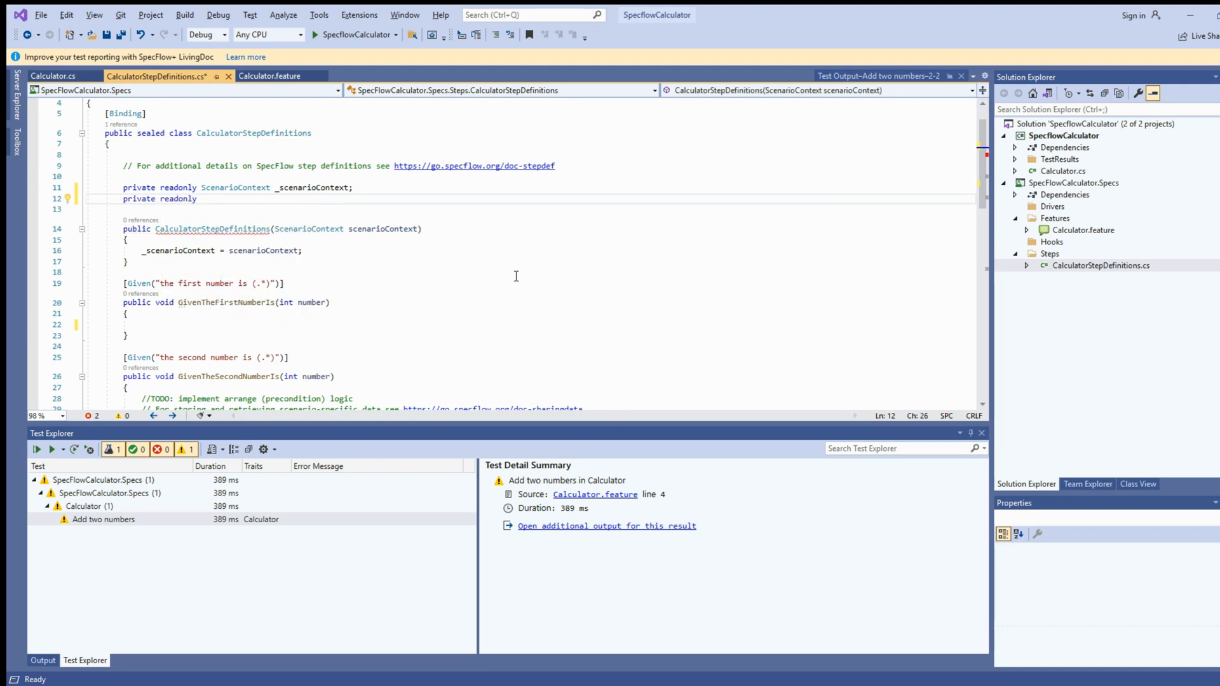
pyautogui.write('CalculatorSt')
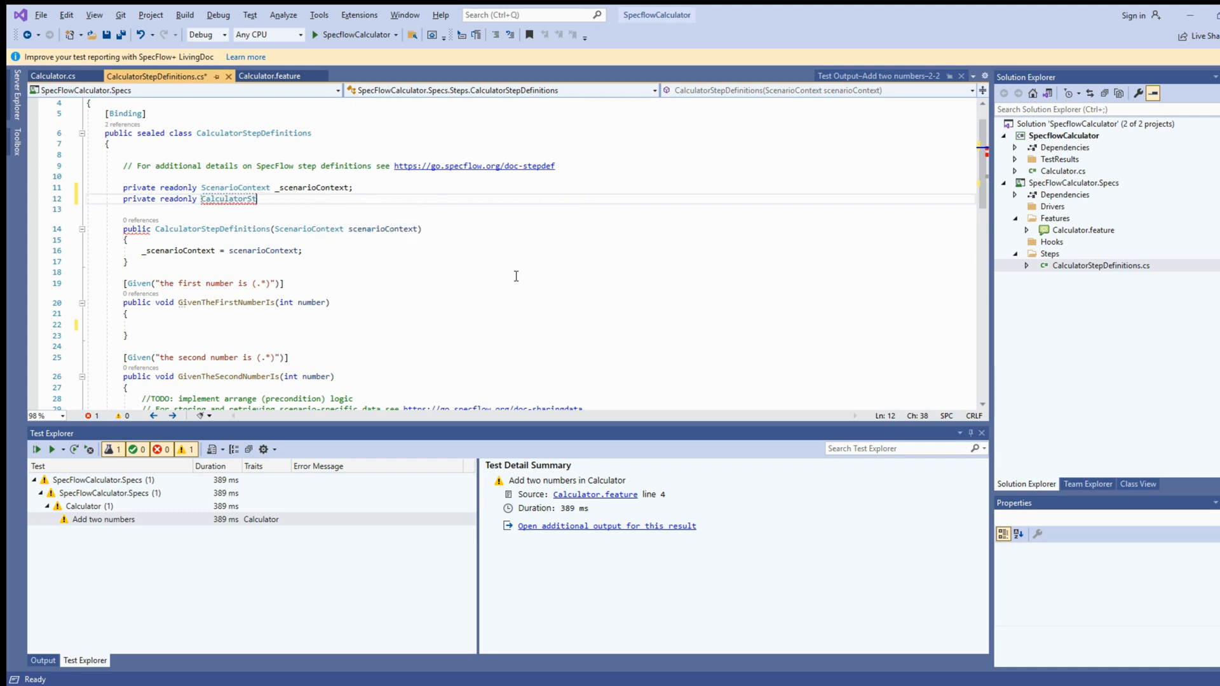
pyautogui.write('_calculator =')
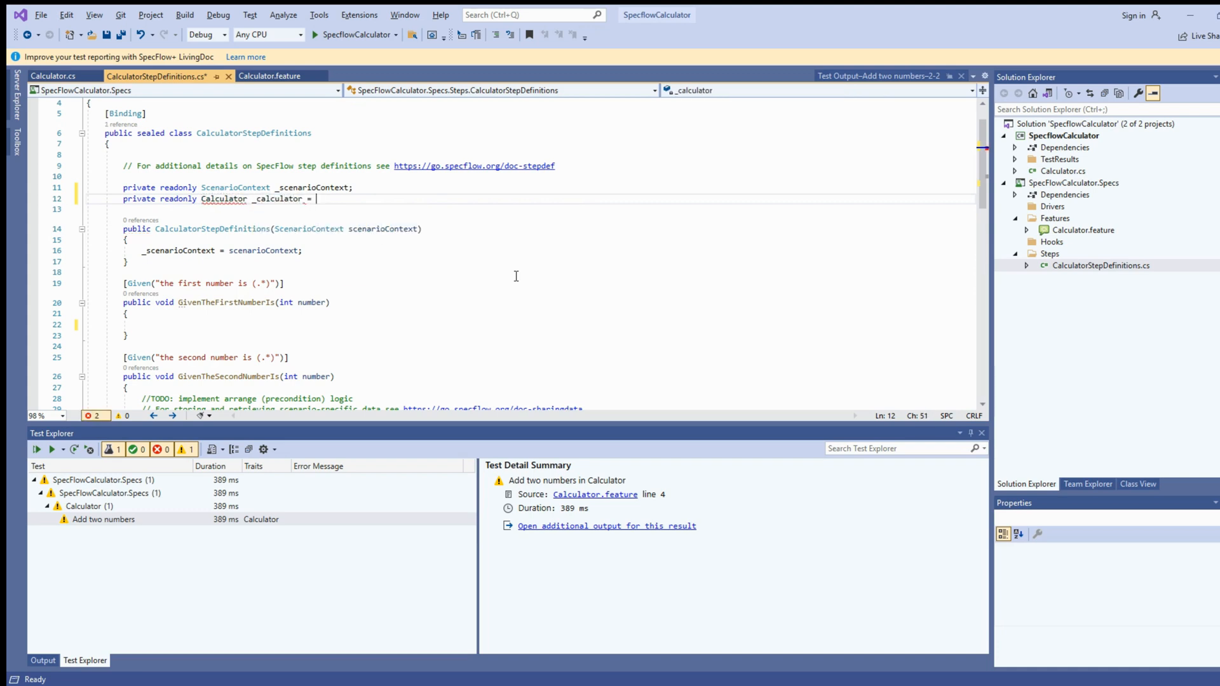
pyautogui.write('new Calculator();')
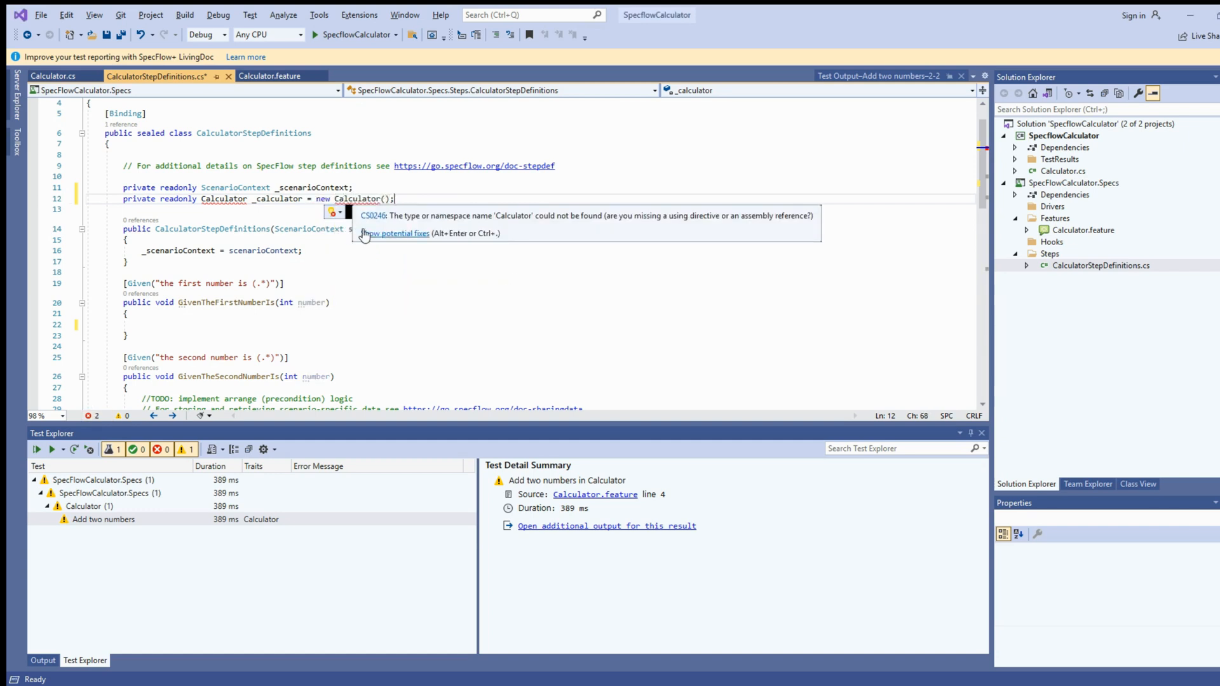
pyautogui.click(398, 233)
pyautogui.write('_calculator.')
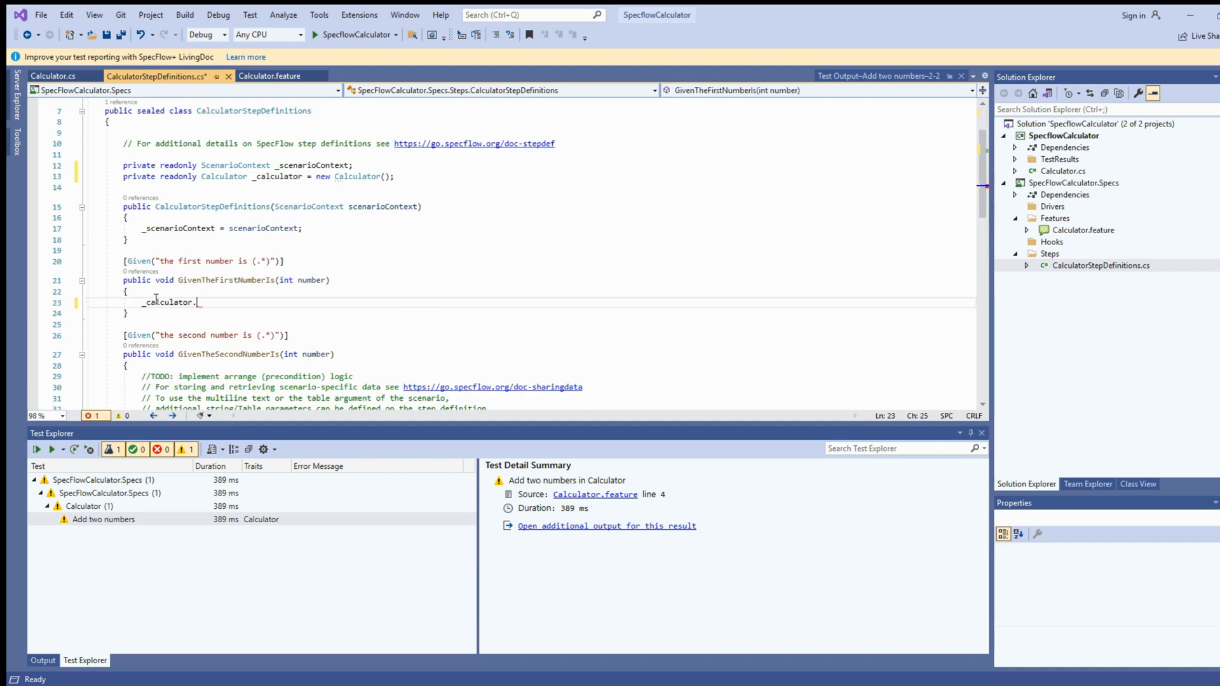
# Step: Make the first Given step assign _calculator.FirstNumber = number
pyautogui.press('Backspace')
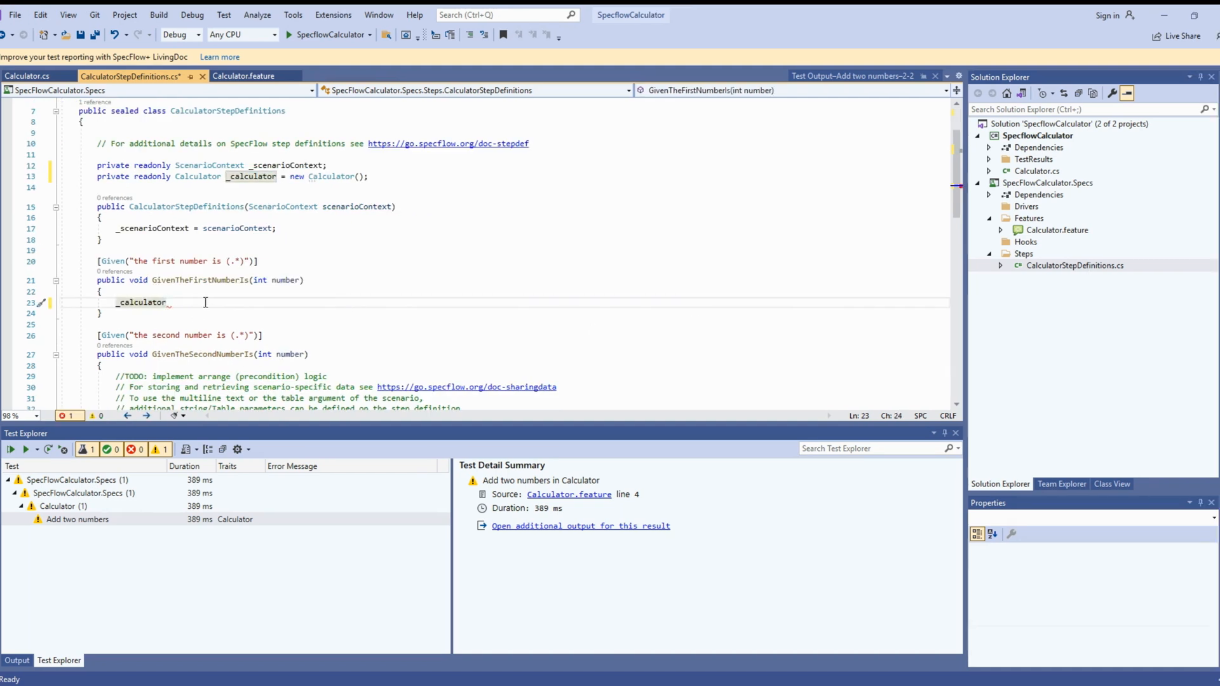
pyautogui.write('.FirstNumber')
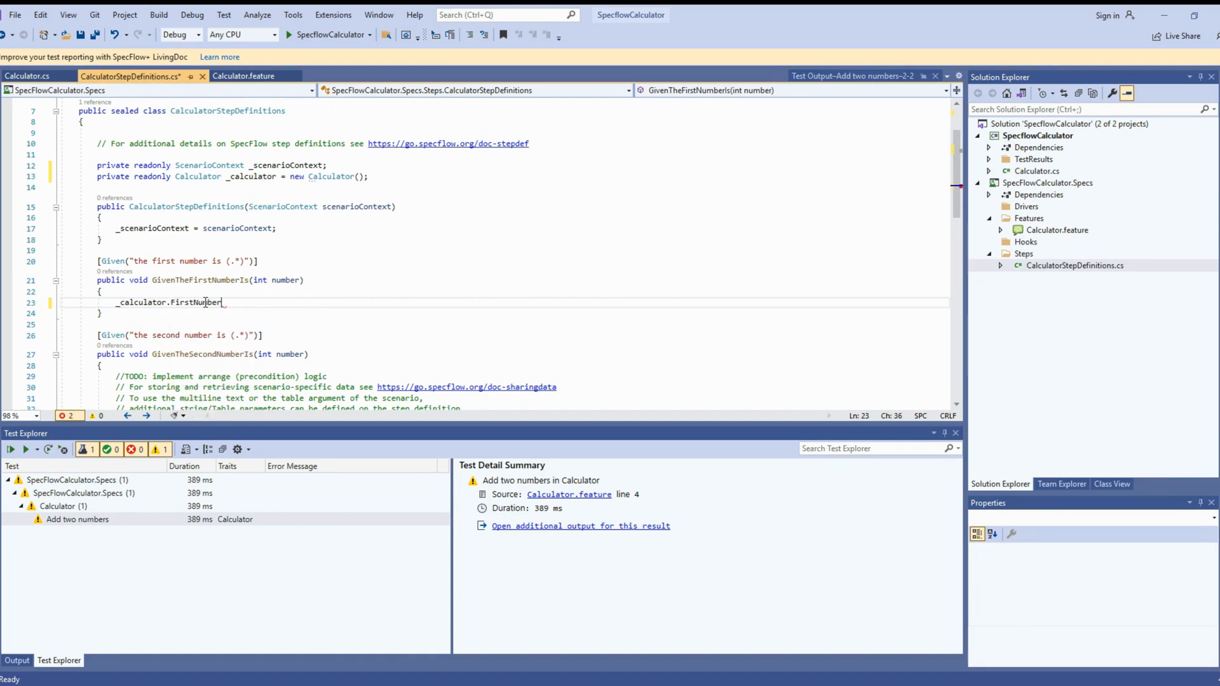
pyautogui.write('= u')
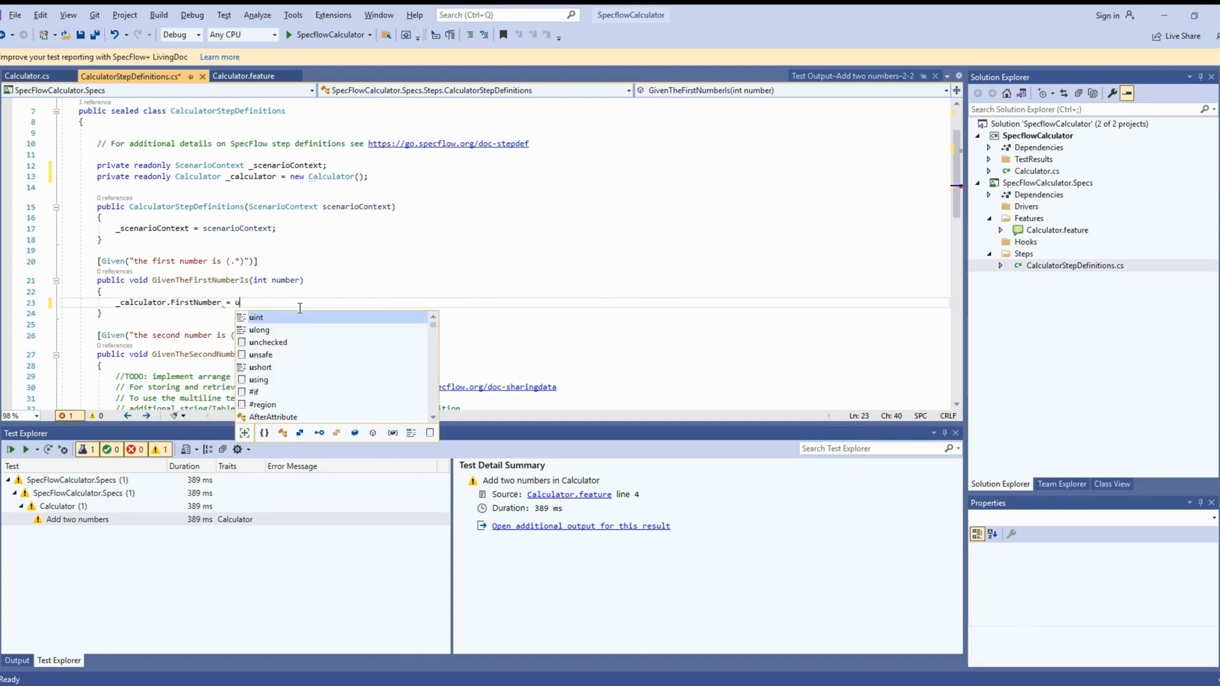
pyautogui.write('number;')
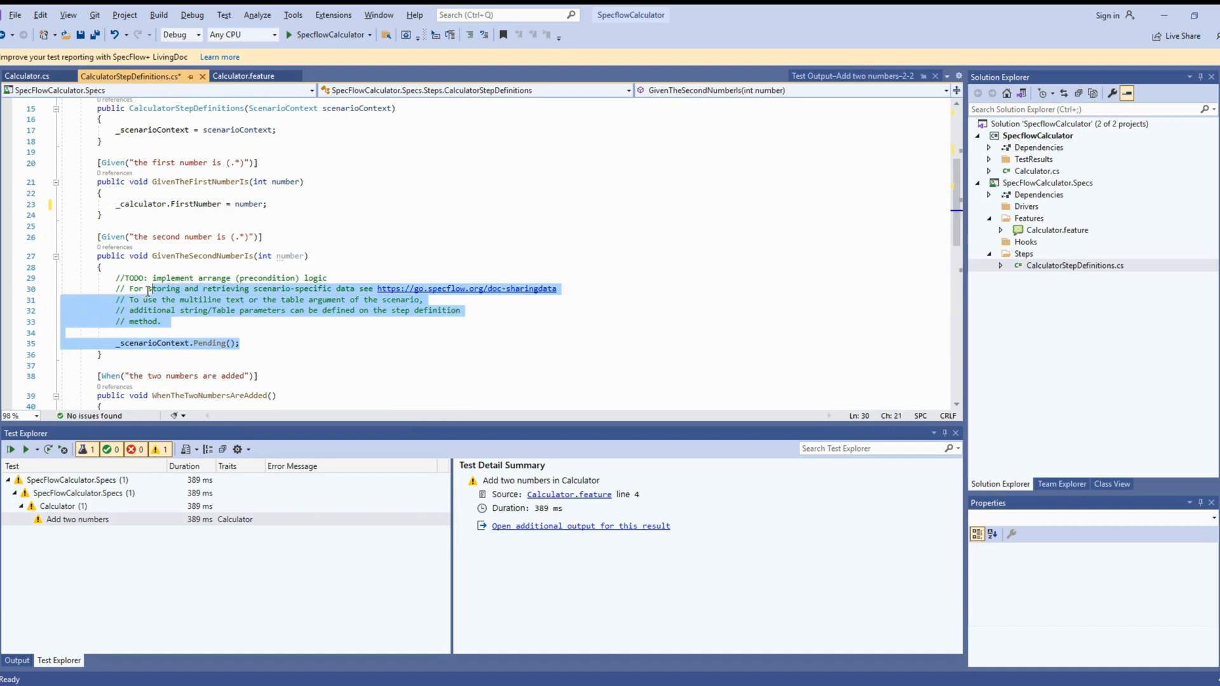
# Step: Assign SecondNumber in the second Given step, clear the When placeholder, and save
pyautogui.press('Delete')
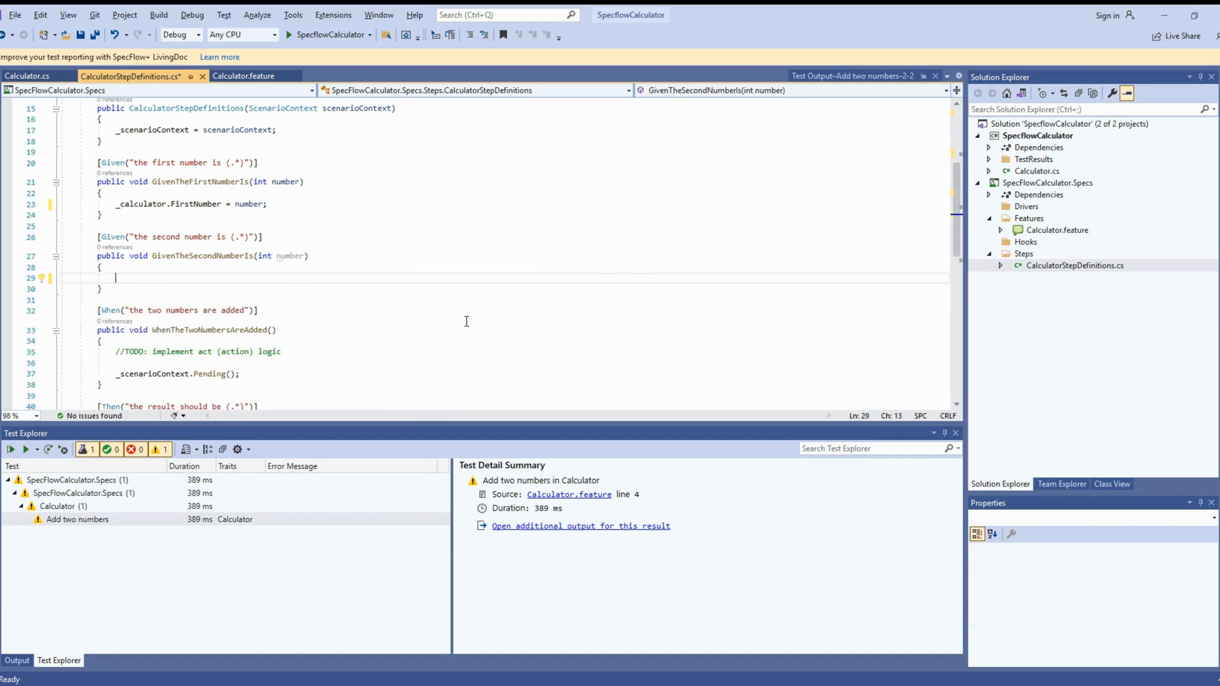
pyautogui.write('_cl')
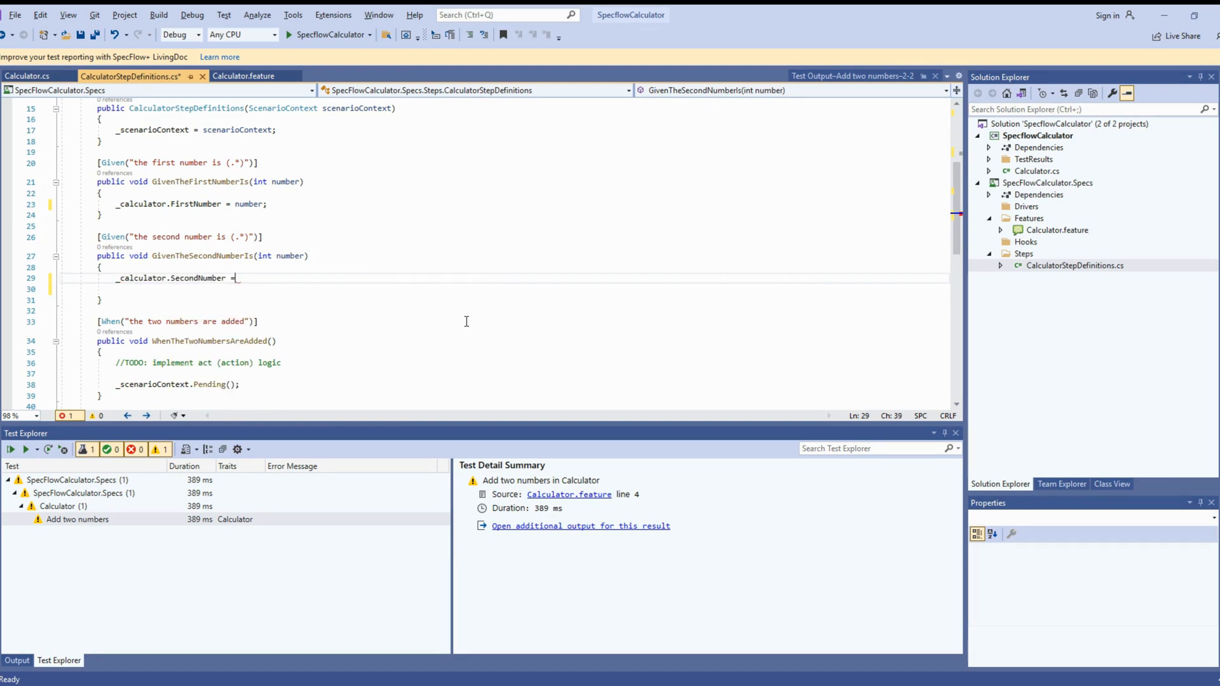
pyautogui.write('number;')
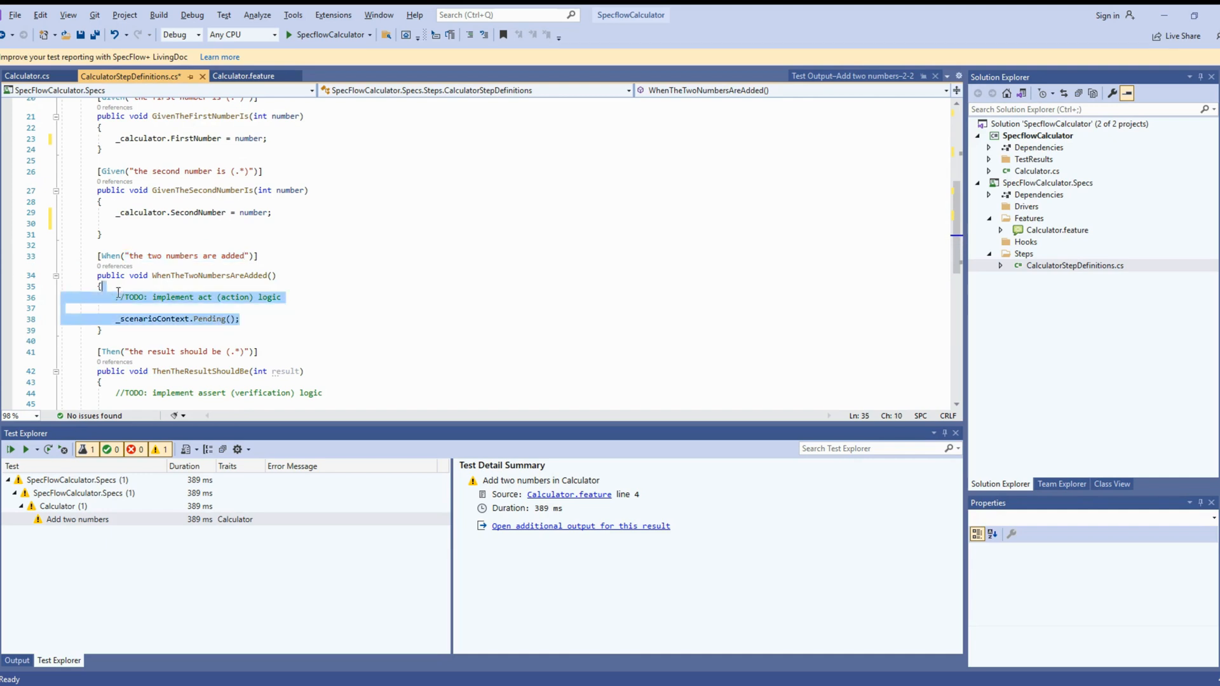
pyautogui.press('Delete')
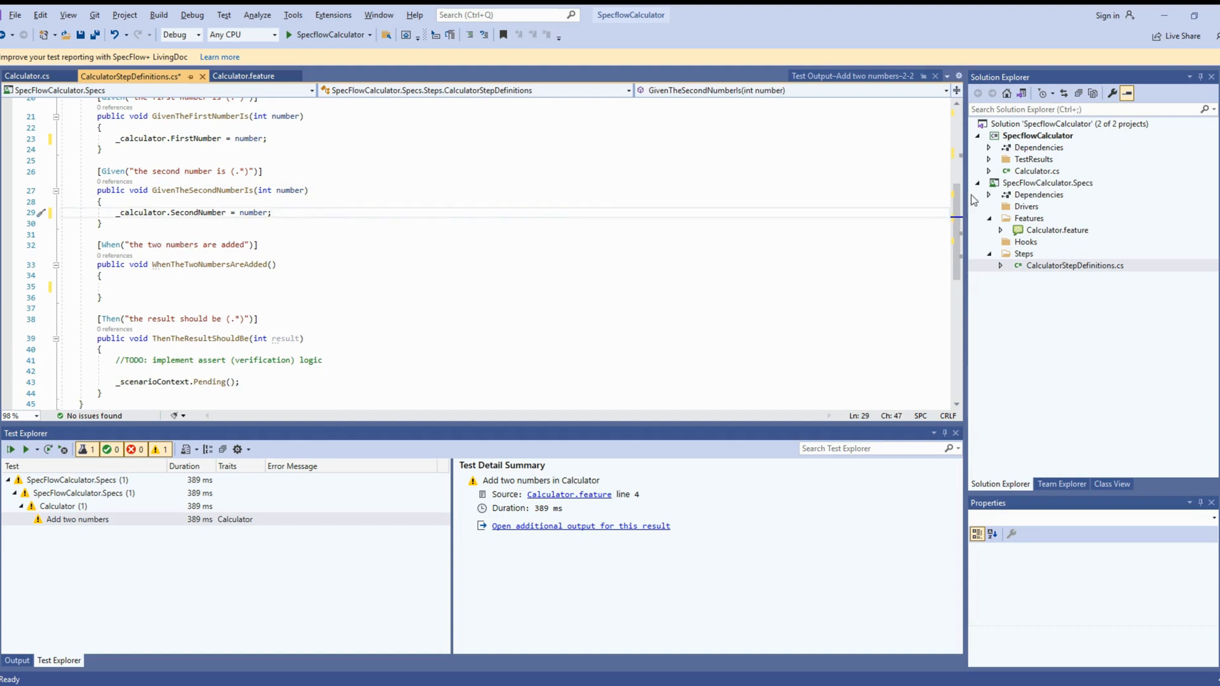
pyautogui.press('ctrl+s')
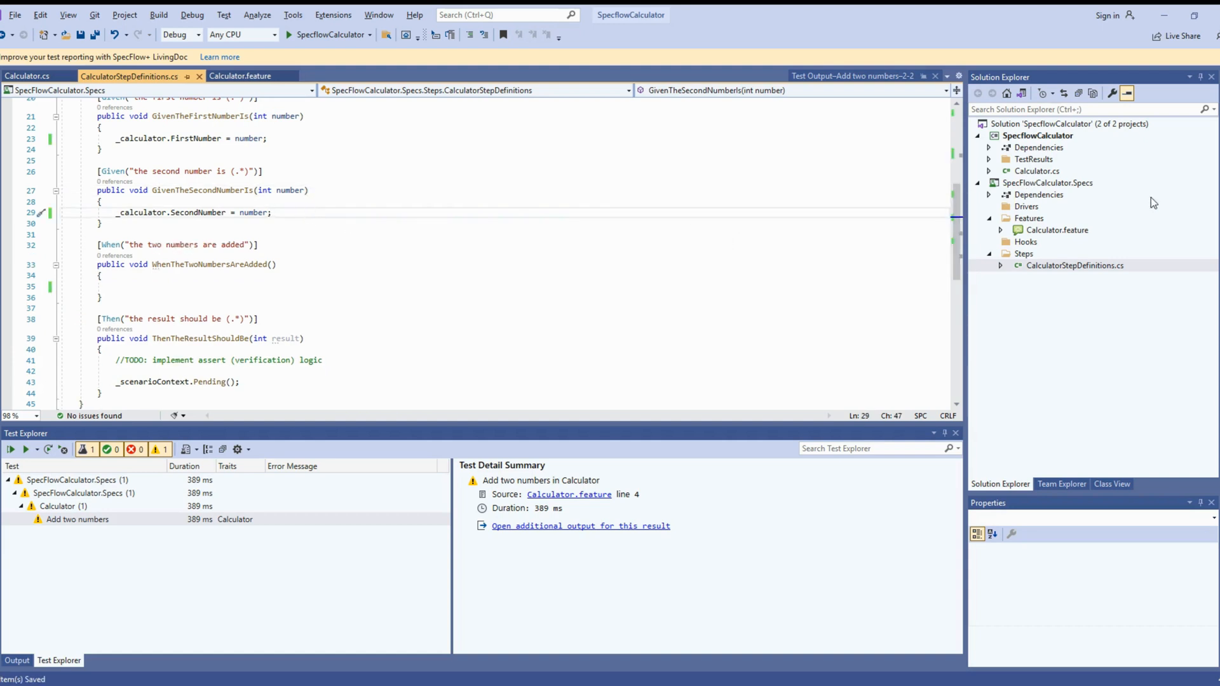
# Step: Replace Add's throw line with return FirstNumber + SecondNumber; and save Calculator.cs
pyautogui.click(26, 75)
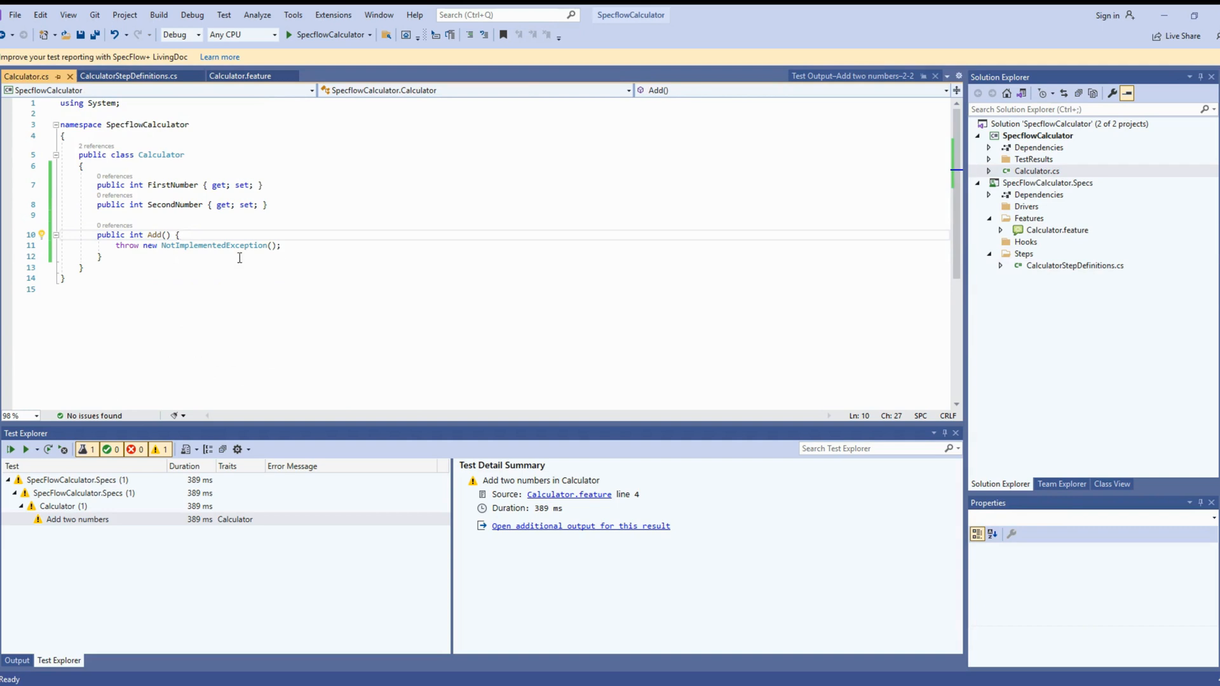
pyautogui.tripleClick(195, 245)
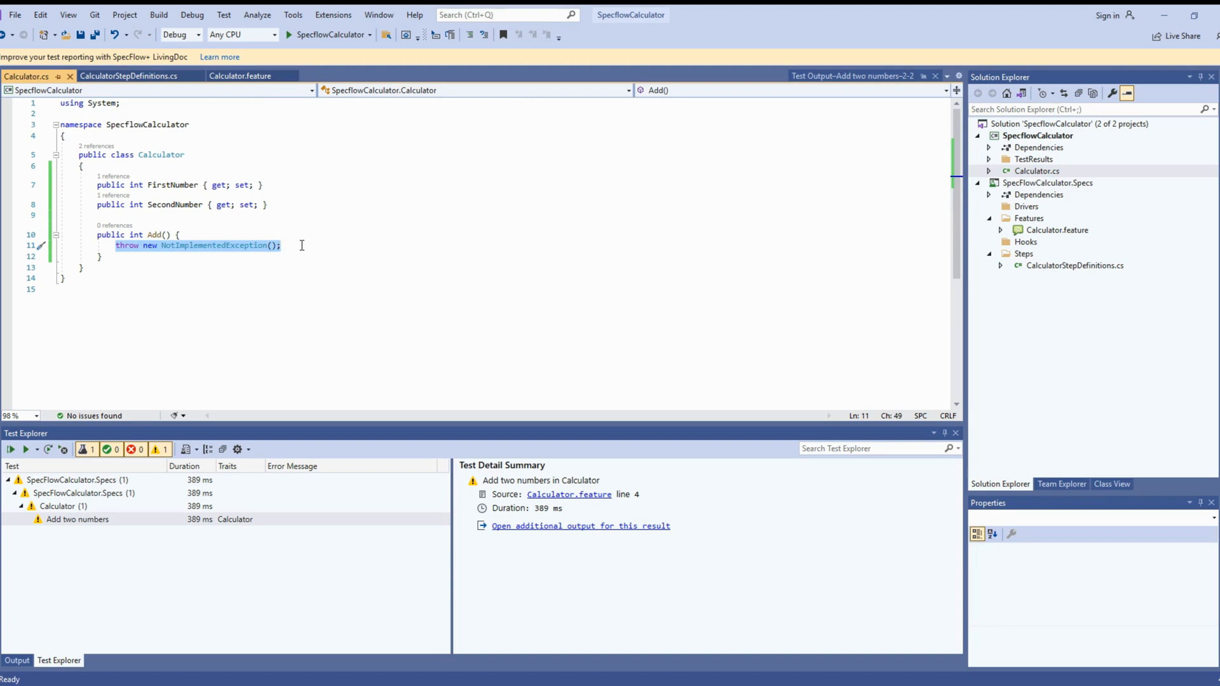
pyautogui.write('return F')
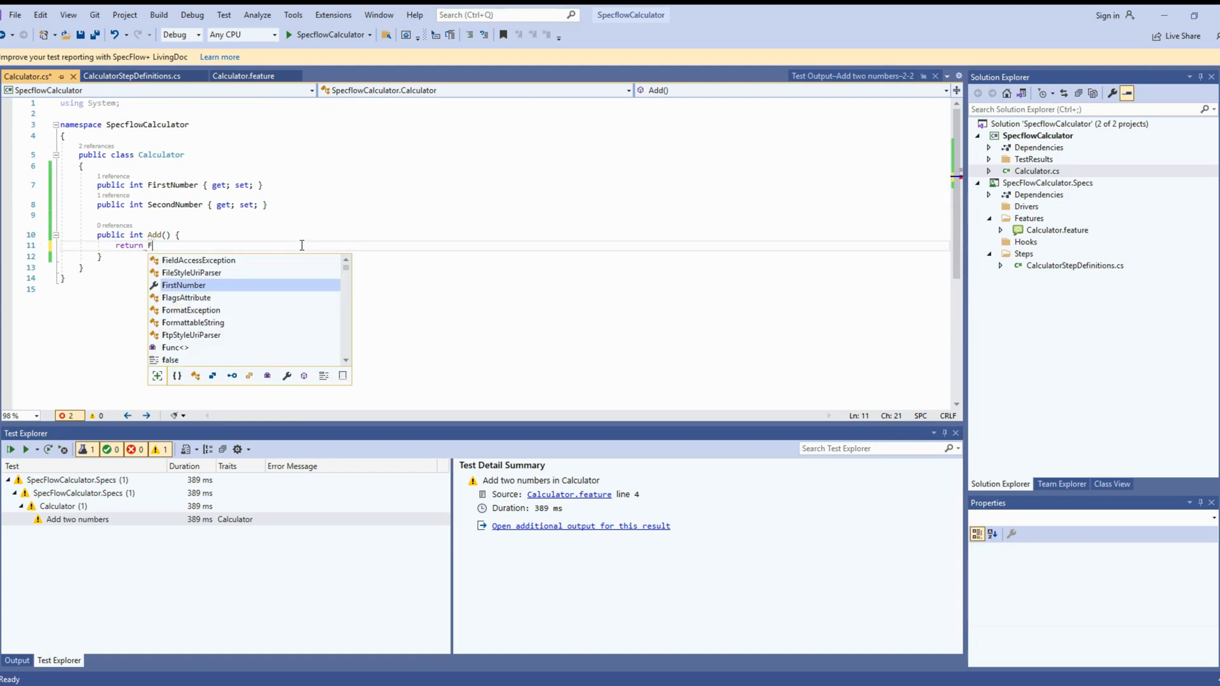
pyautogui.write('irstNumber +')
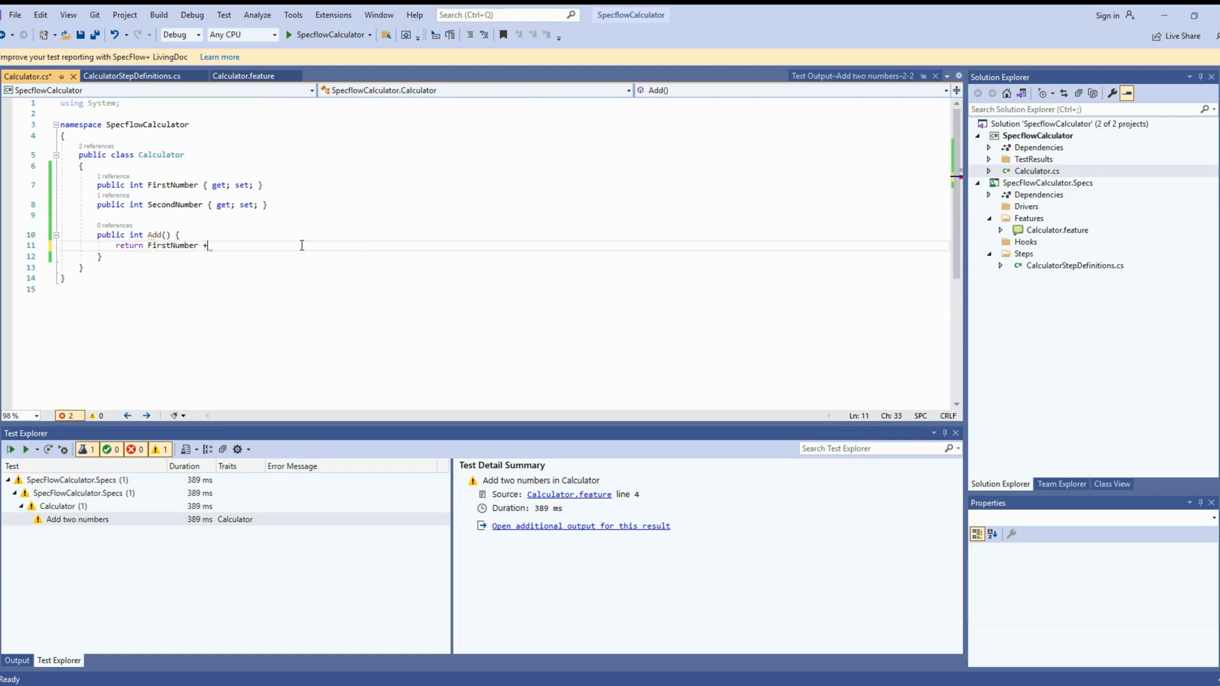
pyautogui.write('SecondNumber;')
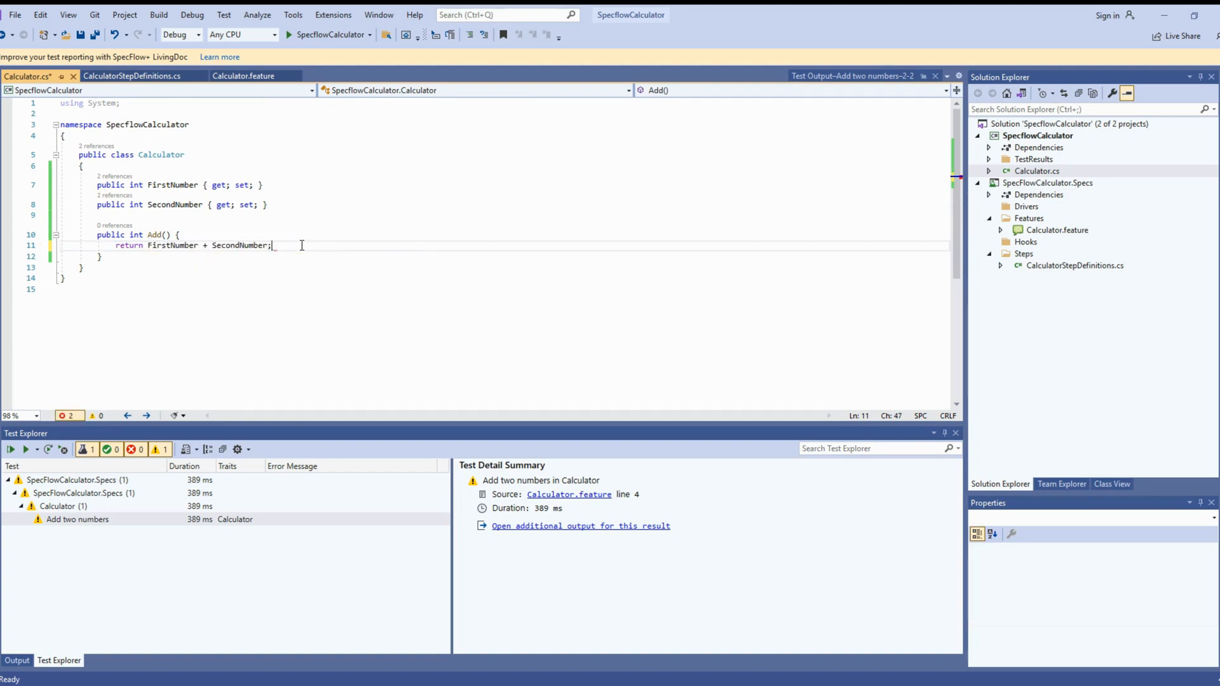
pyautogui.press('ctrl+s')
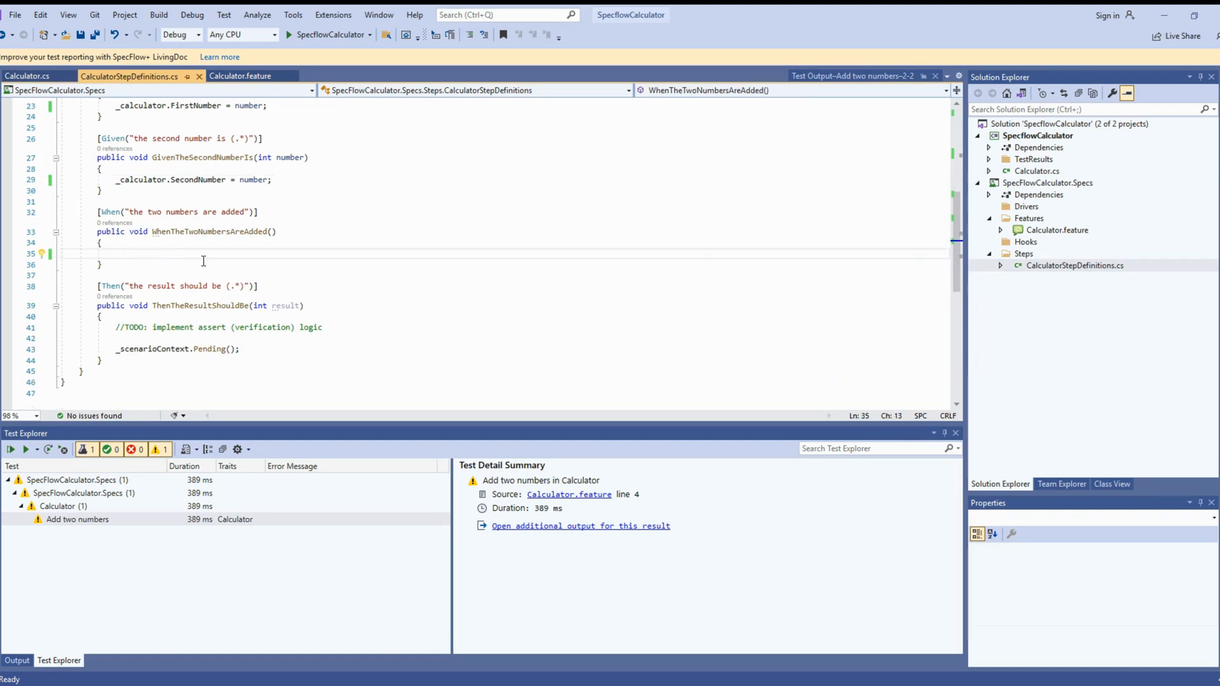
# Step: Store _calculator.Add() into _results in the When step and declare a private int _results field
pyautogui.write('_cl')
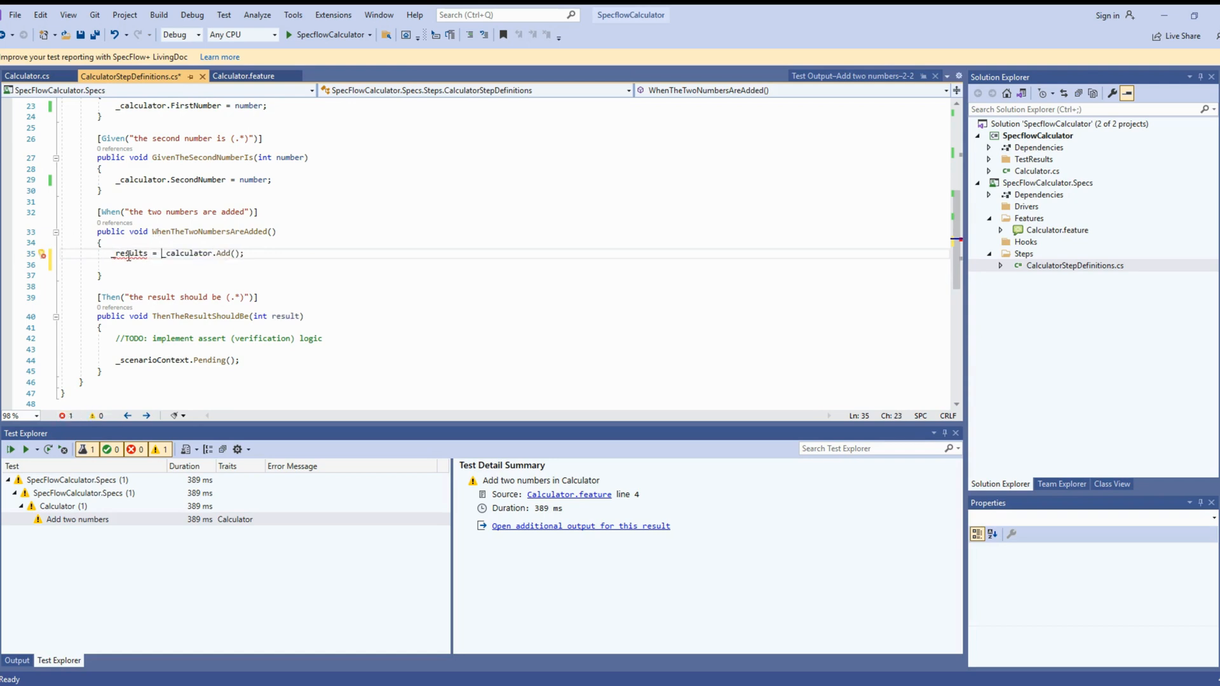
pyautogui.scroll(3)
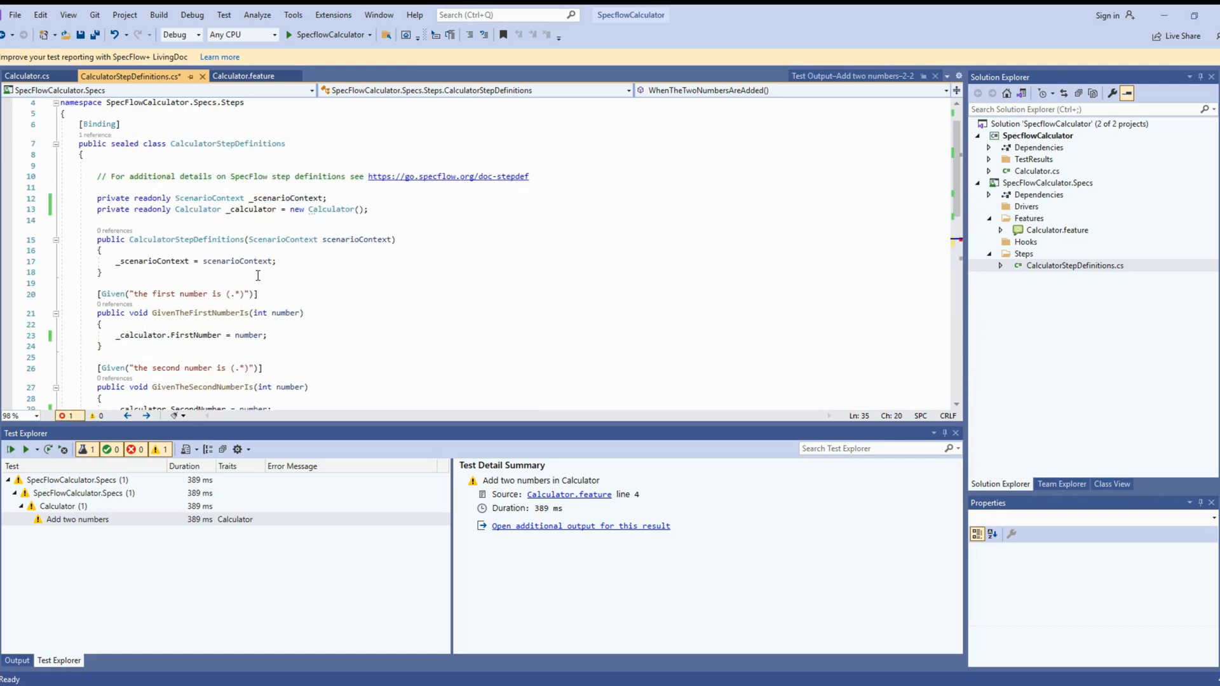
pyautogui.press('enter')
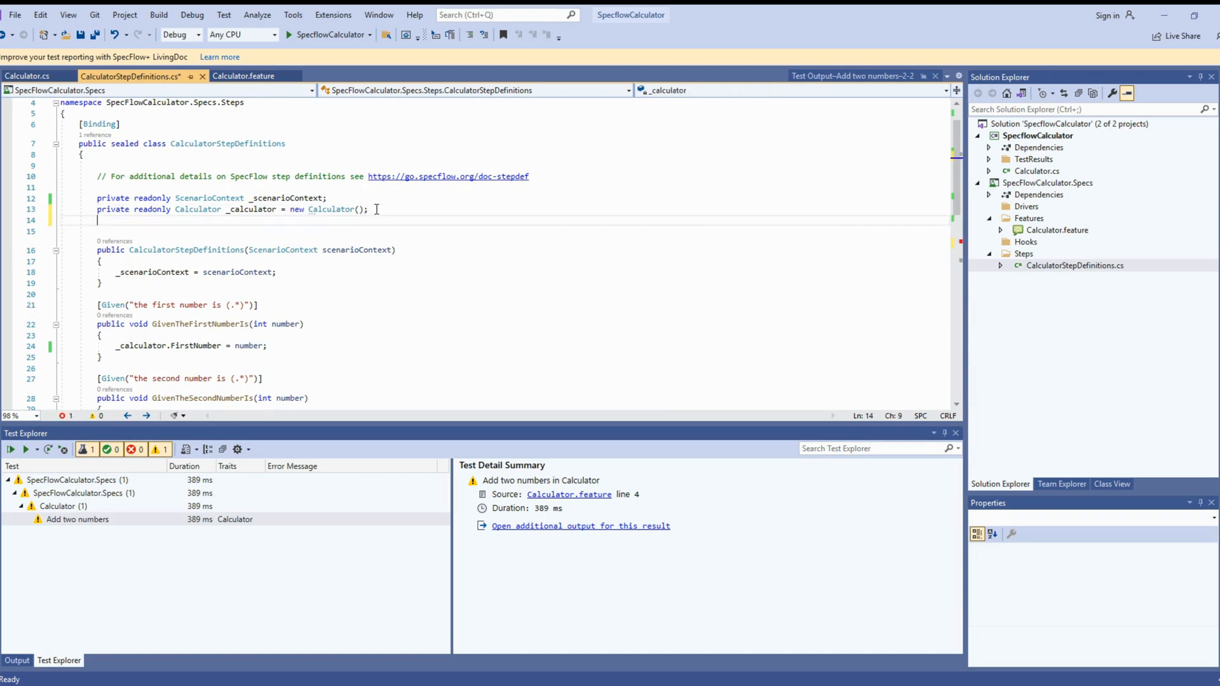
pyautogui.write('private in')
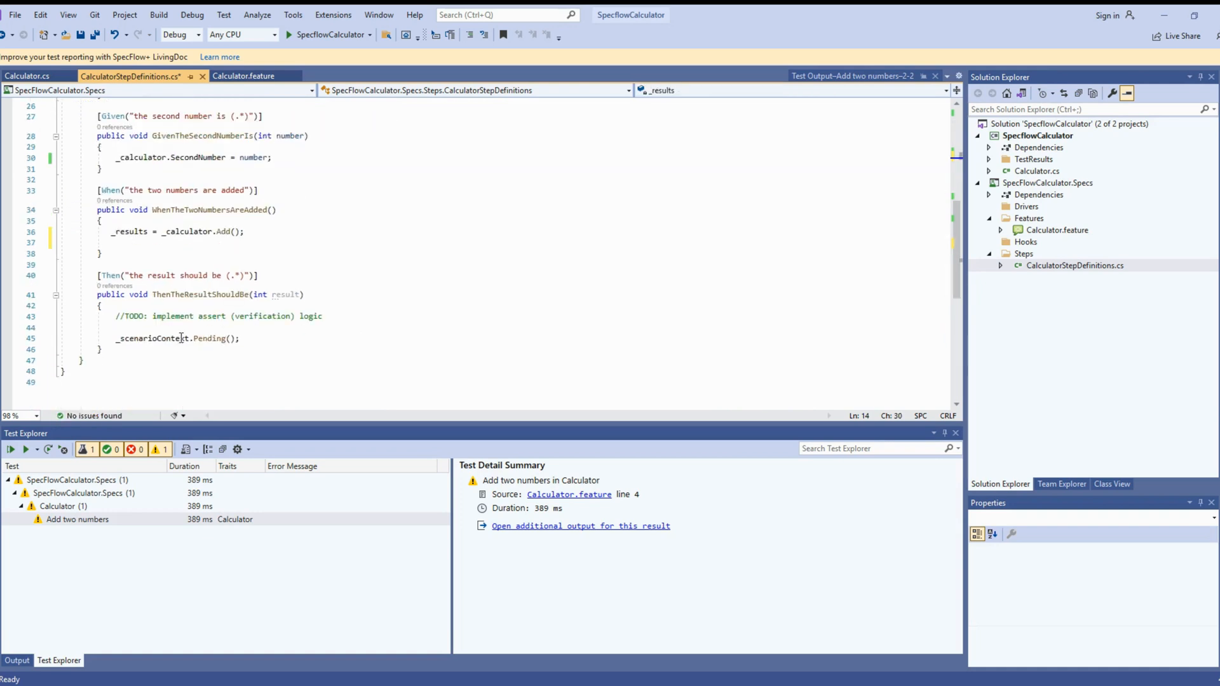
# Step: Assert _results.Should().Be(result) in the Then step, add the FluentAssertions using, and save
pyautogui.click(129, 232)
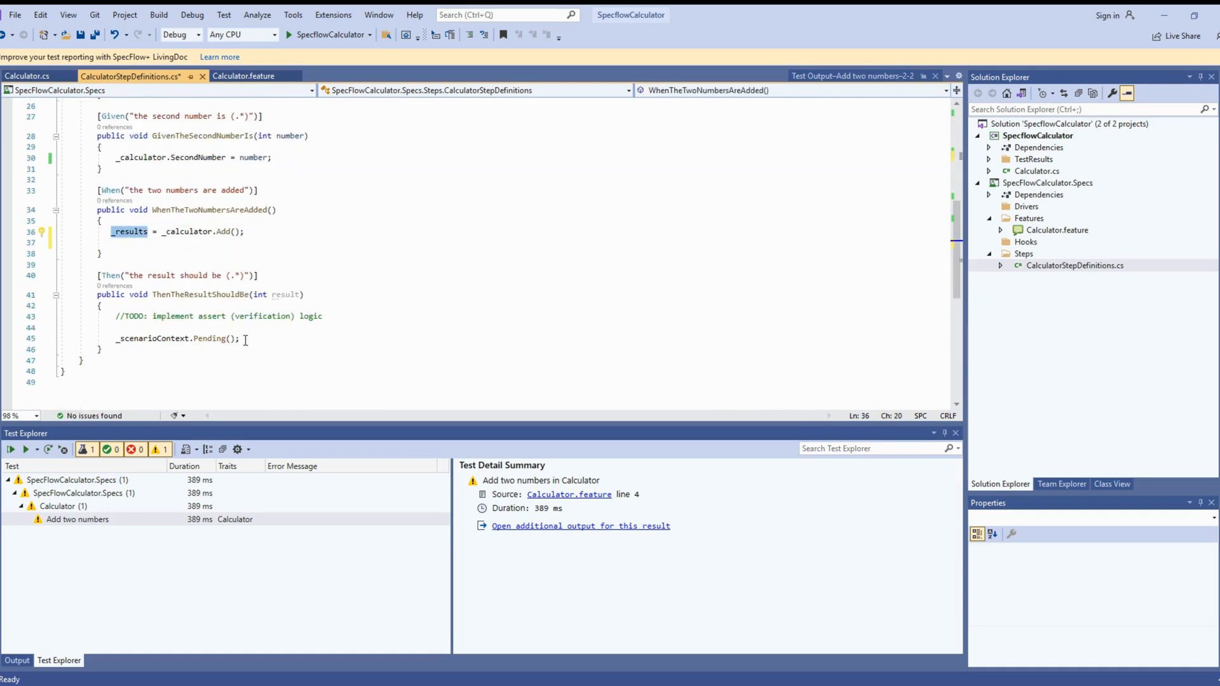
pyautogui.write('_results.')
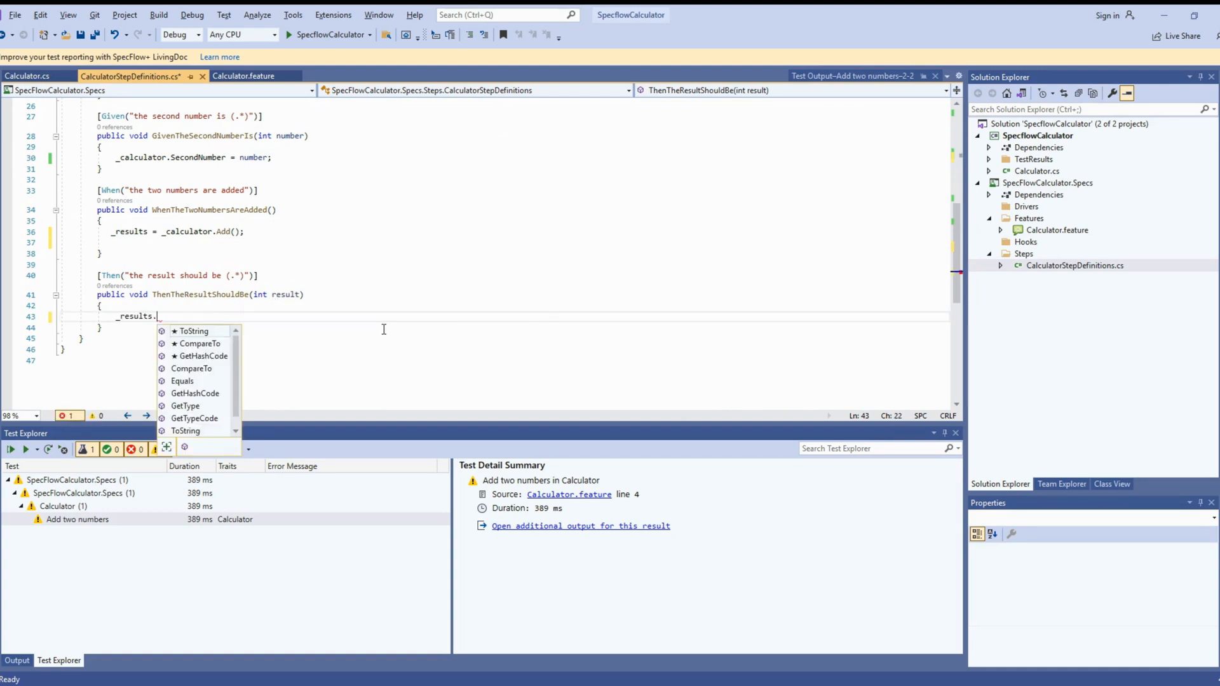
pyautogui.write('Should().')
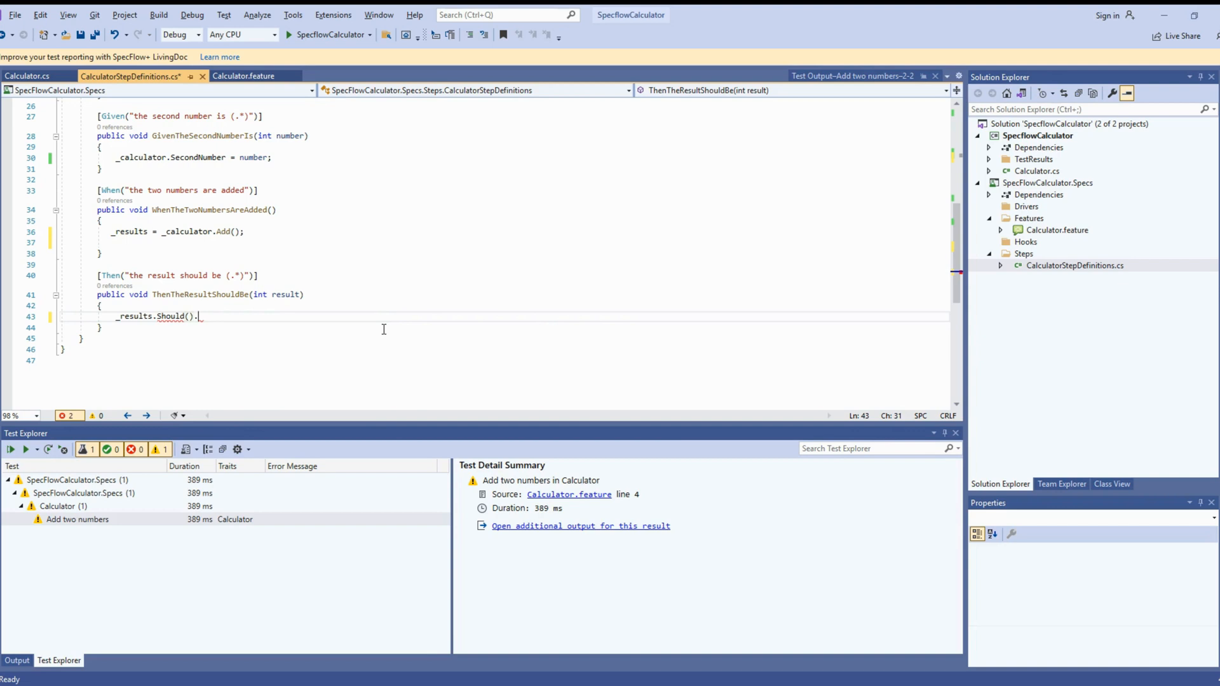
pyautogui.write('Be(result')
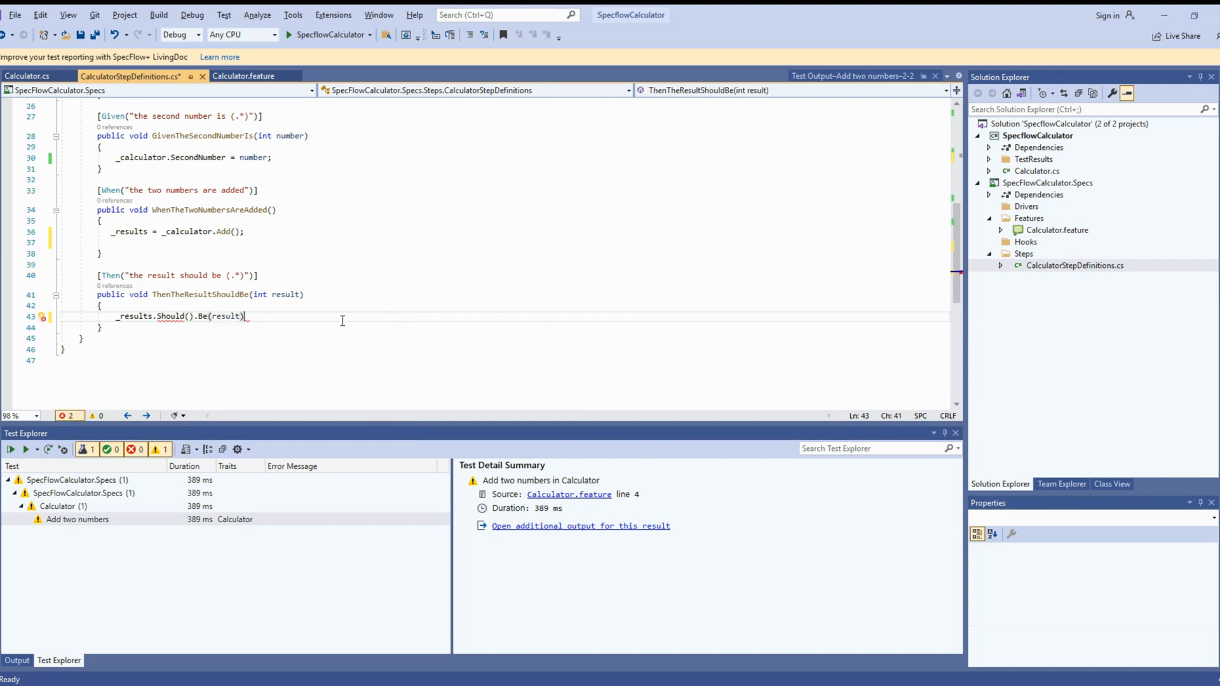
pyautogui.write(';')
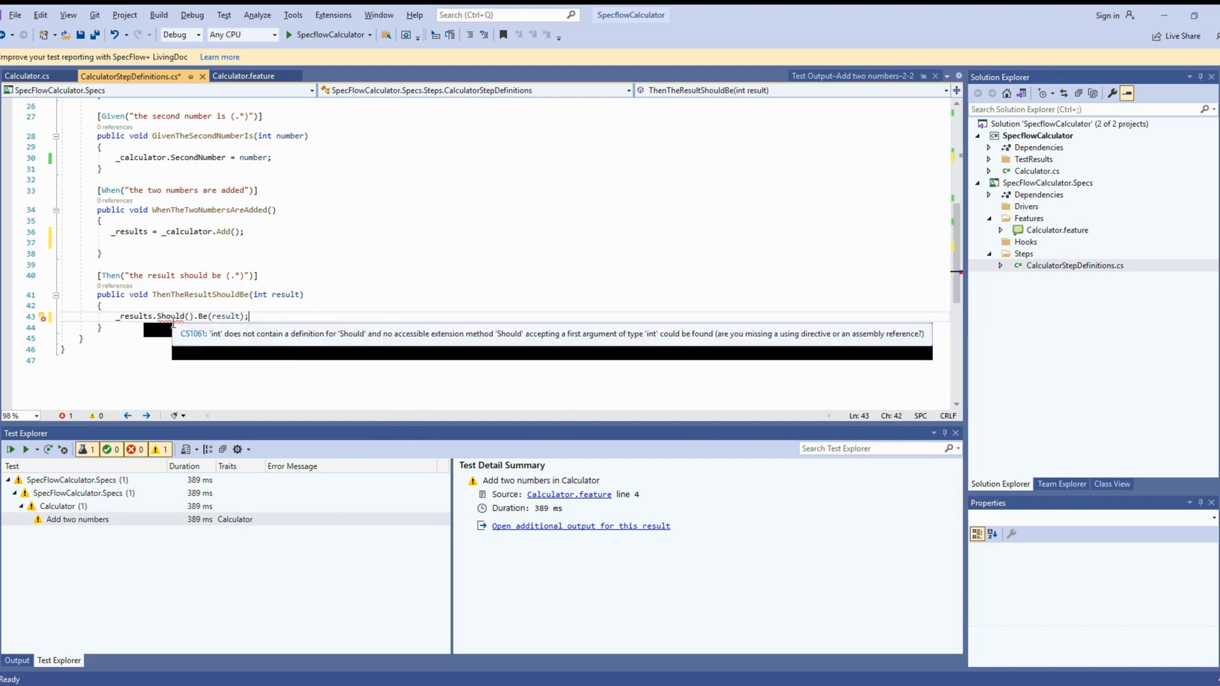
pyautogui.click(153, 330)
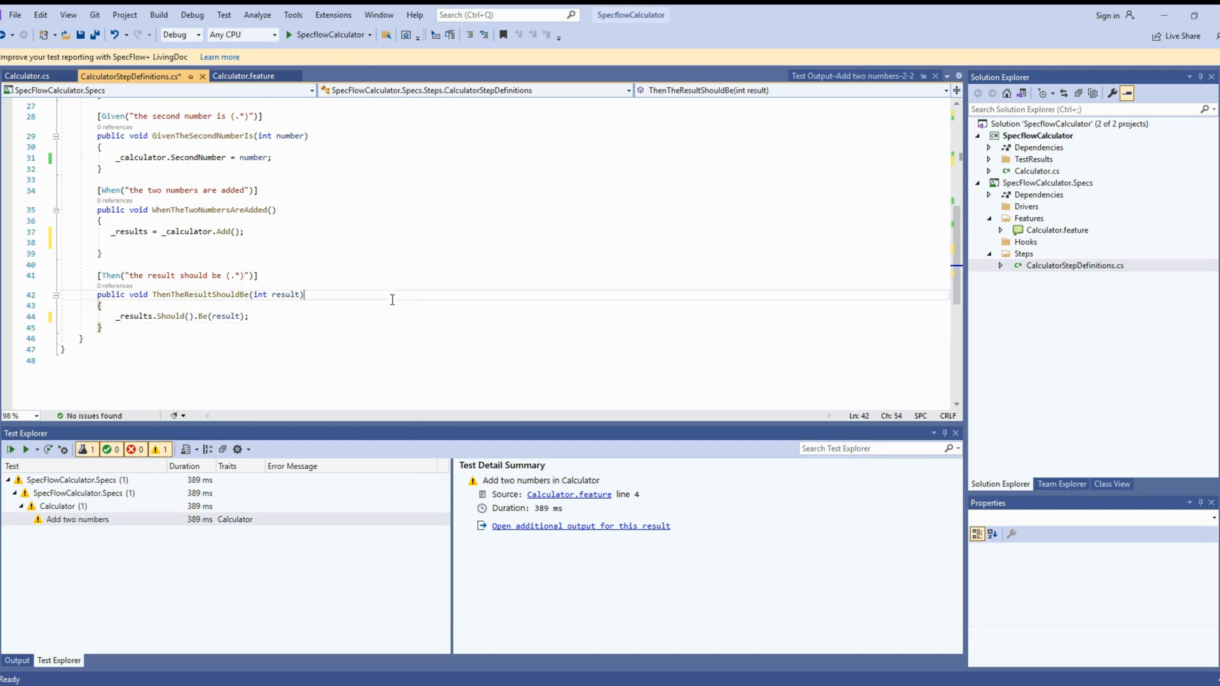
pyautogui.press('ctrl+s')
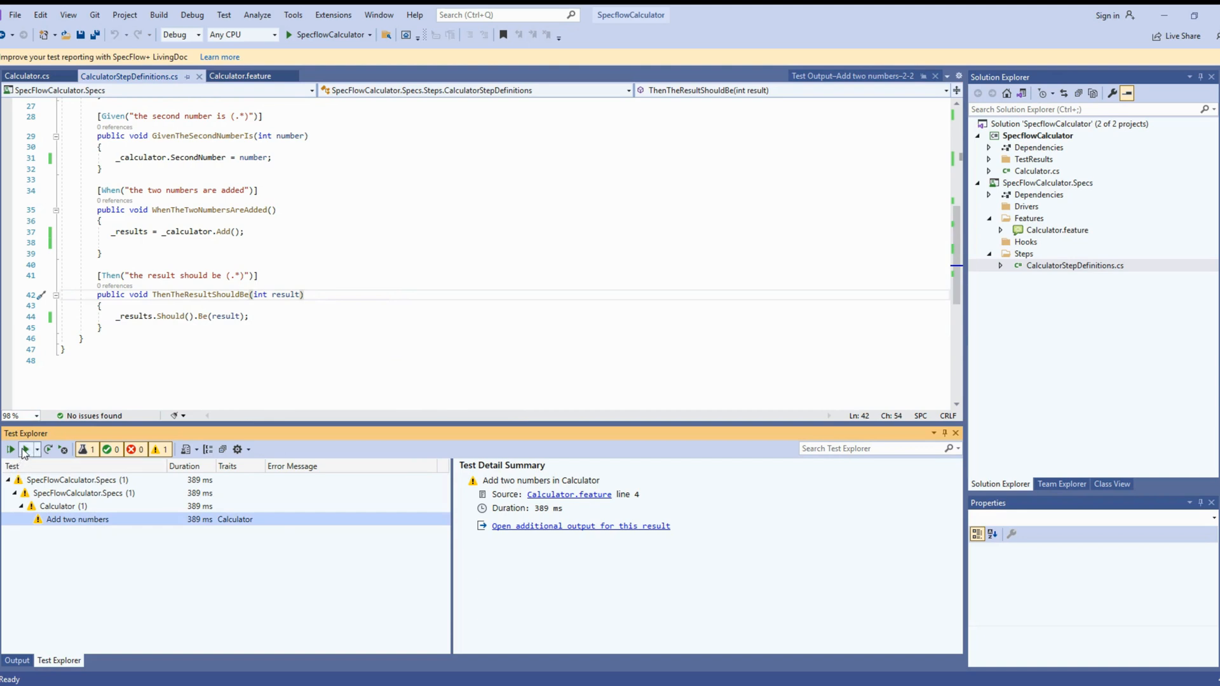
# Step: Run all tests so Add two numbers passes, then view the Calculator class's Add implementation
pyautogui.click(25, 450)
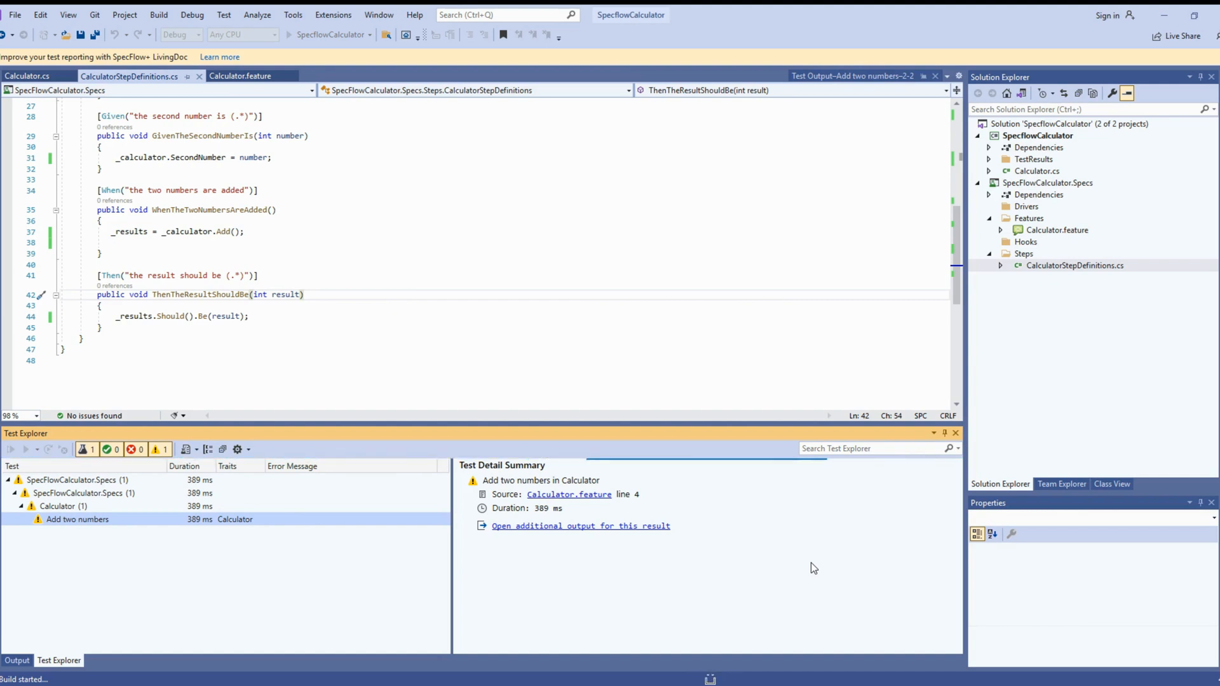
pyautogui.moveTo(502, 418)
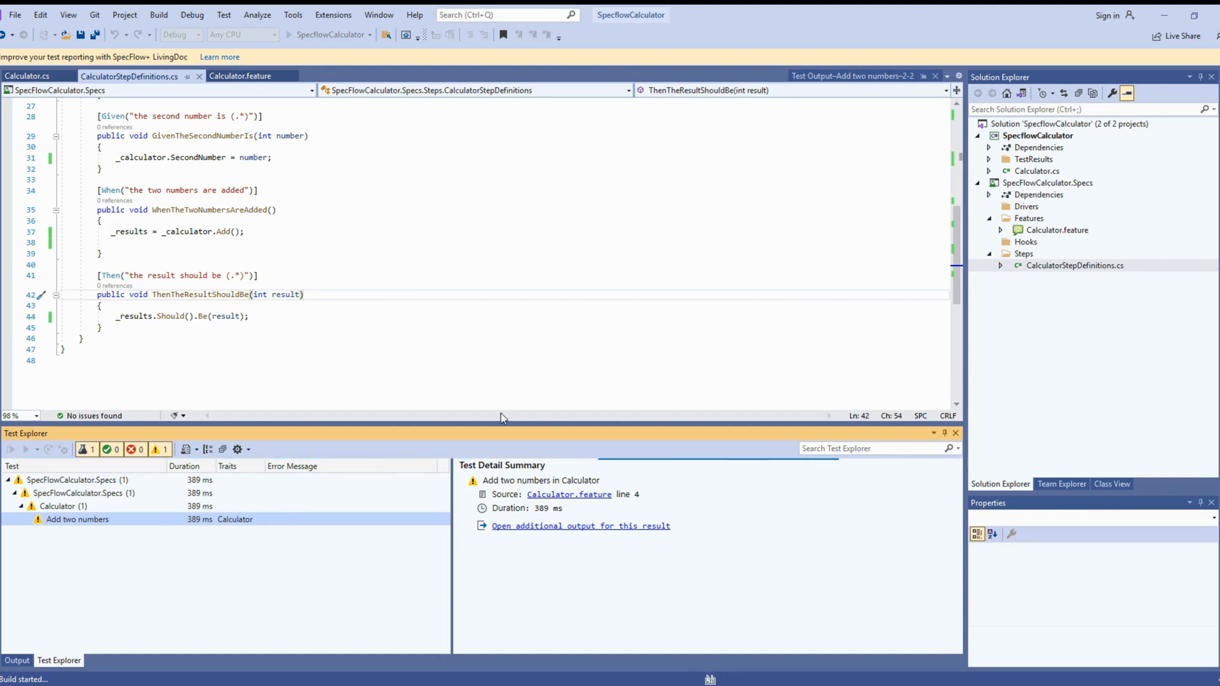
pyautogui.click(340, 231)
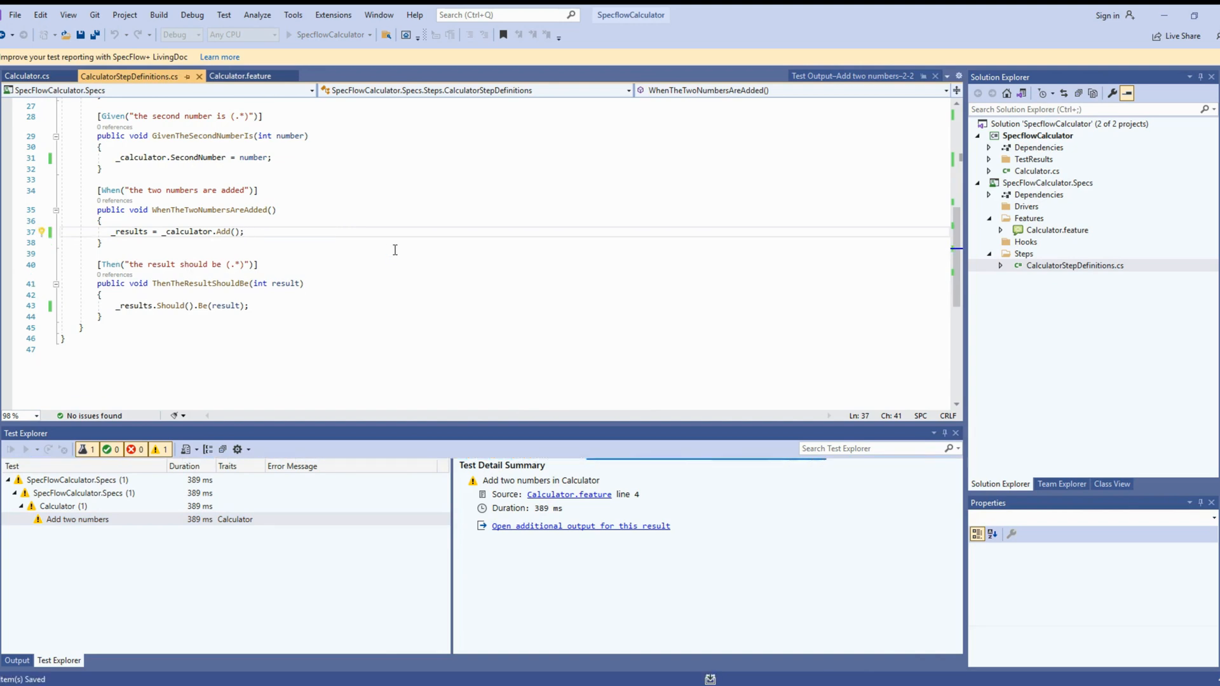
pyautogui.moveTo(484, 333)
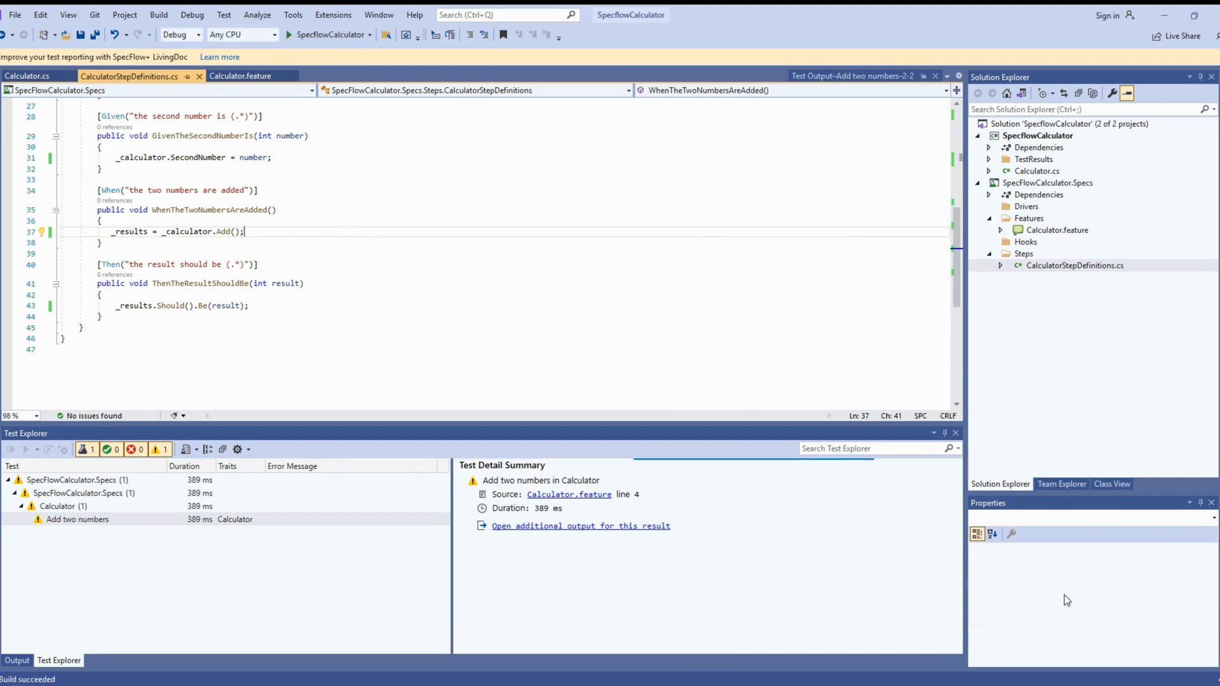
pyautogui.click(10, 450)
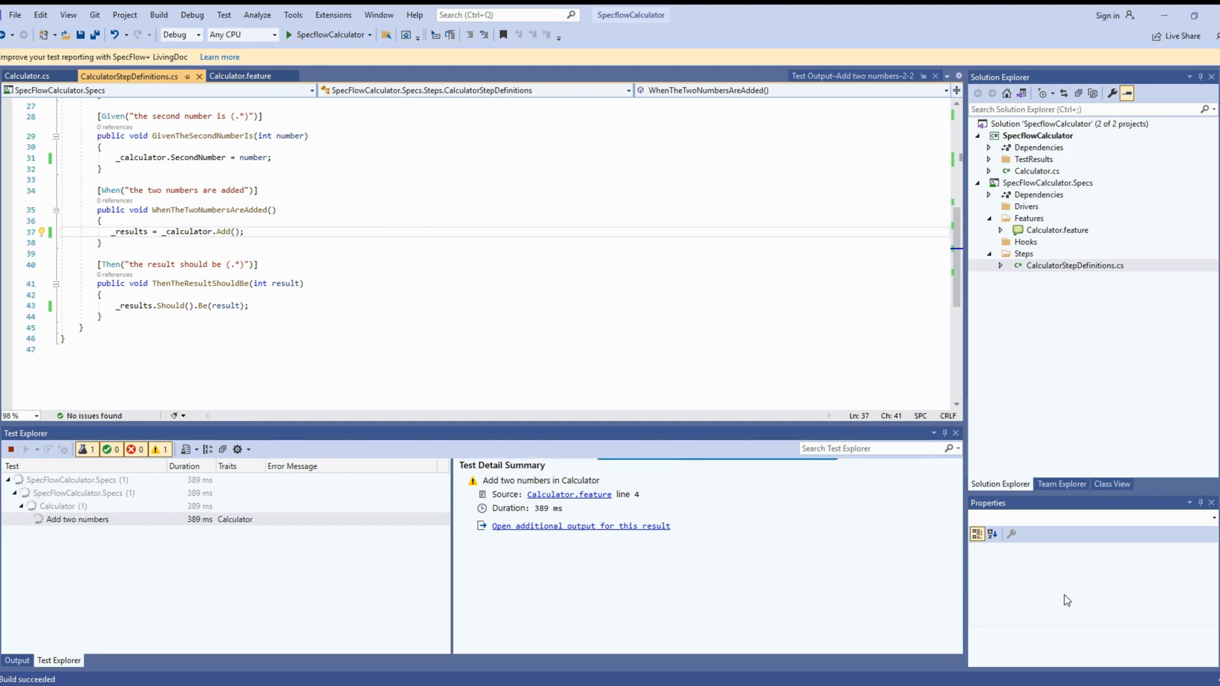
pyautogui.click(23, 449)
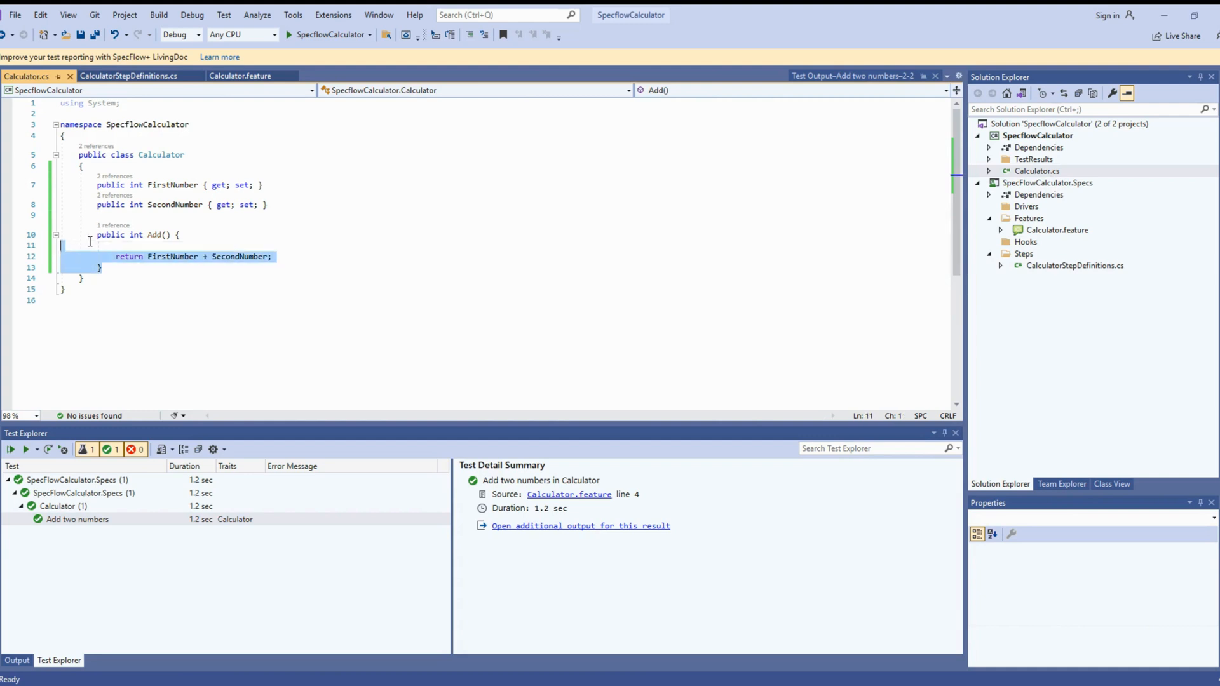
# Step: Duplicate Add() as a Substract method returning FirstNumber minus SecondNumber
pyautogui.click(127, 235)
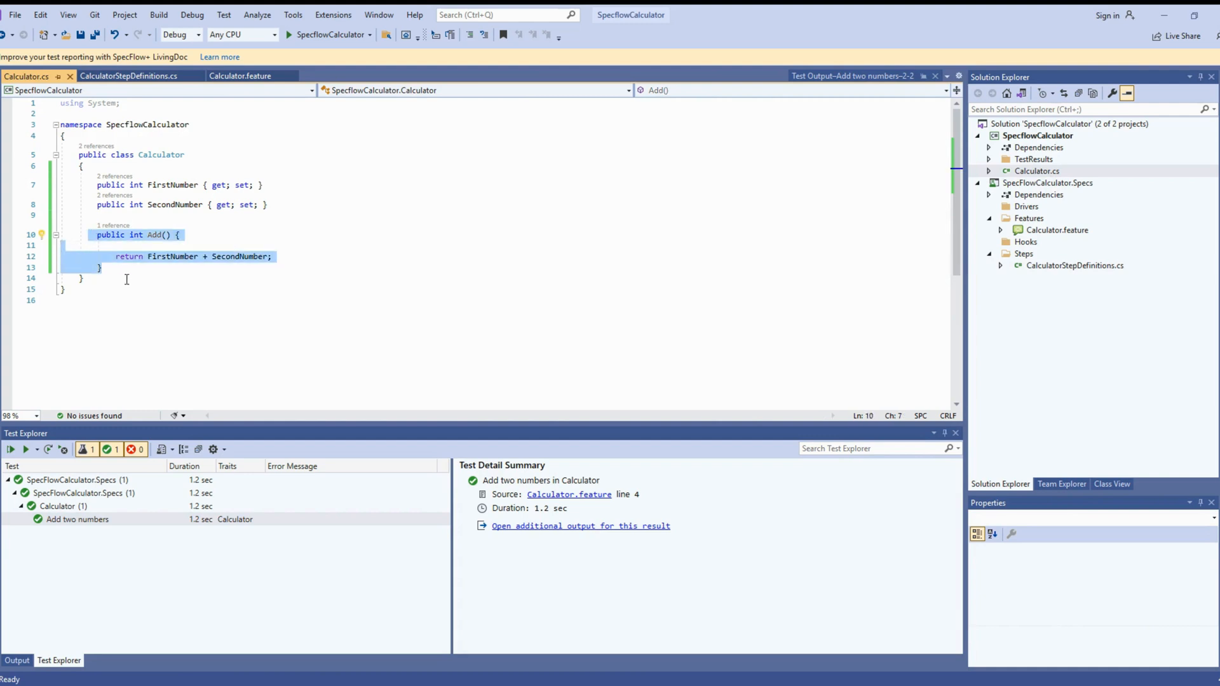
pyautogui.press('ctrl+v')
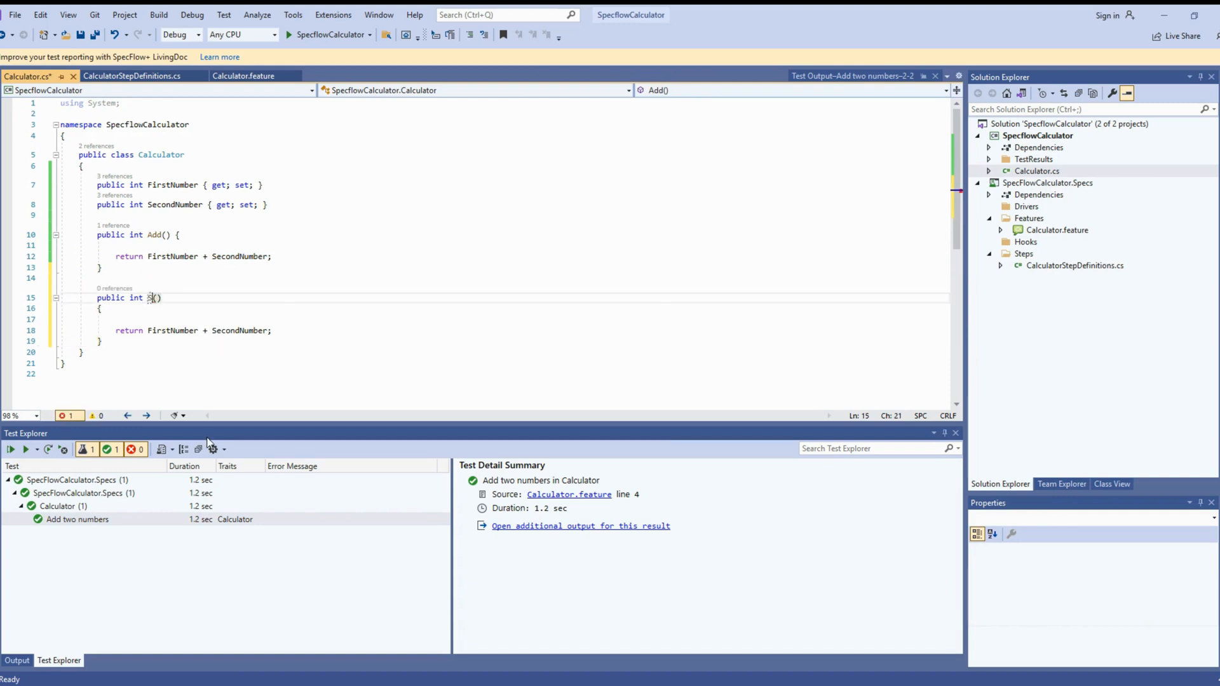
pyautogui.write('Substract')
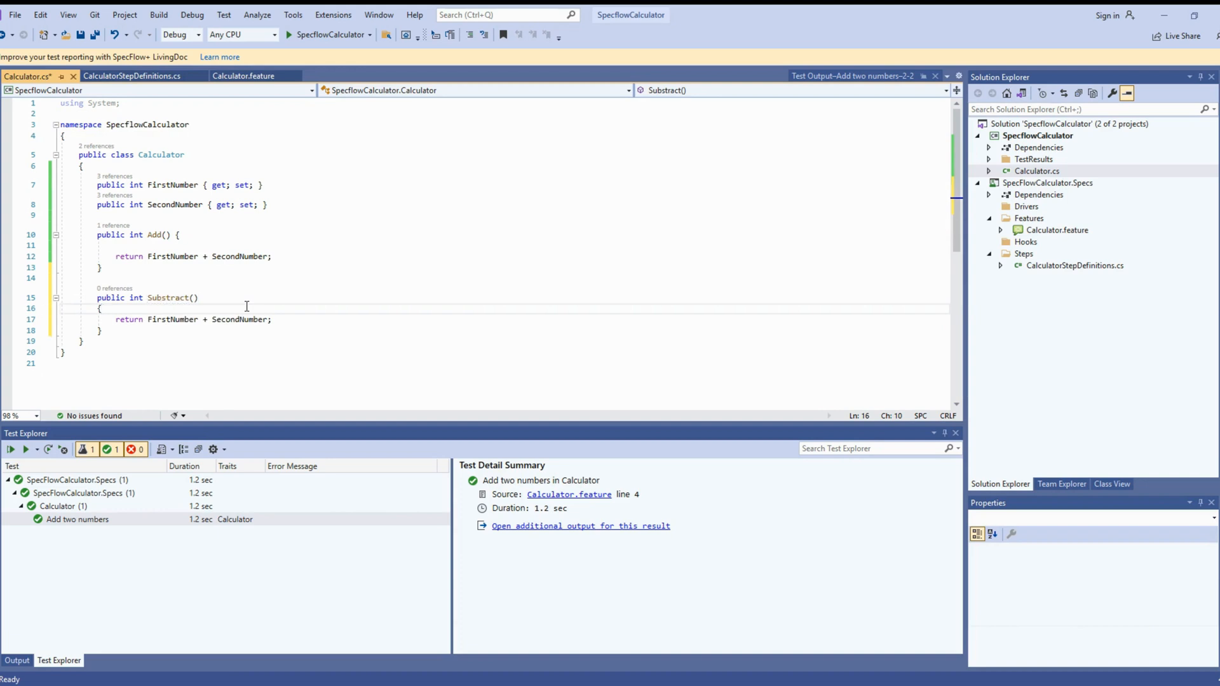
pyautogui.write('-')
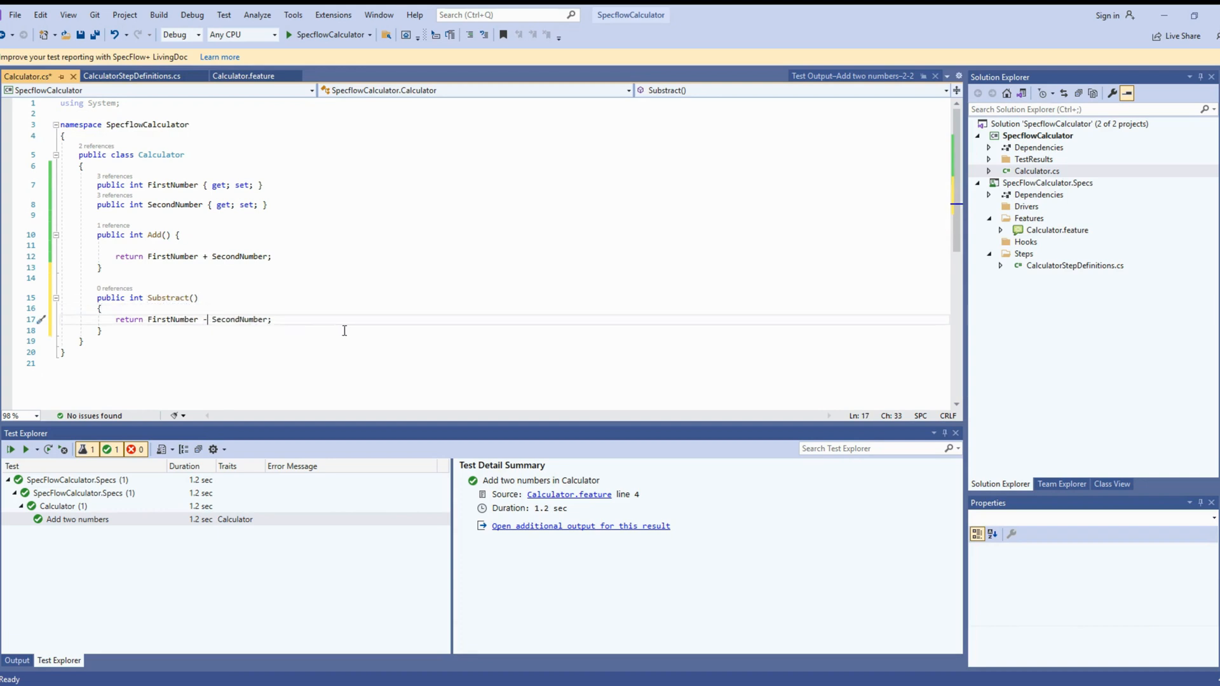
pyautogui.click(132, 76)
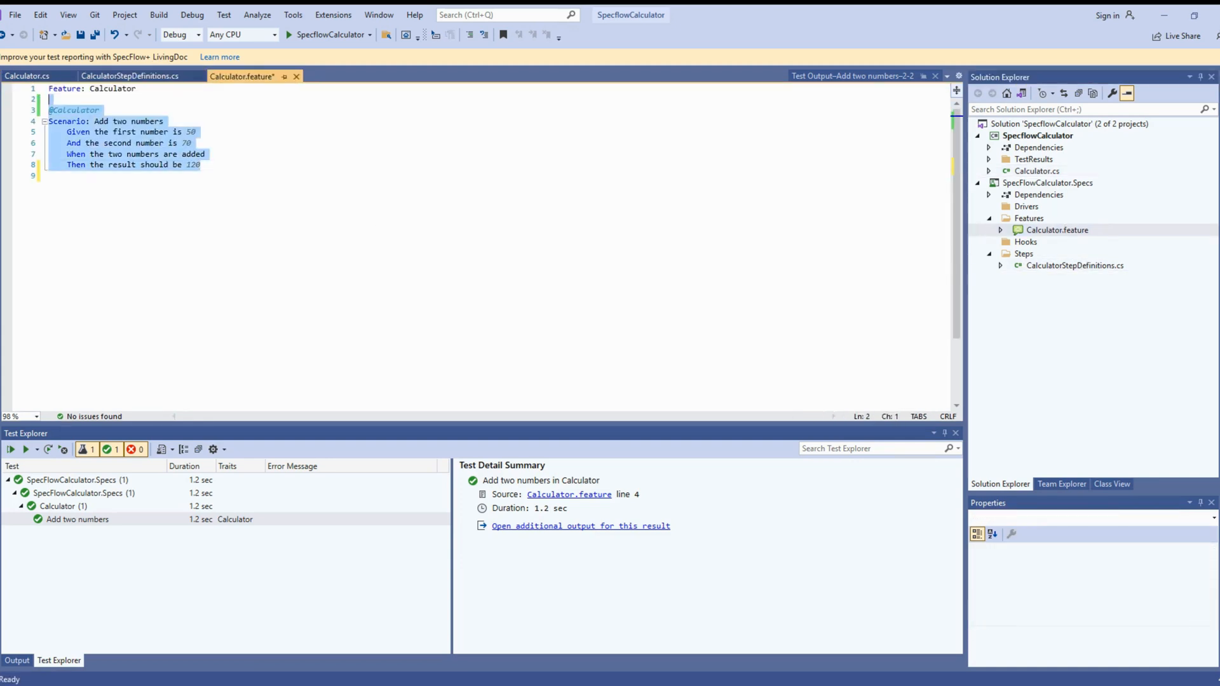
# Step: Paste a copy of the first scenario below it in Calculator.feature
pyautogui.click(228, 164)
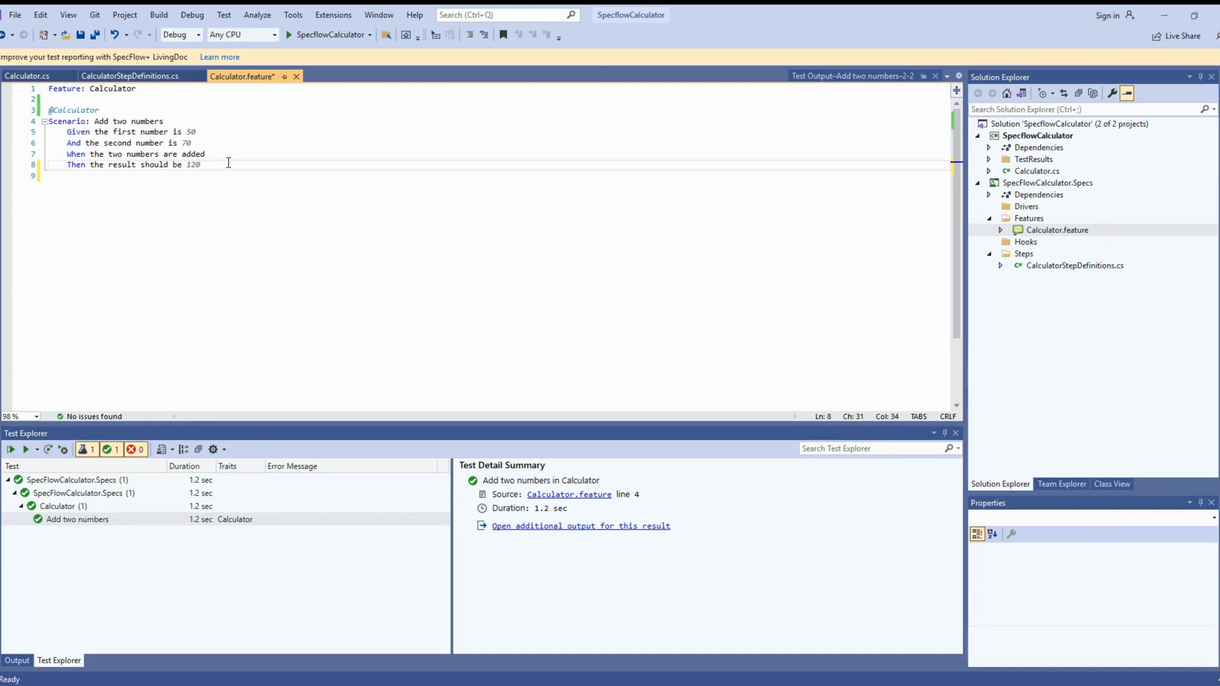
pyautogui.press('Enter')
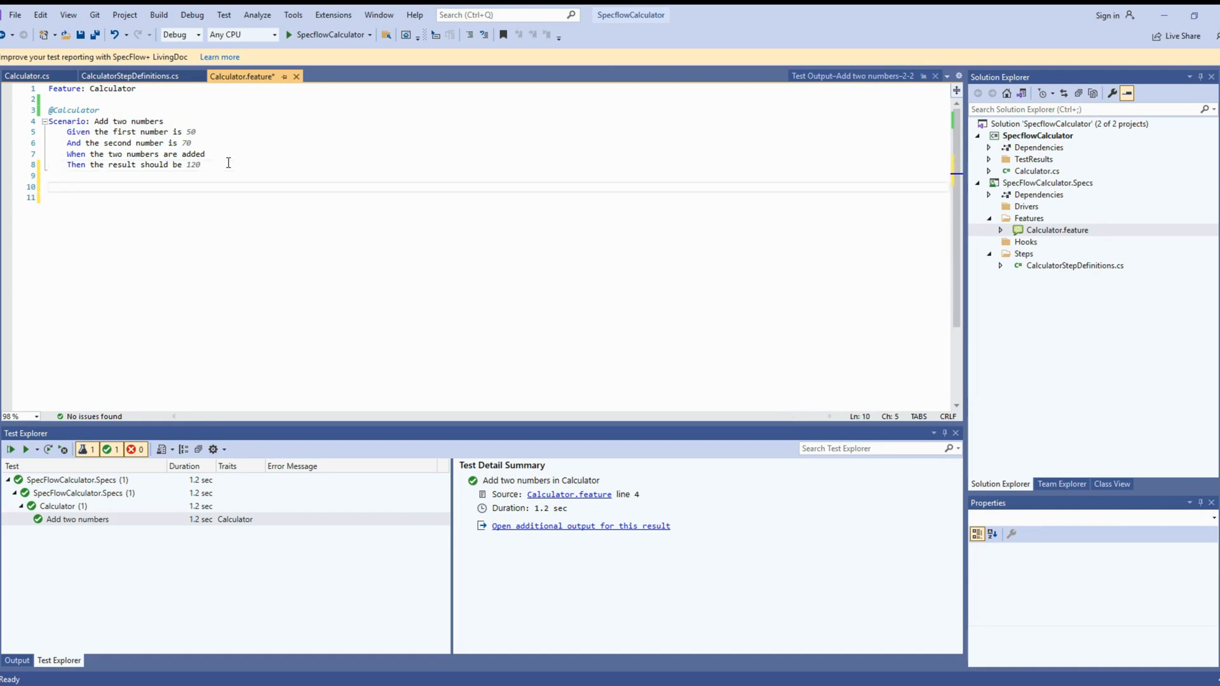
pyautogui.press('ctrl+v')
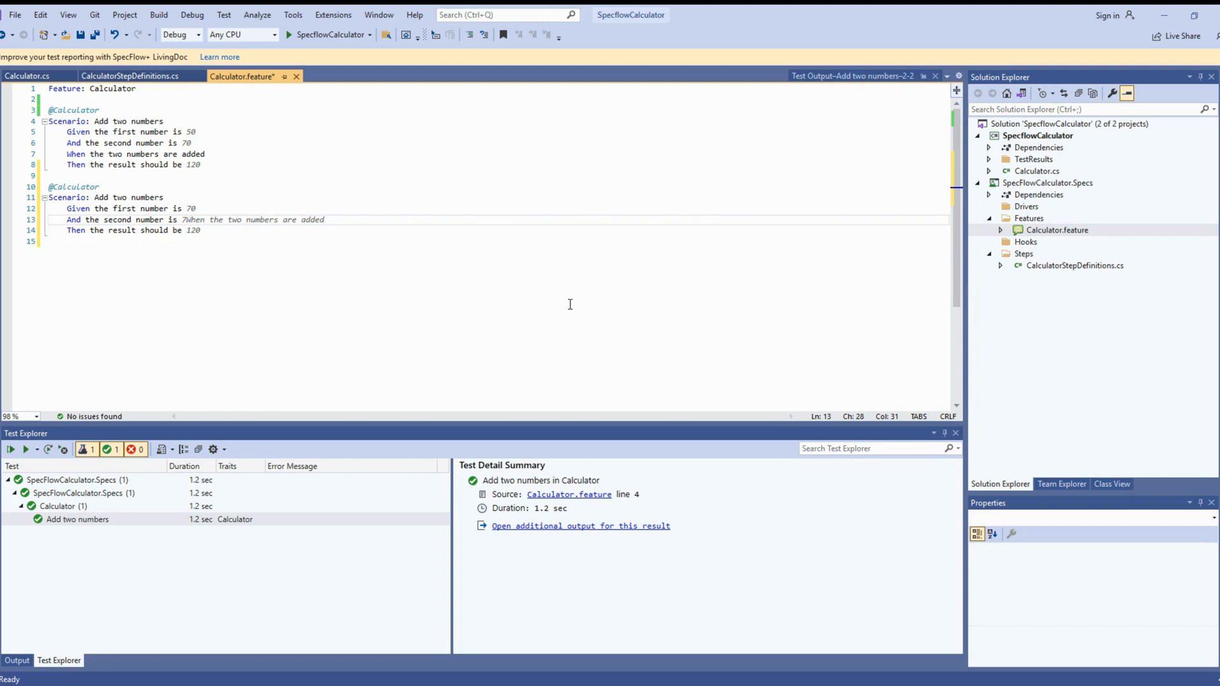
pyautogui.press('Return')
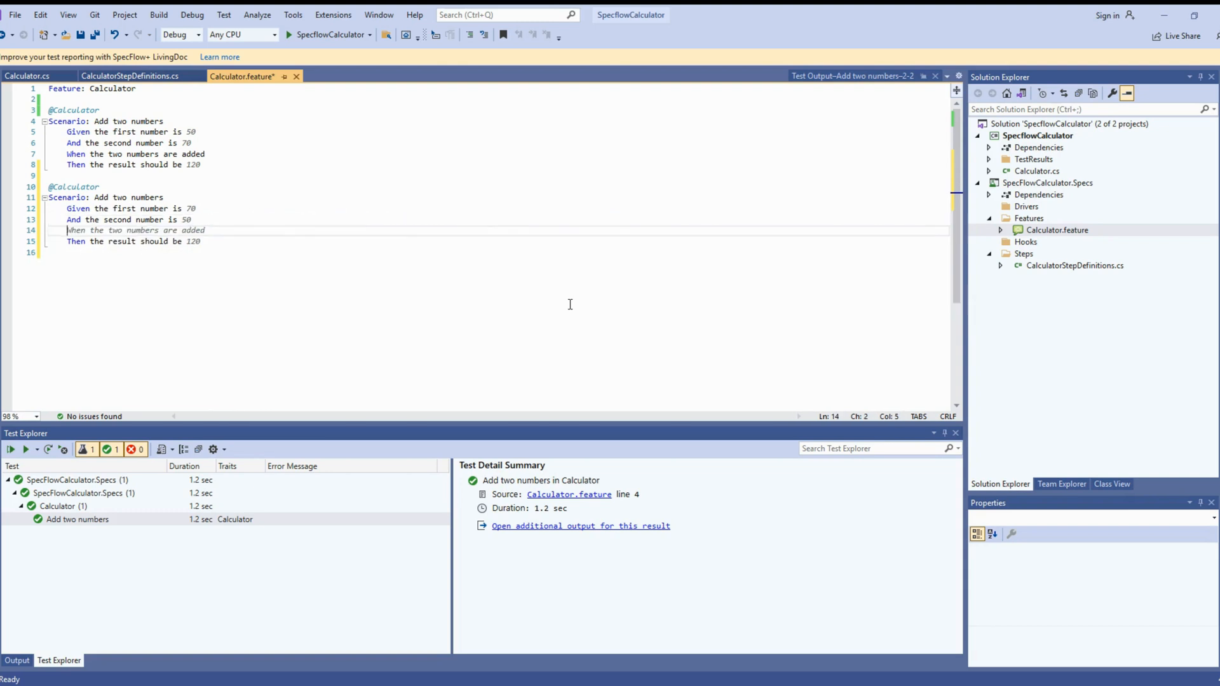
# Step: Reword the copy so the numbers are substracted and the result should be 20
pyautogui.doubleClick(192, 230)
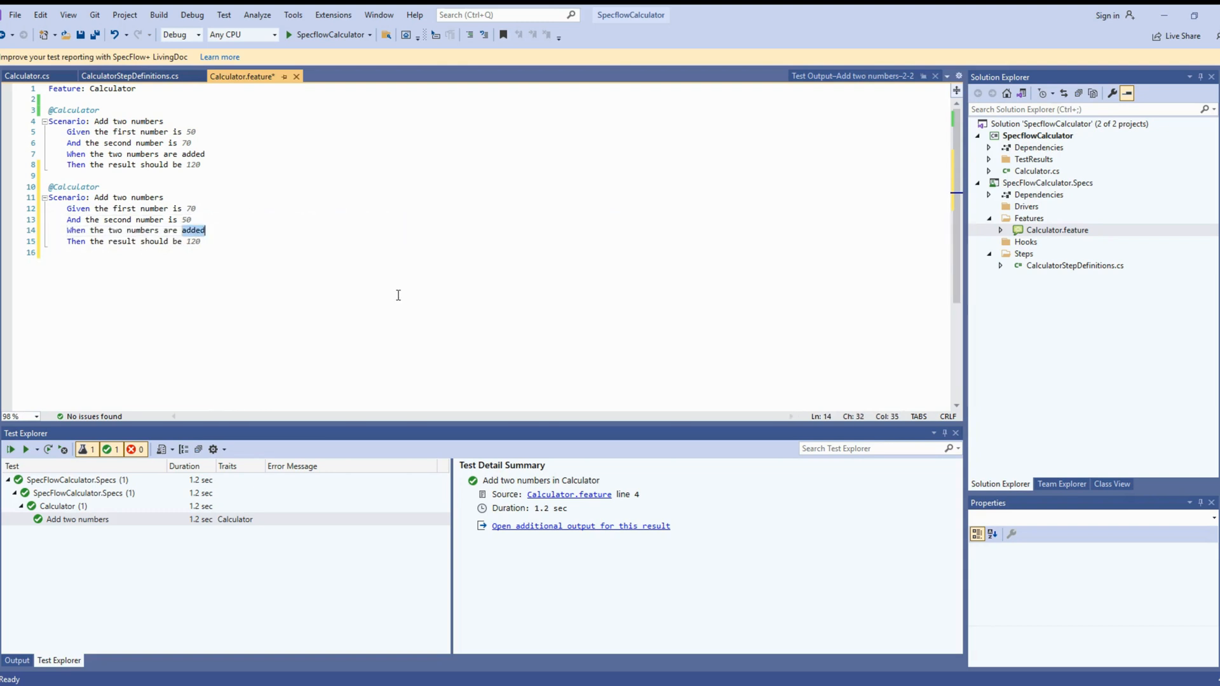
pyautogui.write('substract')
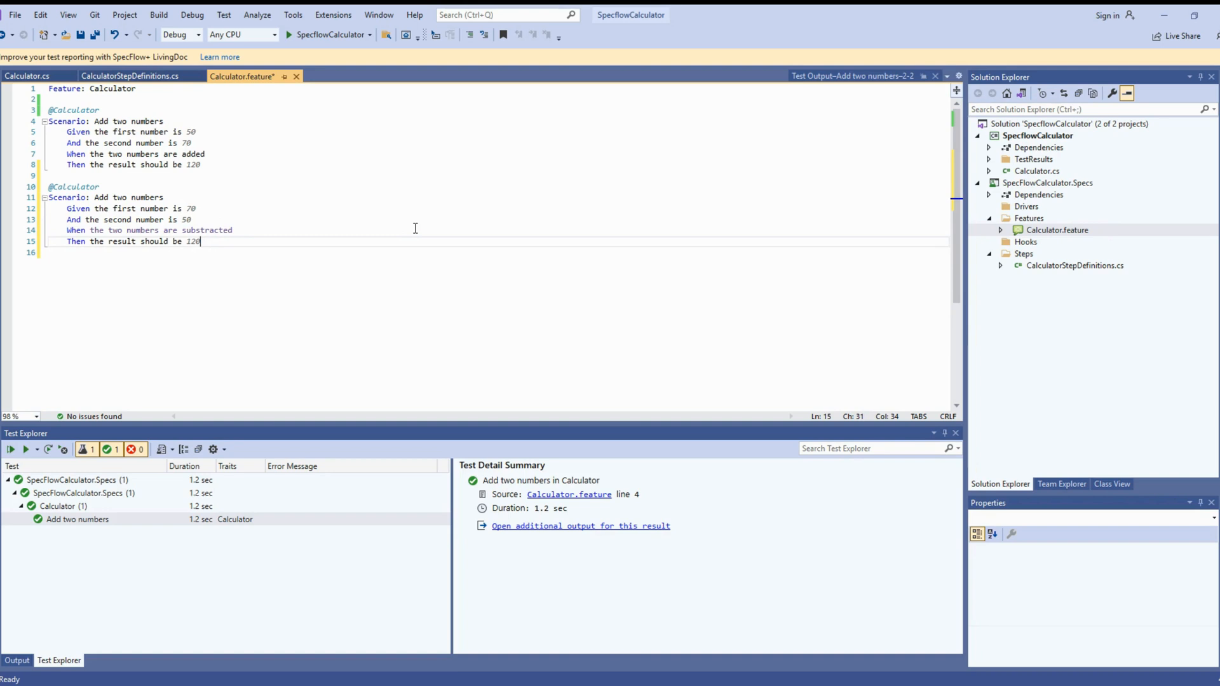
pyautogui.press('Backspace')
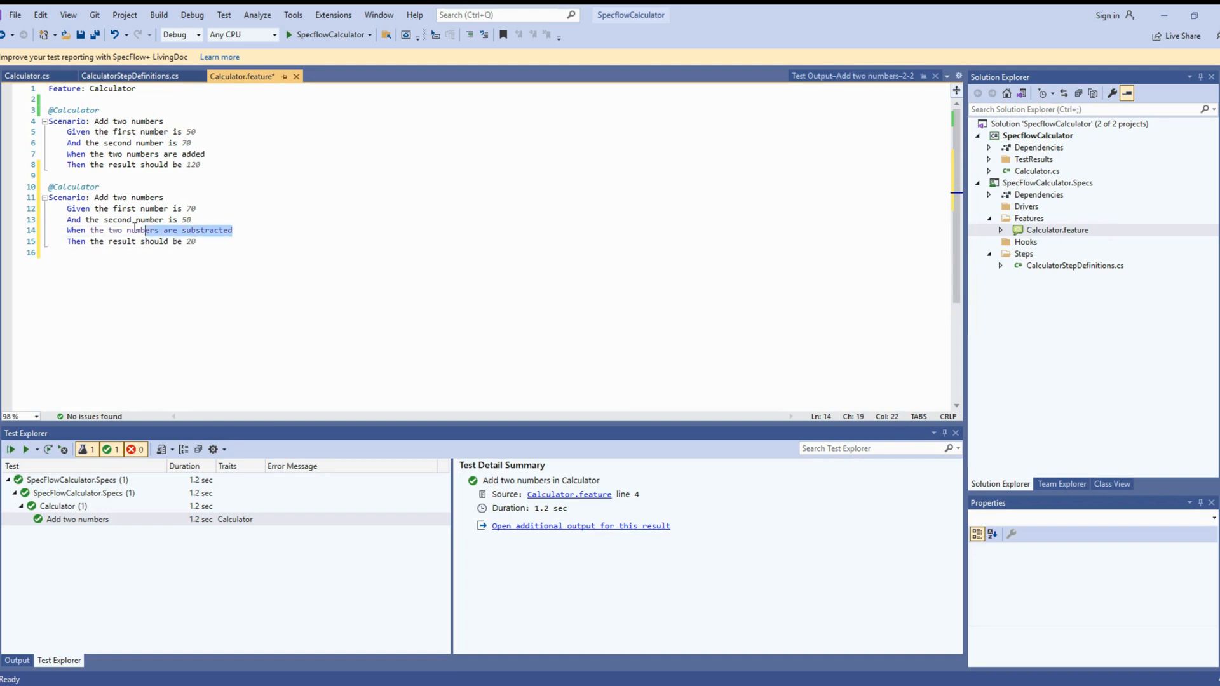
pyautogui.rightClick(140, 229)
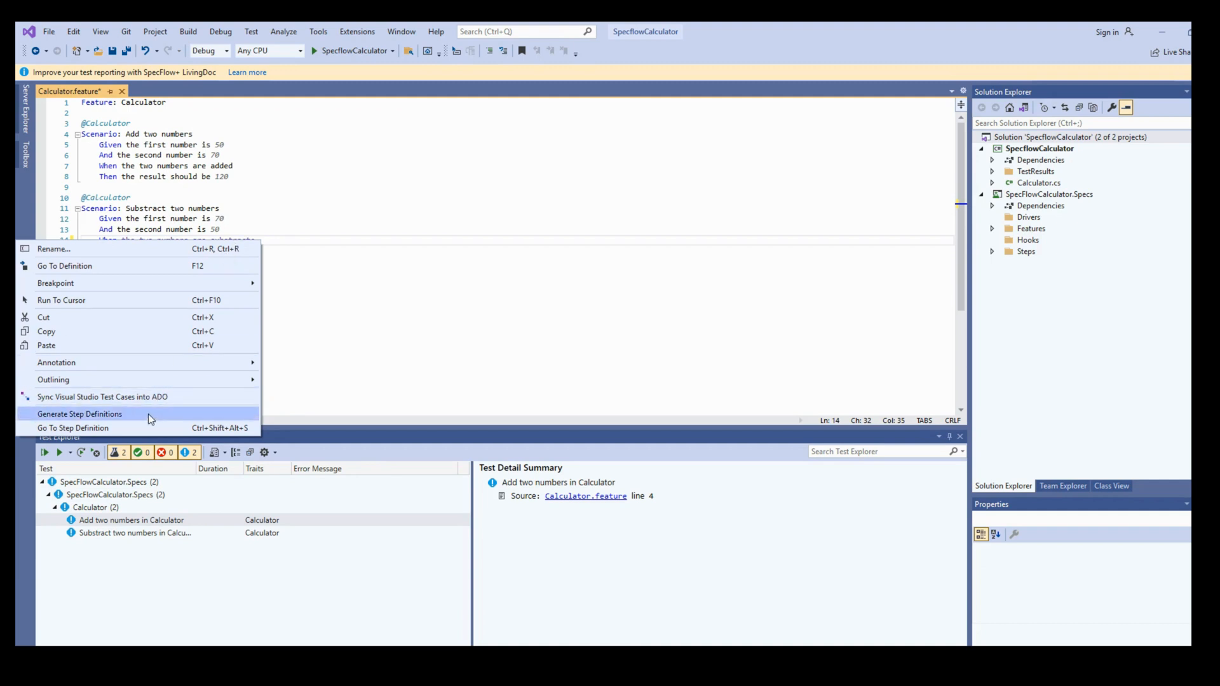
# Step: Generate step definitions for the new scenario and view CalculatorStepDefinitions.cs
pyautogui.click(79, 413)
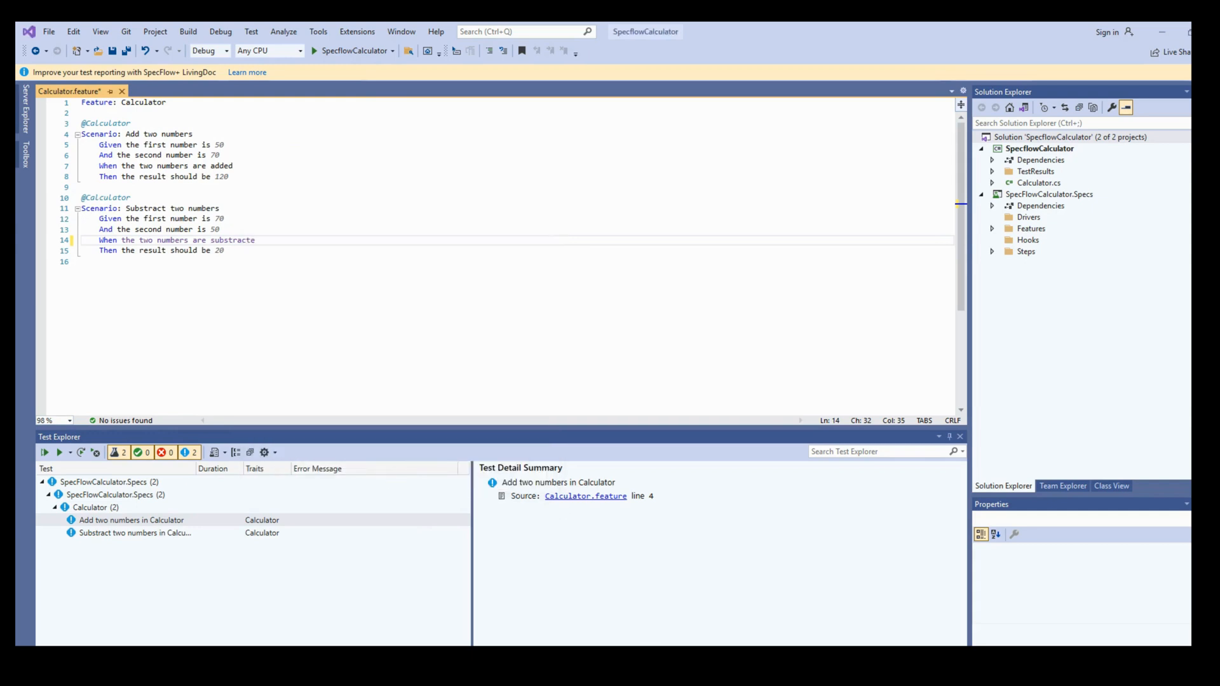
pyautogui.click(44, 452)
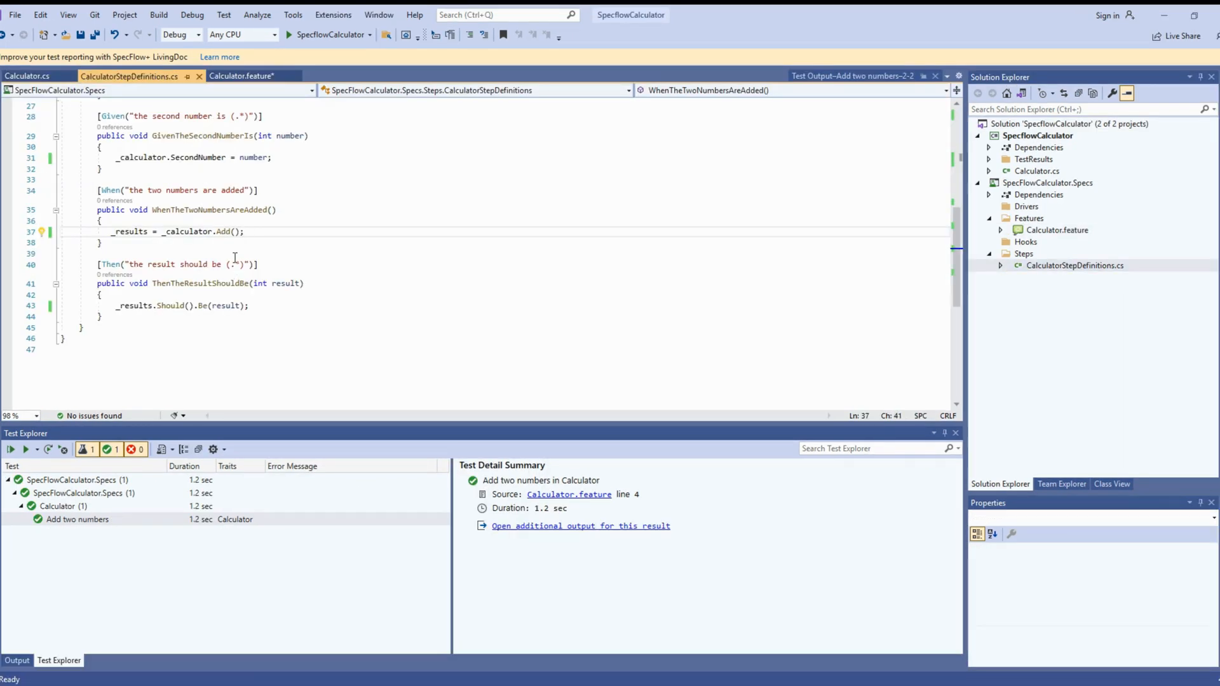
pyautogui.moveTo(292, 305)
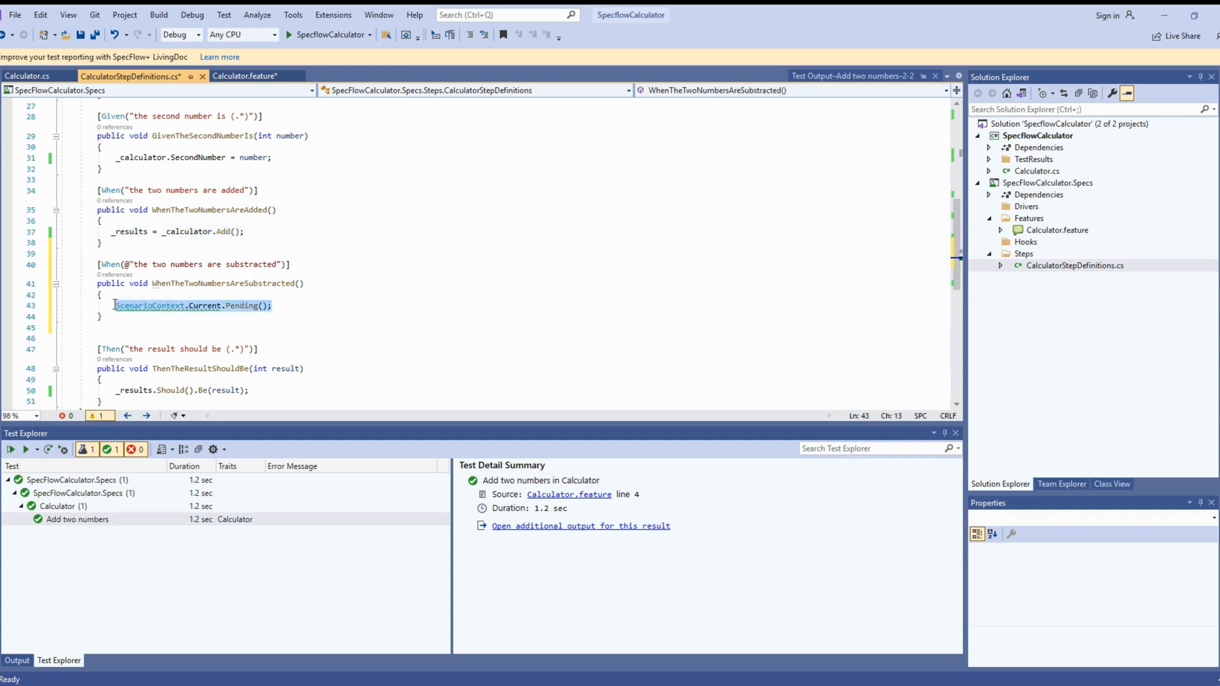
# Step: Make the substracted When step set _results = _calculator.Substract(), save, and build the solution
pyautogui.write('_results = _calculator.Add();')
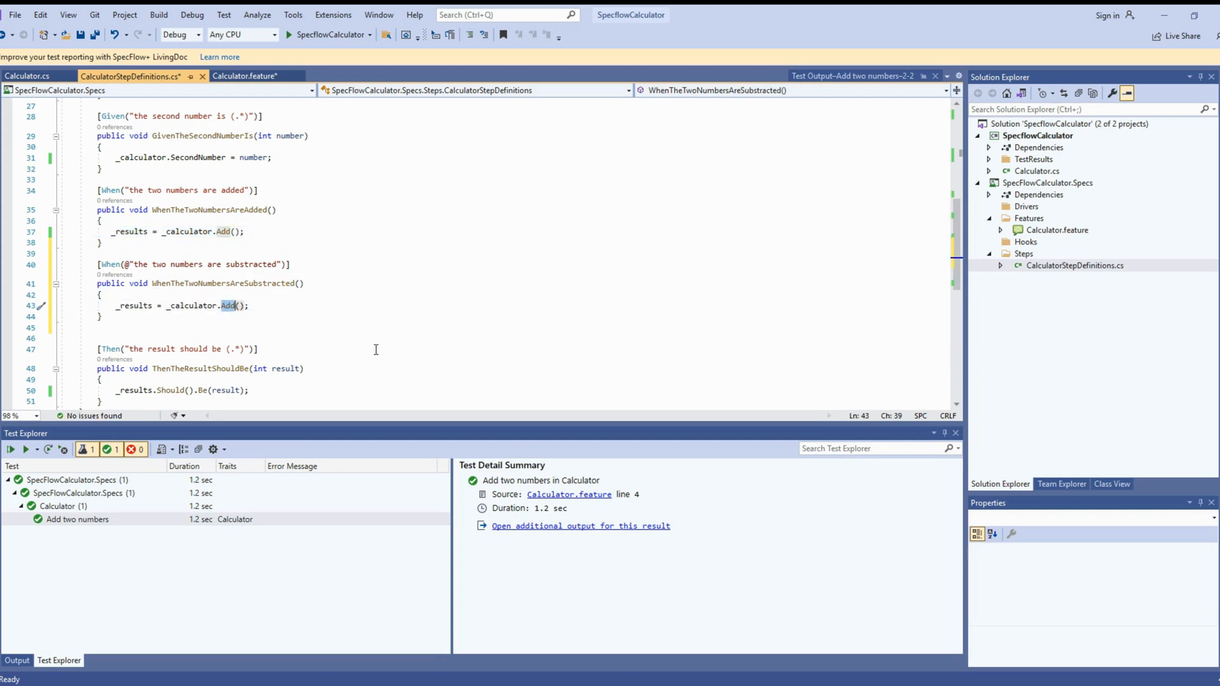
pyautogui.write('Subtract')
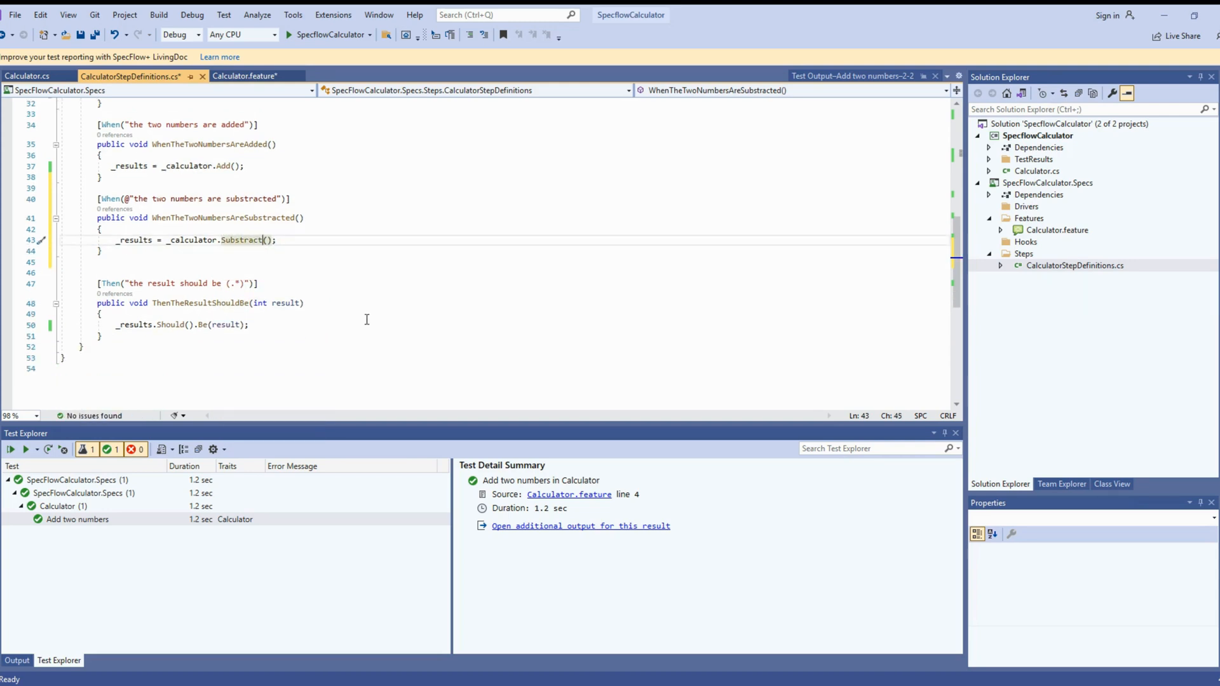
pyautogui.doubleClick(285, 303)
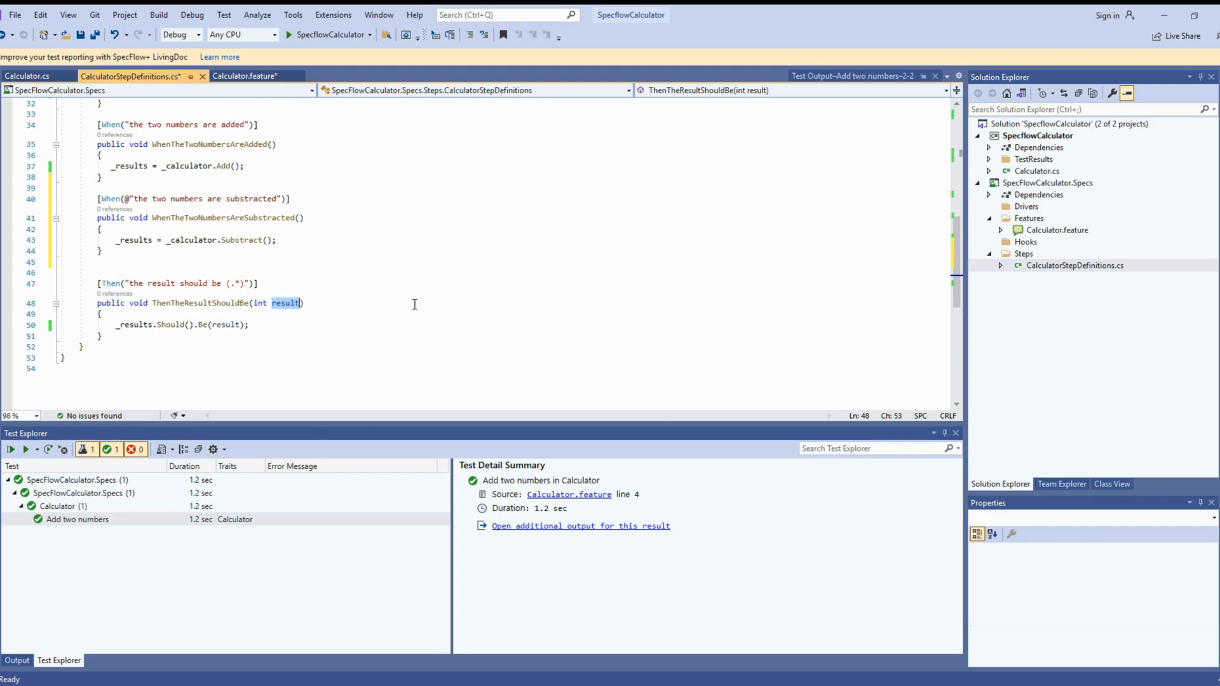
pyautogui.click(302, 302)
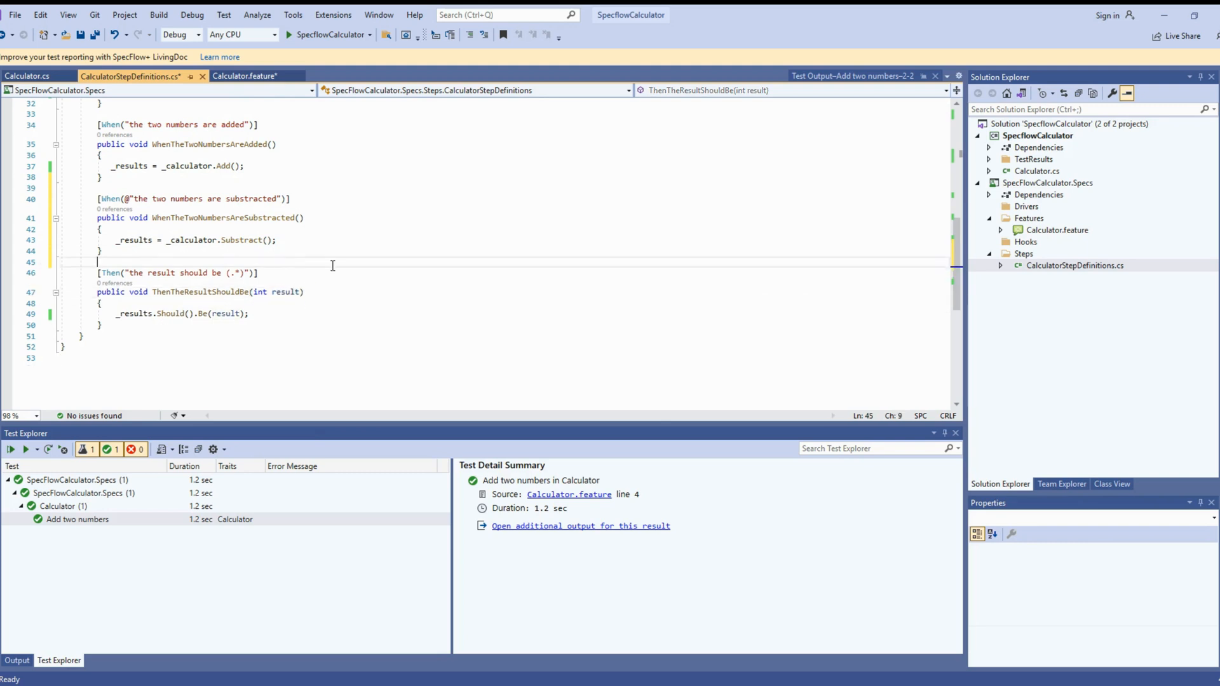
pyautogui.moveTo(434, 268)
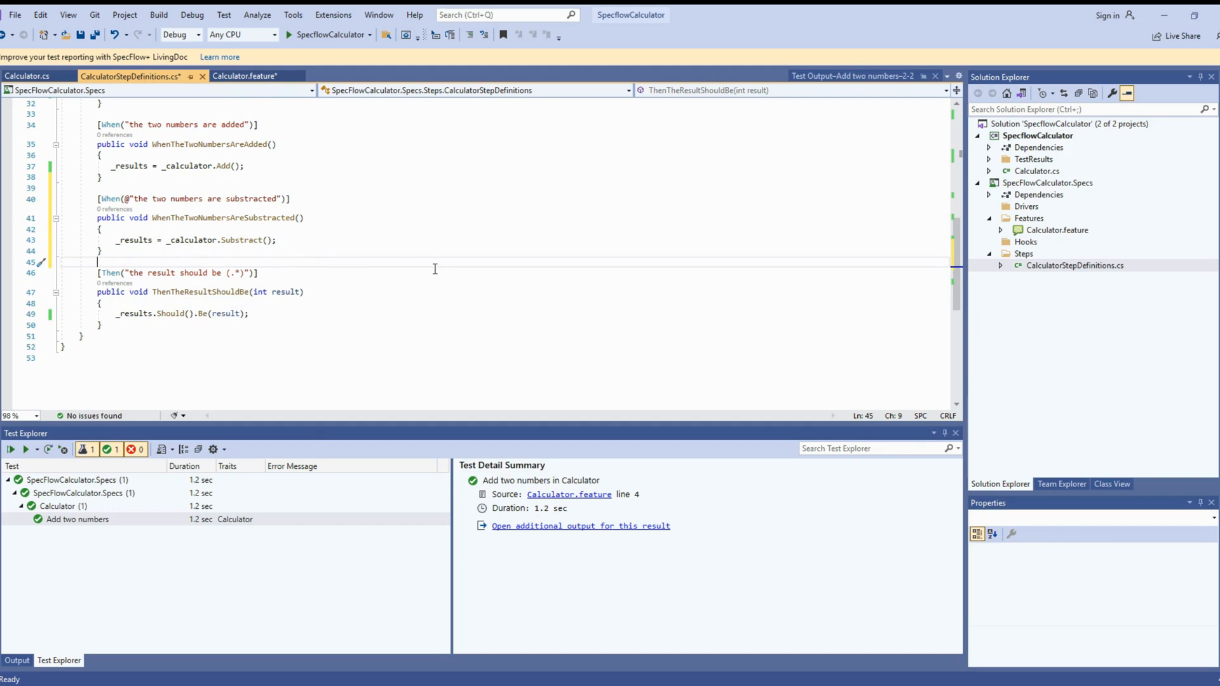
pyautogui.press('ctrl+s')
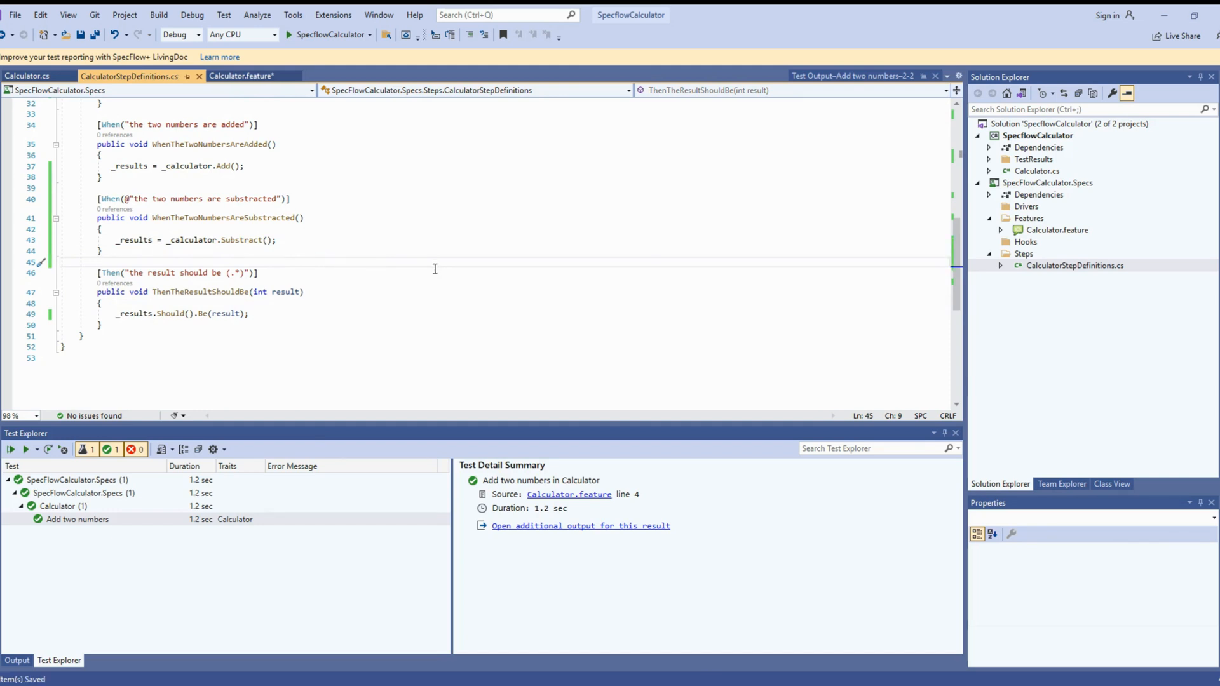
pyautogui.moveTo(631, 343)
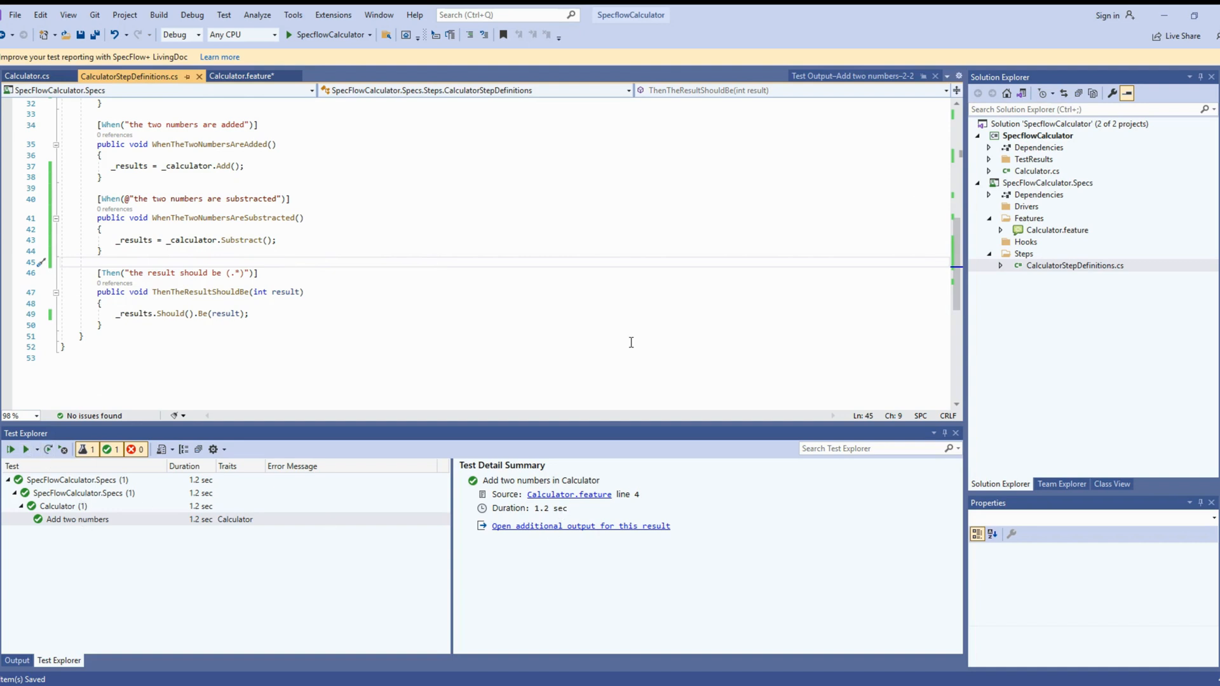
pyautogui.click(1068, 124)
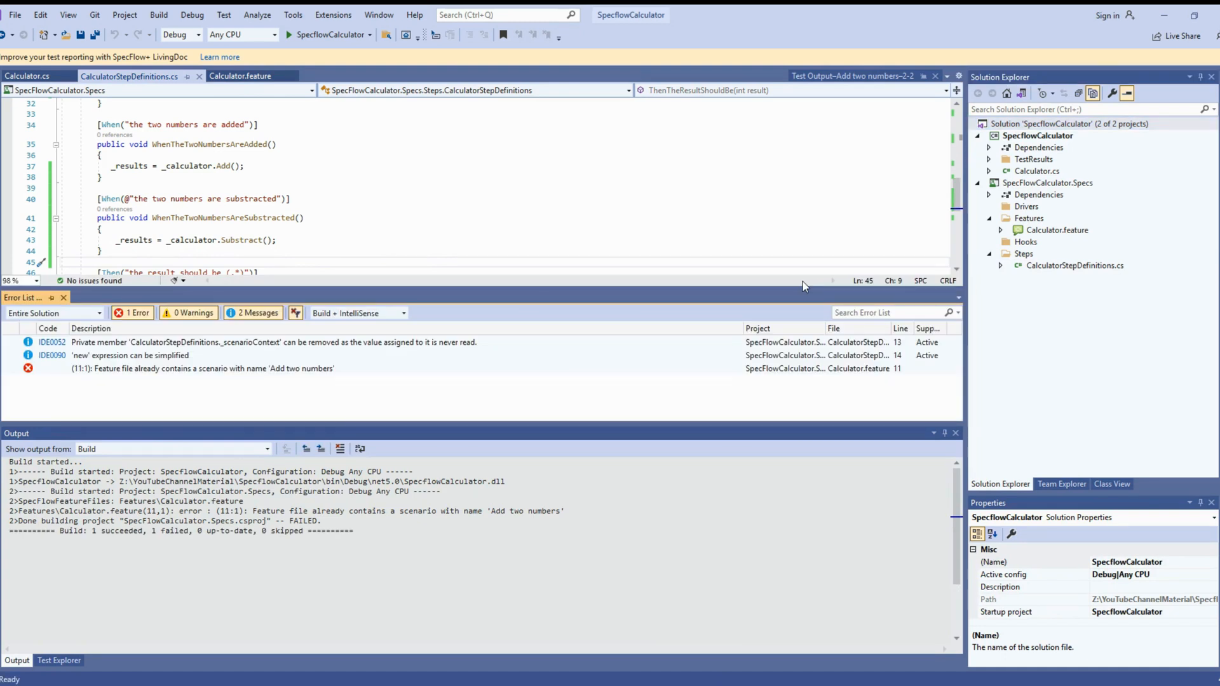
pyautogui.moveTo(274, 371)
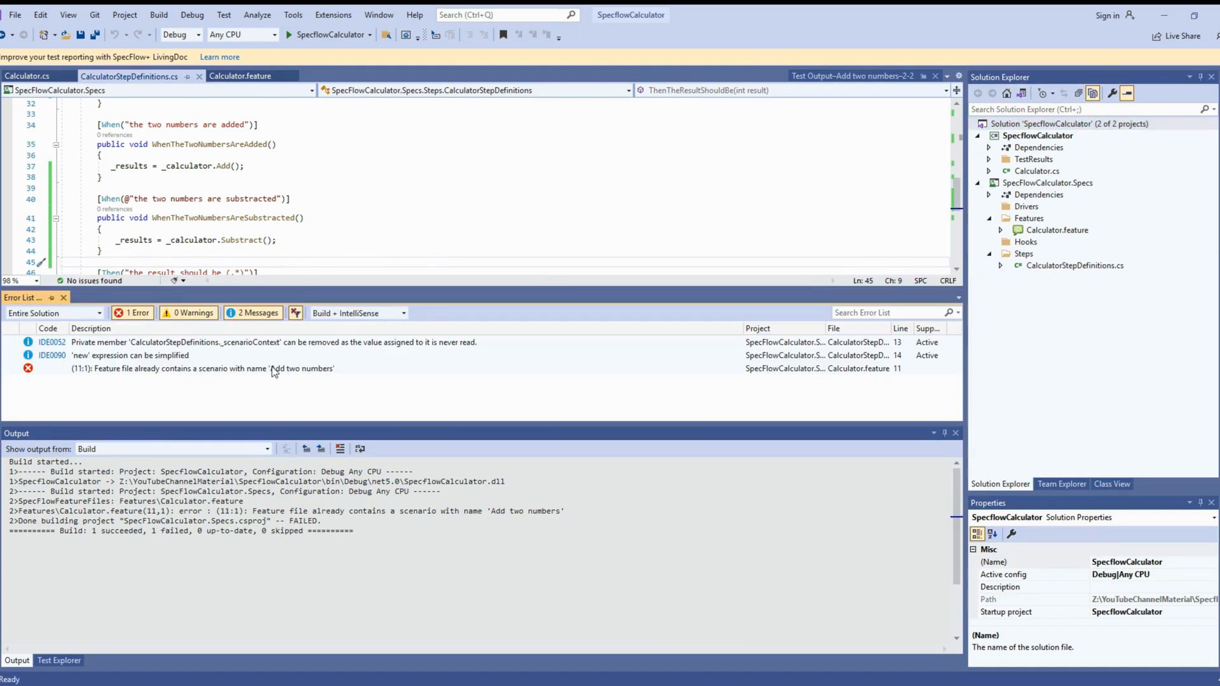
# Step: Rename the duplicate scenario to 'Substract two numbers', save, and rebuild without errors
pyautogui.click(240, 75)
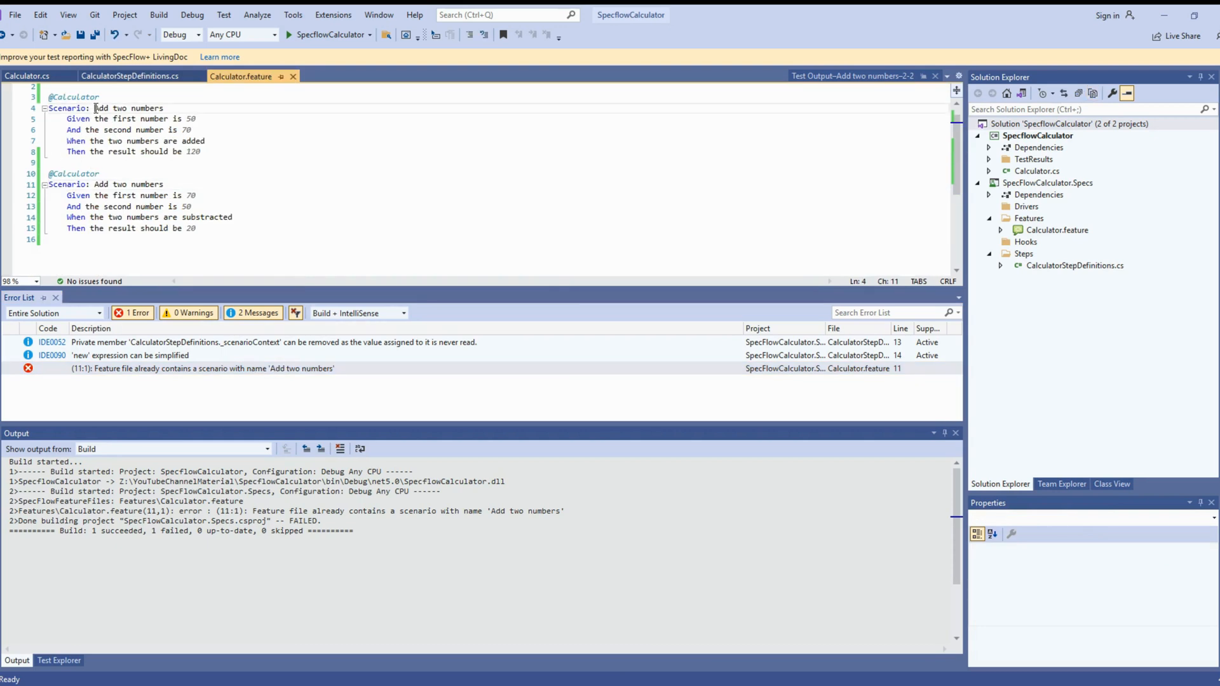
pyautogui.doubleClick(128, 107)
pyautogui.write('Substract')
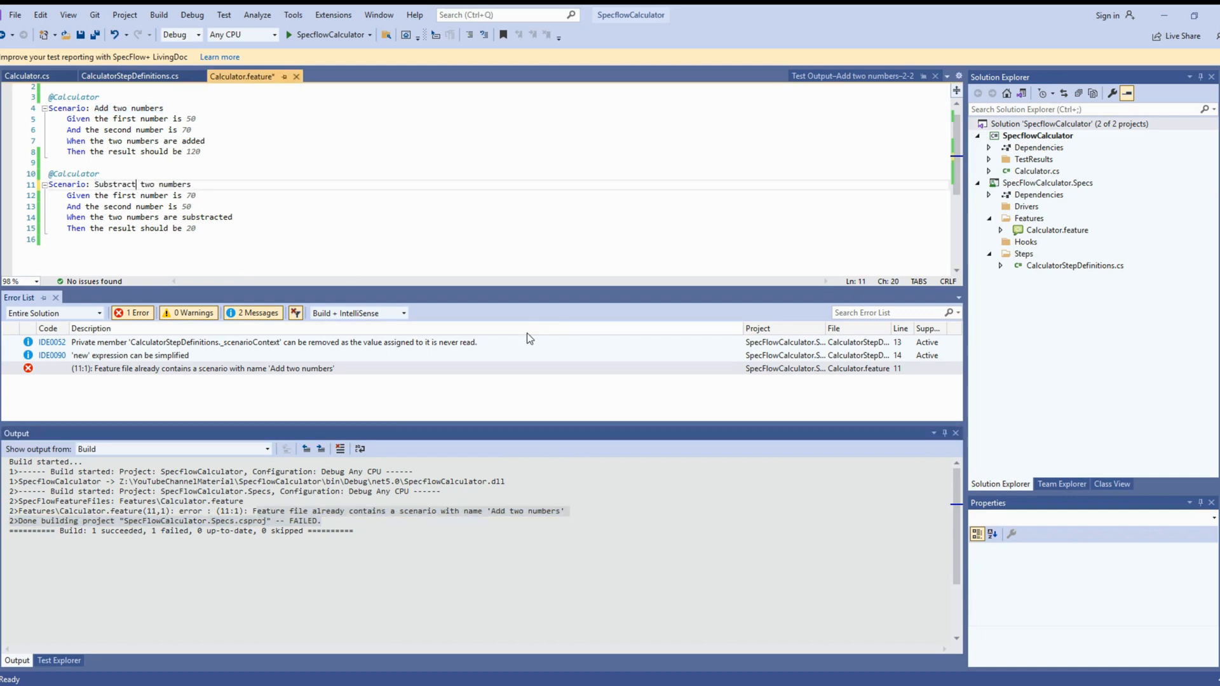
pyautogui.press('ctrl+s')
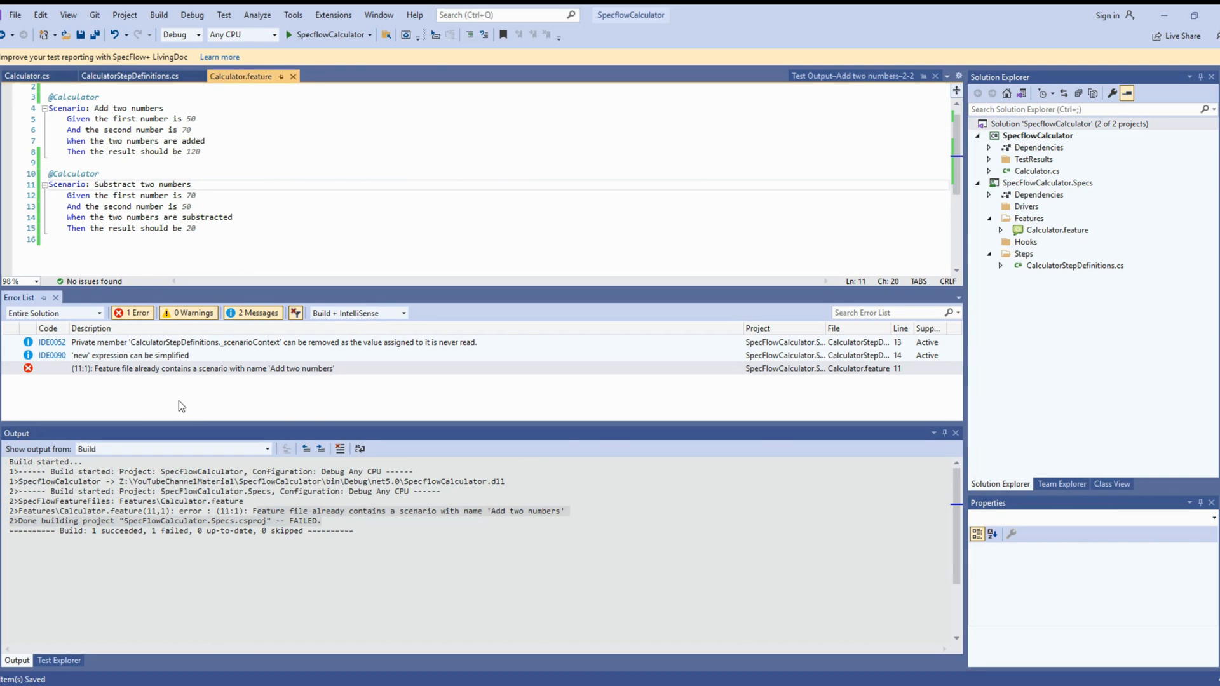
pyautogui.click(1063, 124)
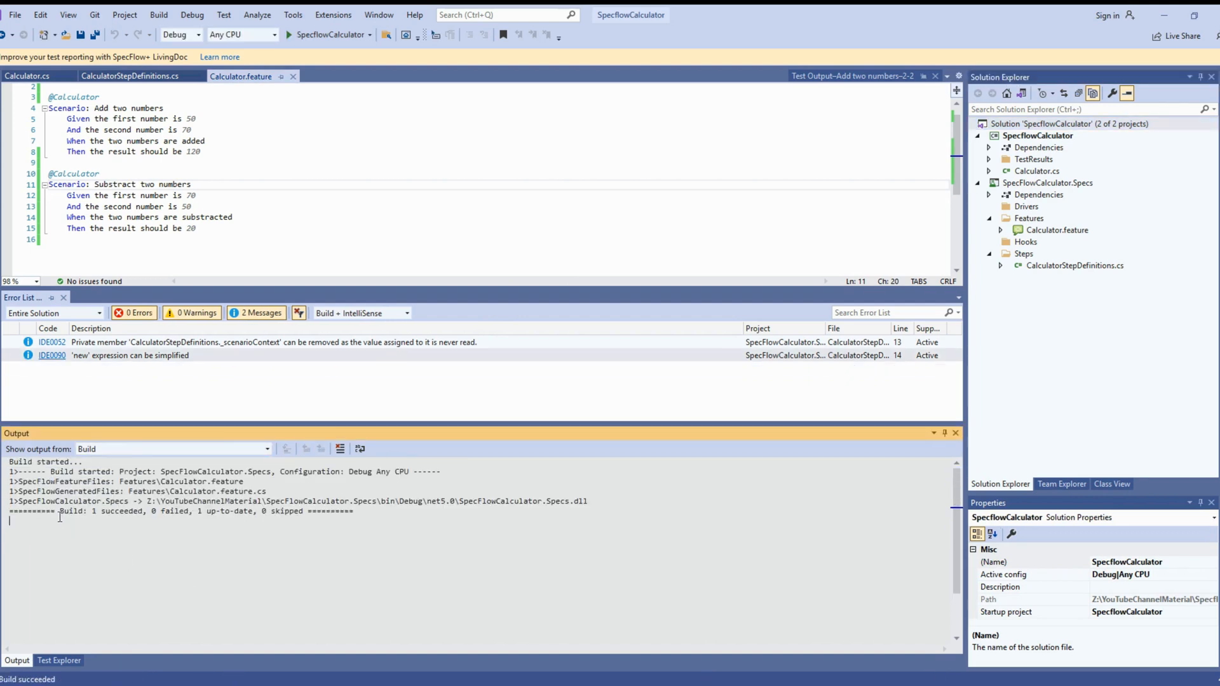
pyautogui.moveTo(426, 526)
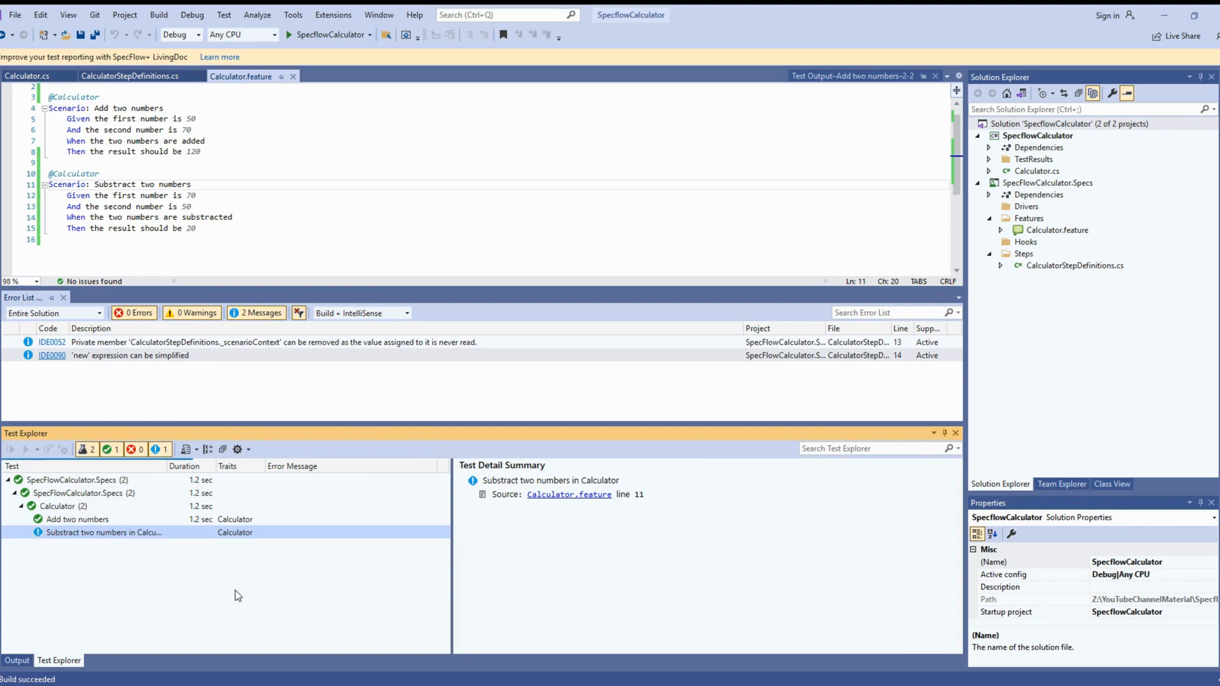
# Step: Run Subtract two numbers so both scenarios pass and view the 2-of-2 HTML report
pyautogui.click(11, 449)
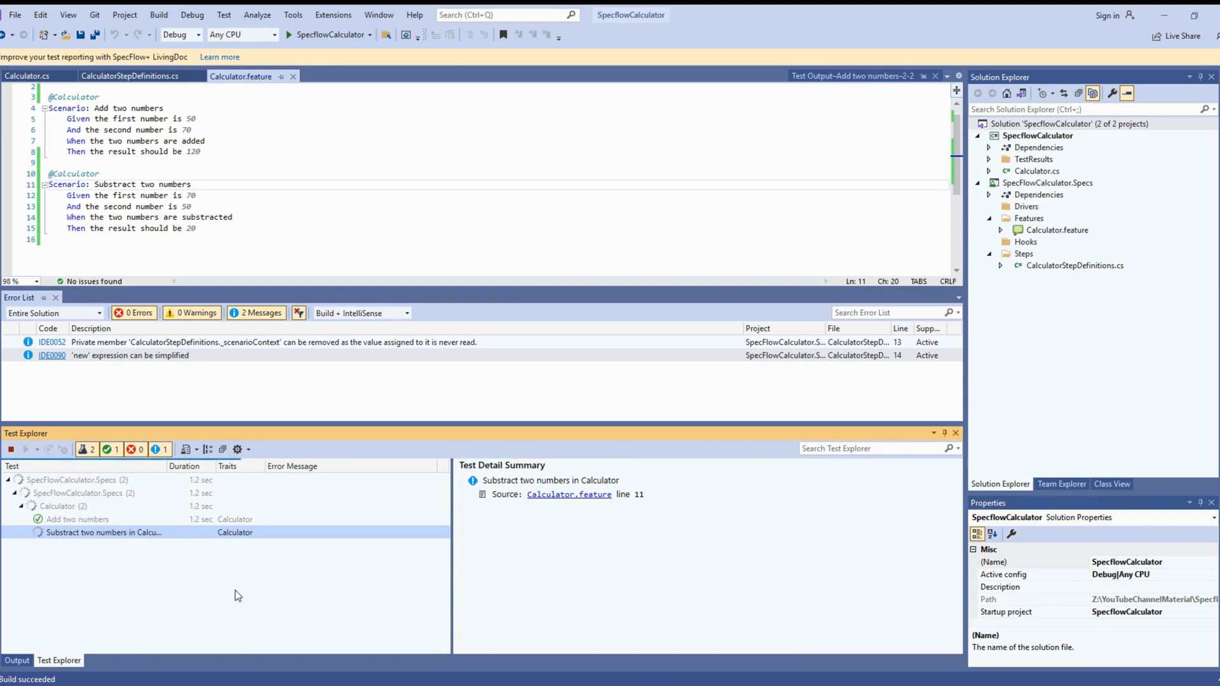
pyautogui.click(24, 449)
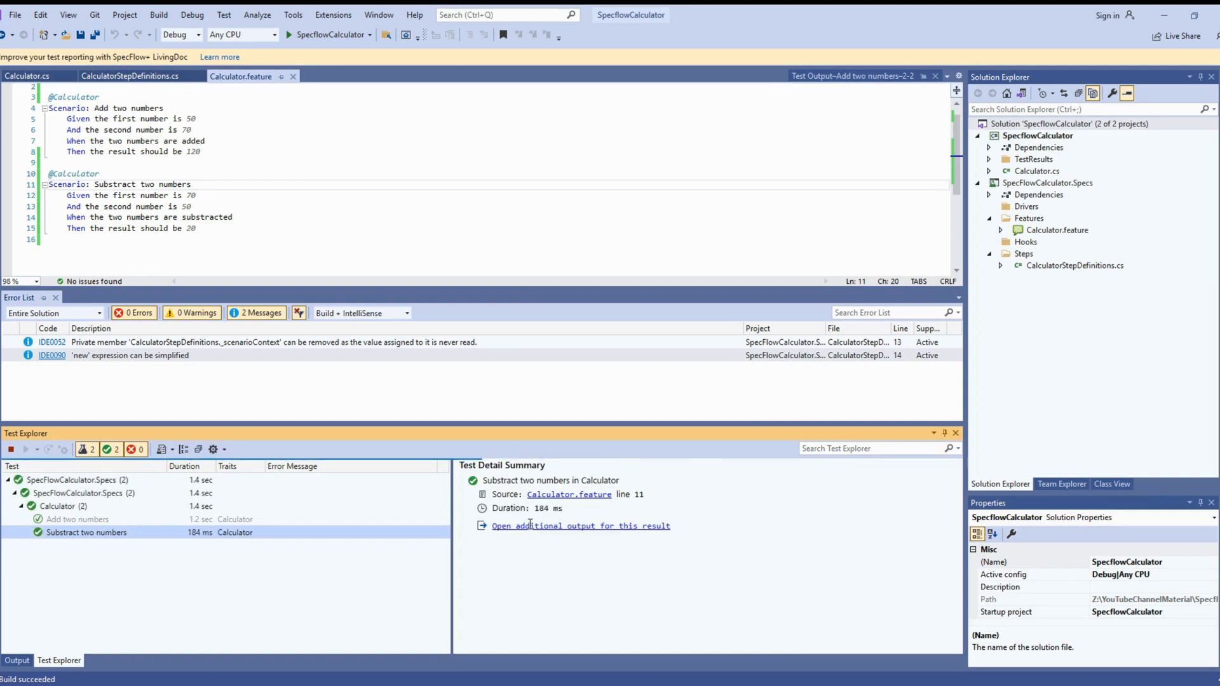
pyautogui.click(580, 525)
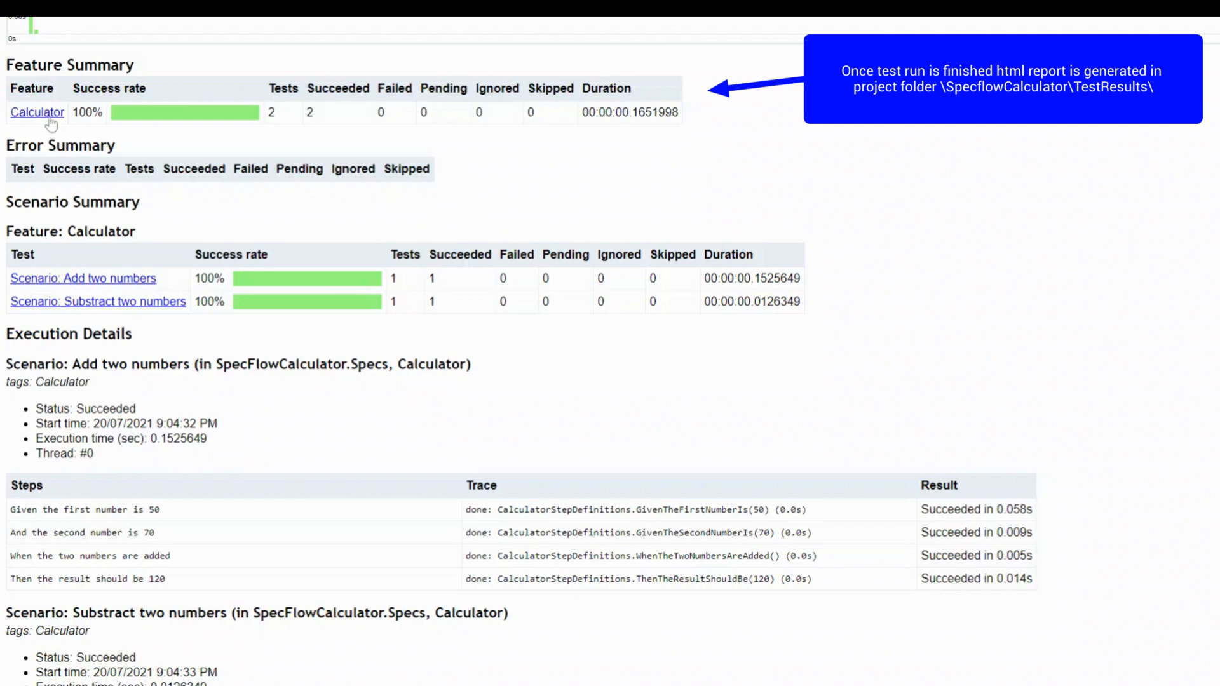
pyautogui.scroll(-3)
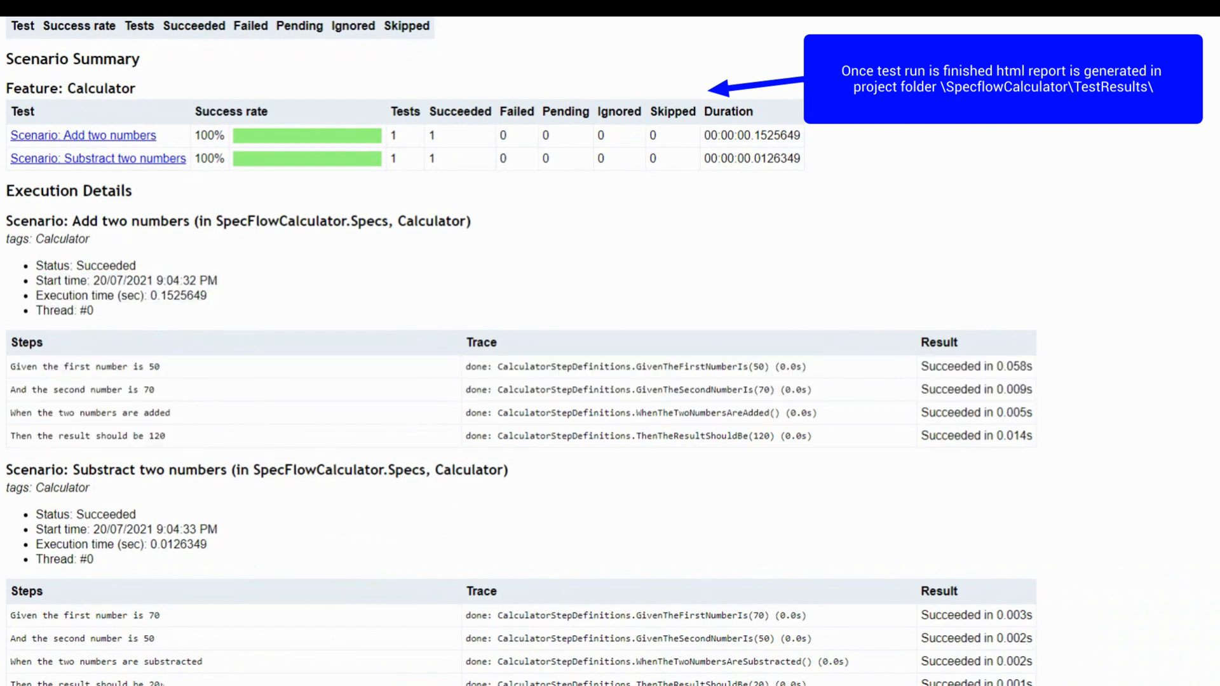
pyautogui.doubleClick(156, 470)
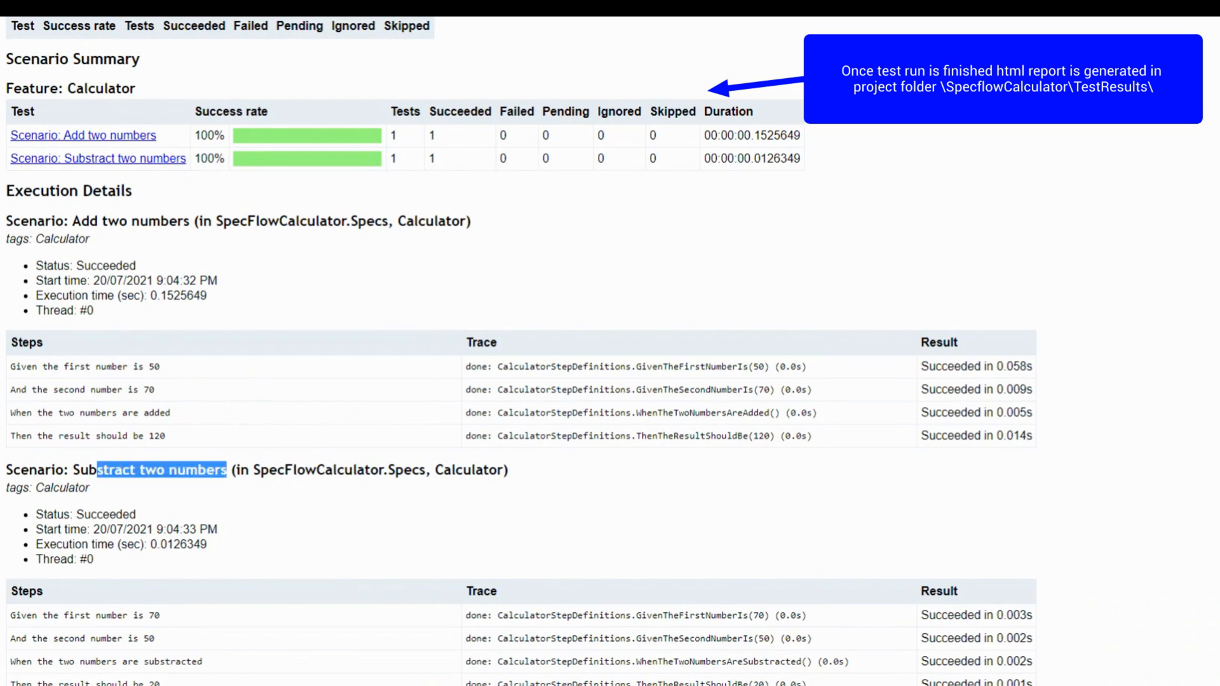
pyautogui.scroll(3)
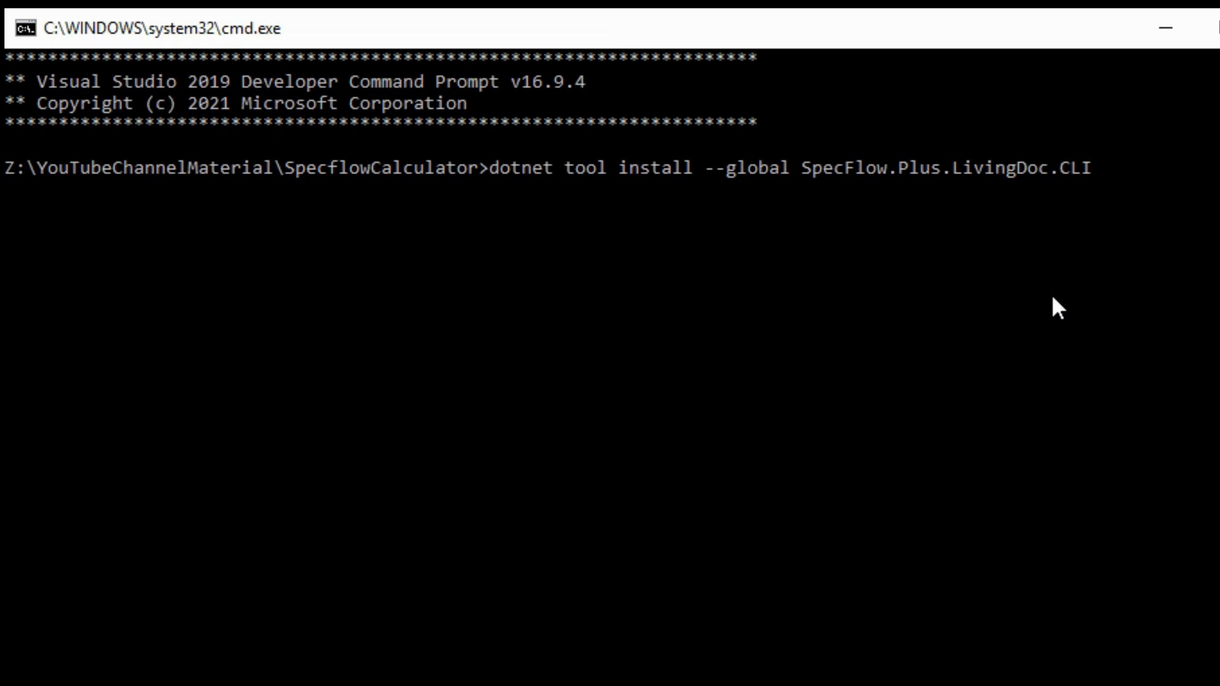
# Step: Change to bin\Debug\net5.0 and generate LivingDoc from SpecFlowCalculator.Specs.dll with TestExecution.json
pyautogui.press('Return')
pyautogui.write('cd')
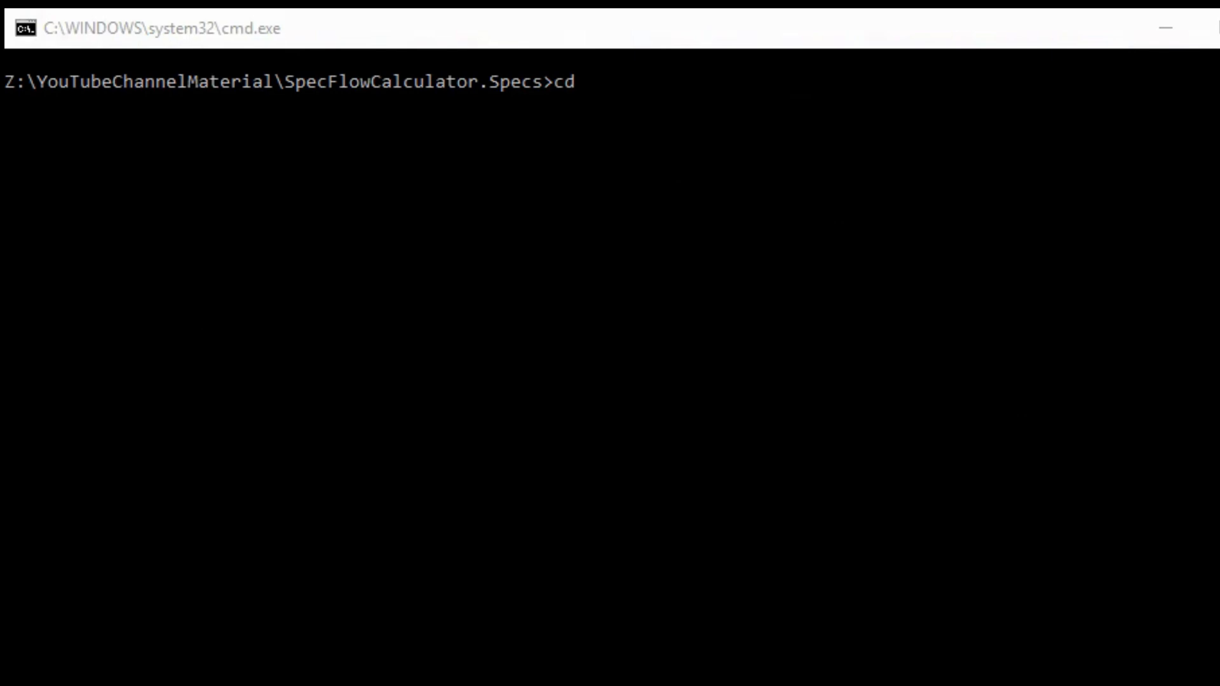
pyautogui.write('bin')
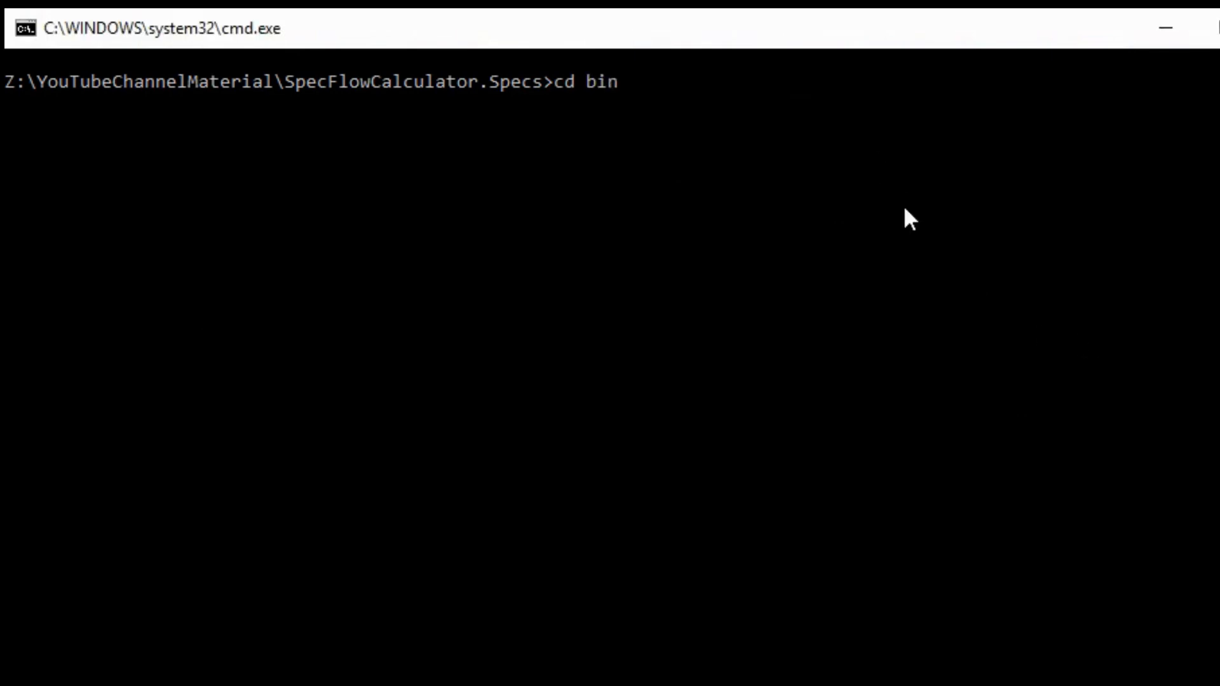
pyautogui.write('\\Debug')
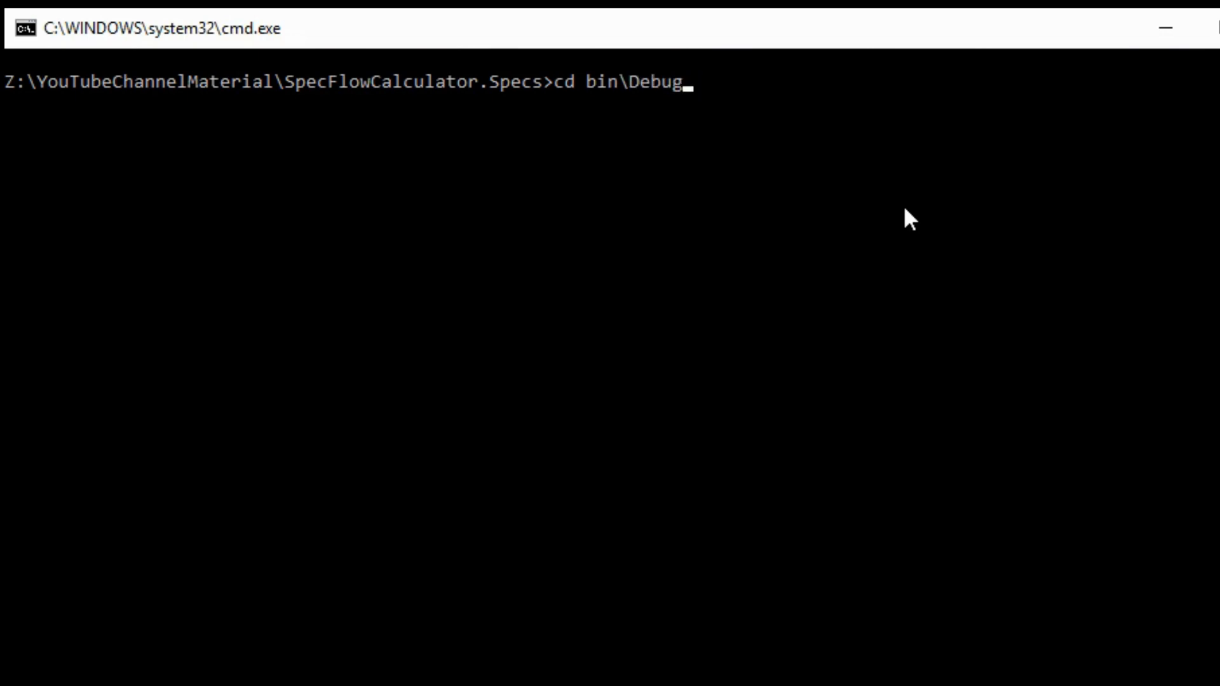
pyautogui.write('\\net5.0')
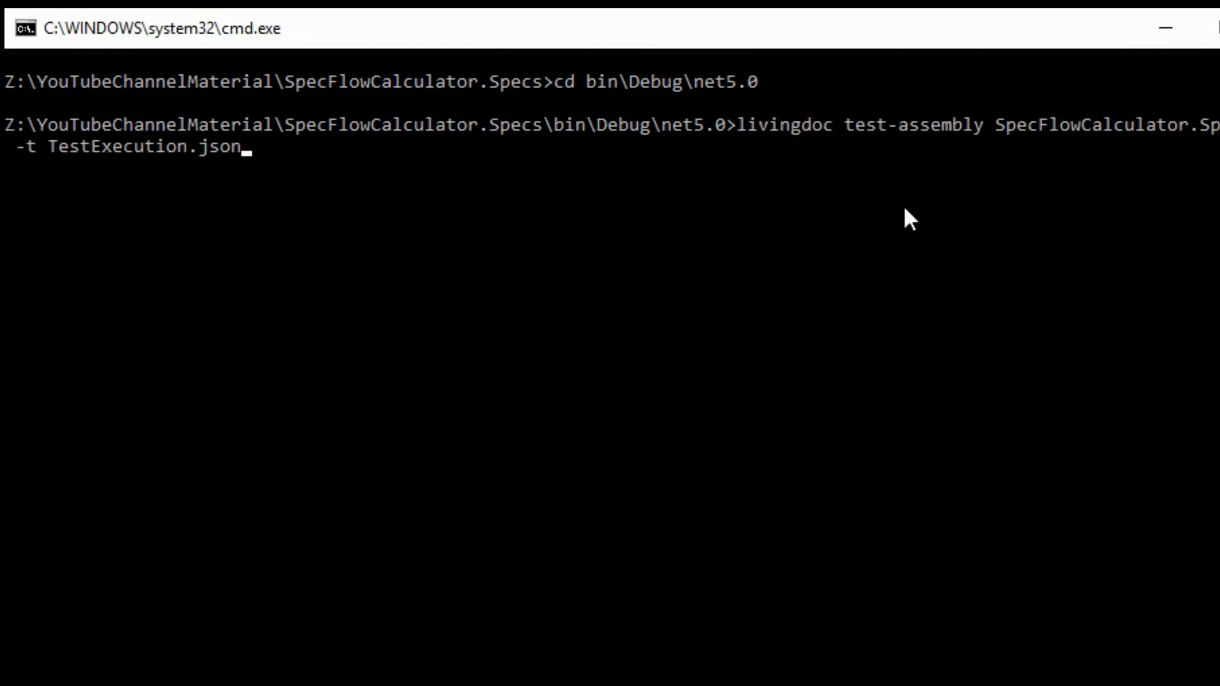
pyautogui.press('Return')
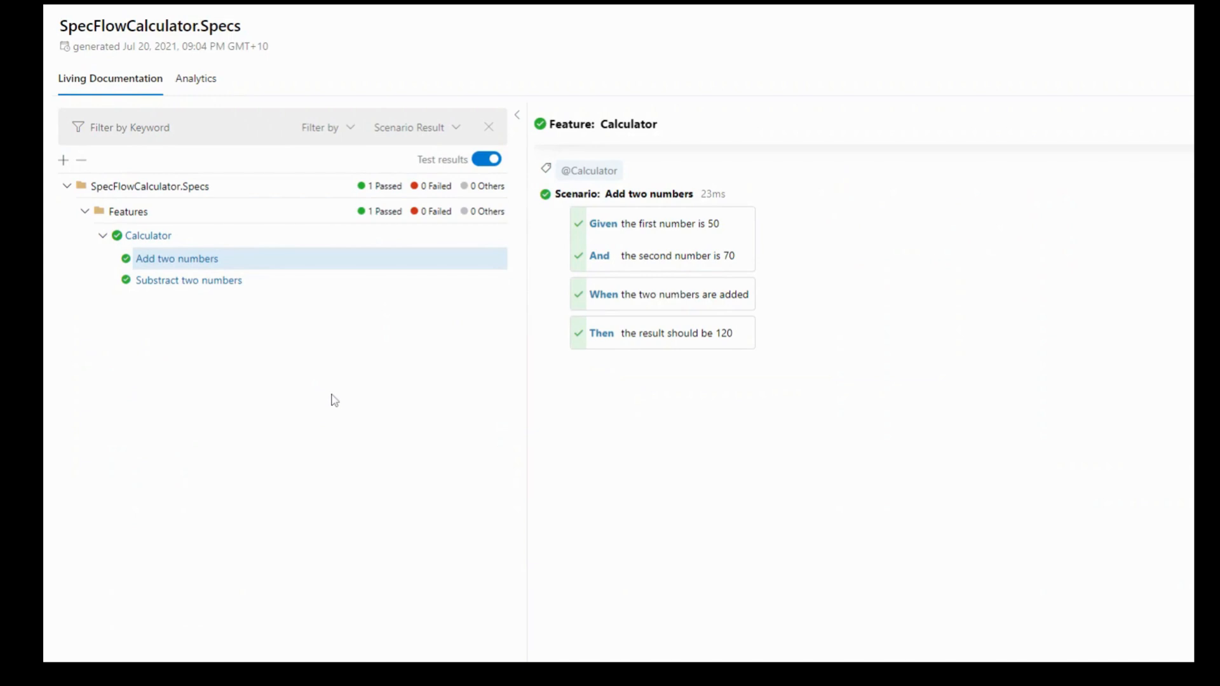
pyautogui.moveTo(144, 204)
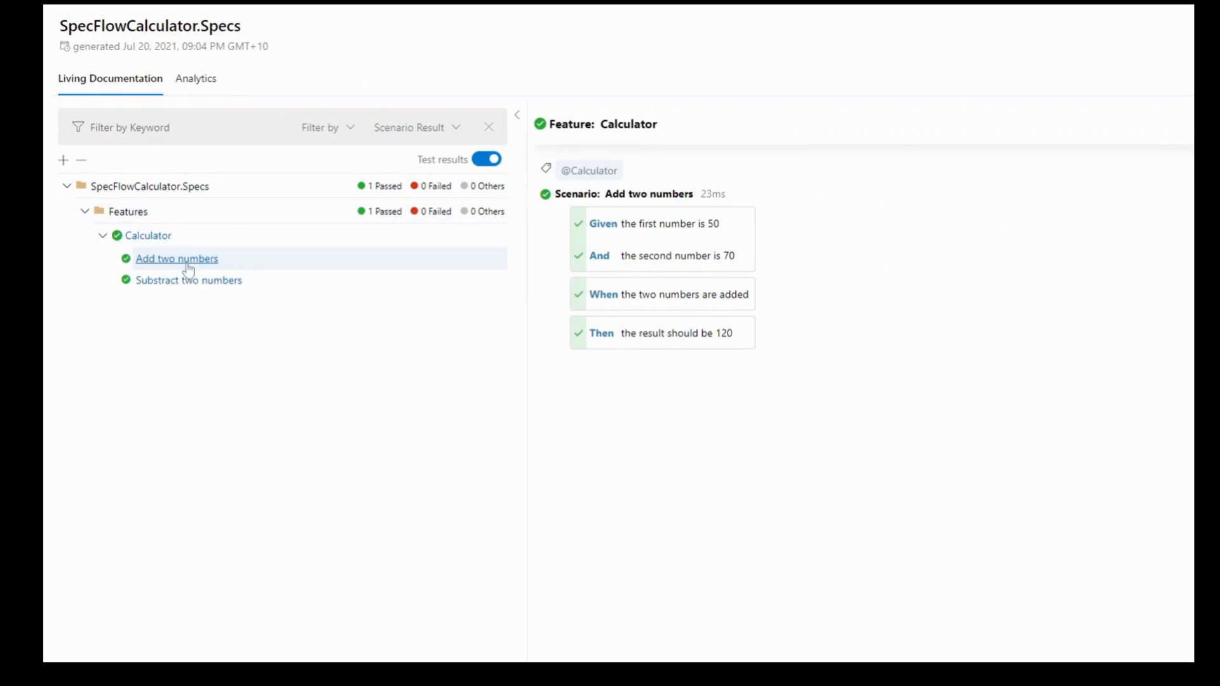
# Step: Browse both passing scenarios, toggle test results, and view Analytics: 1 feature, 2 scenarios, 8 steps at 100%
pyautogui.click(188, 280)
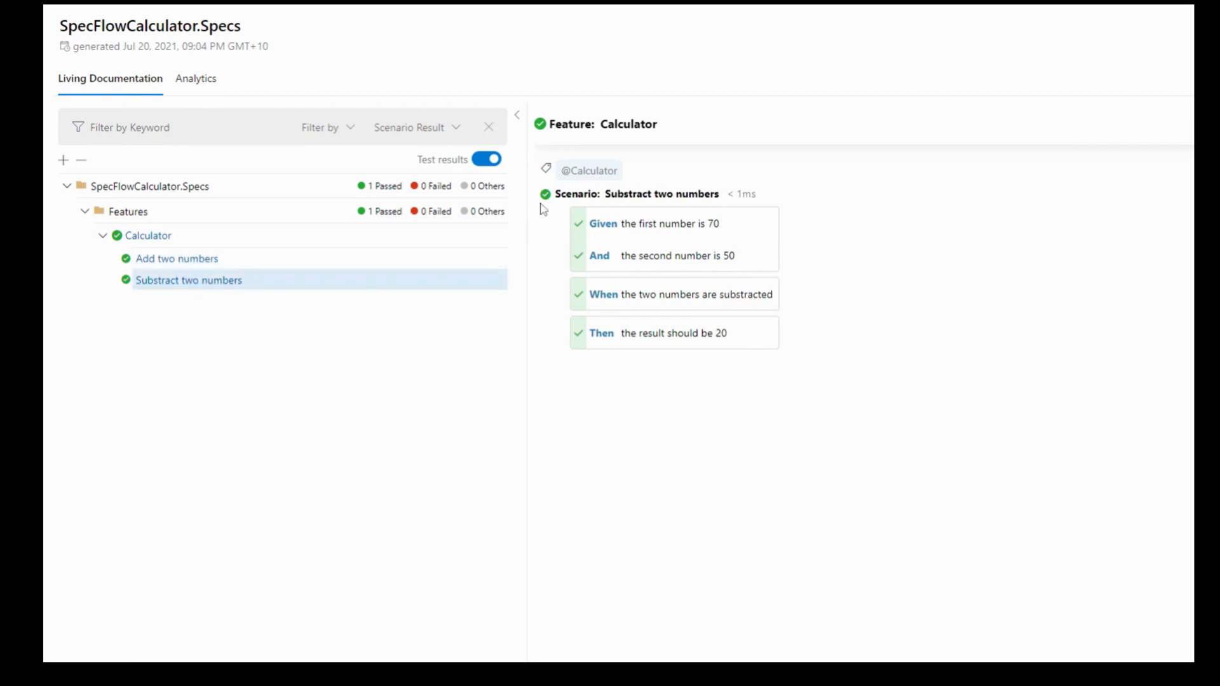
pyautogui.doubleClick(603, 224)
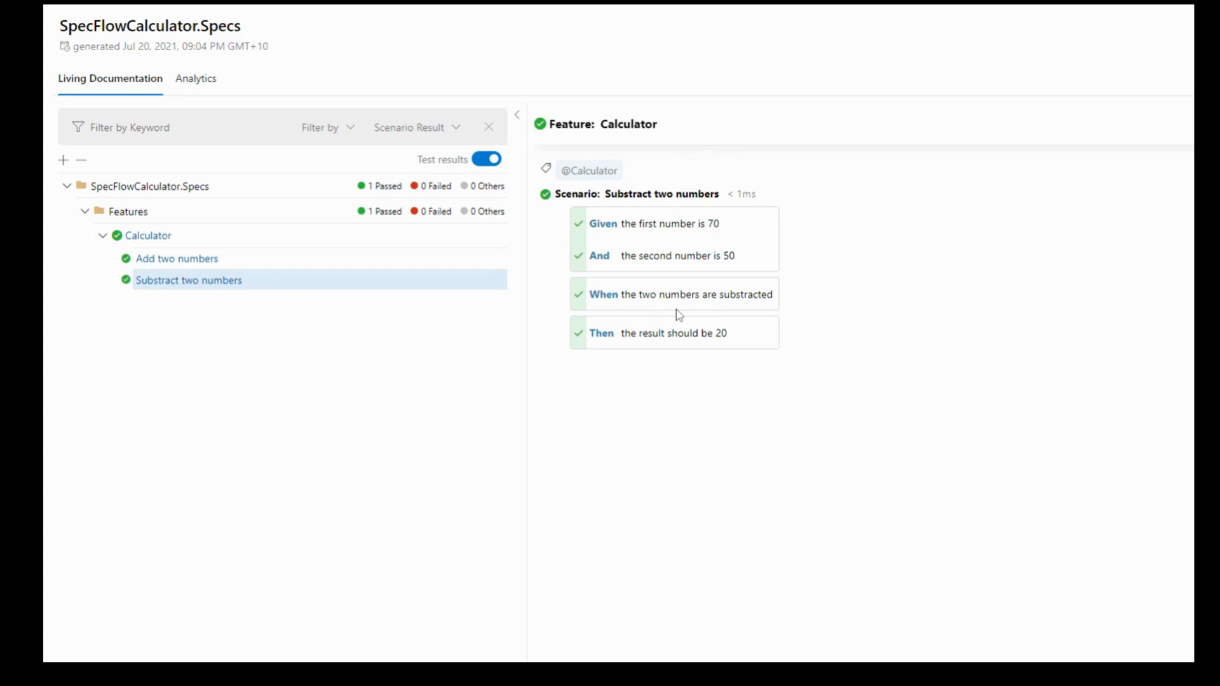
pyautogui.moveTo(454, 198)
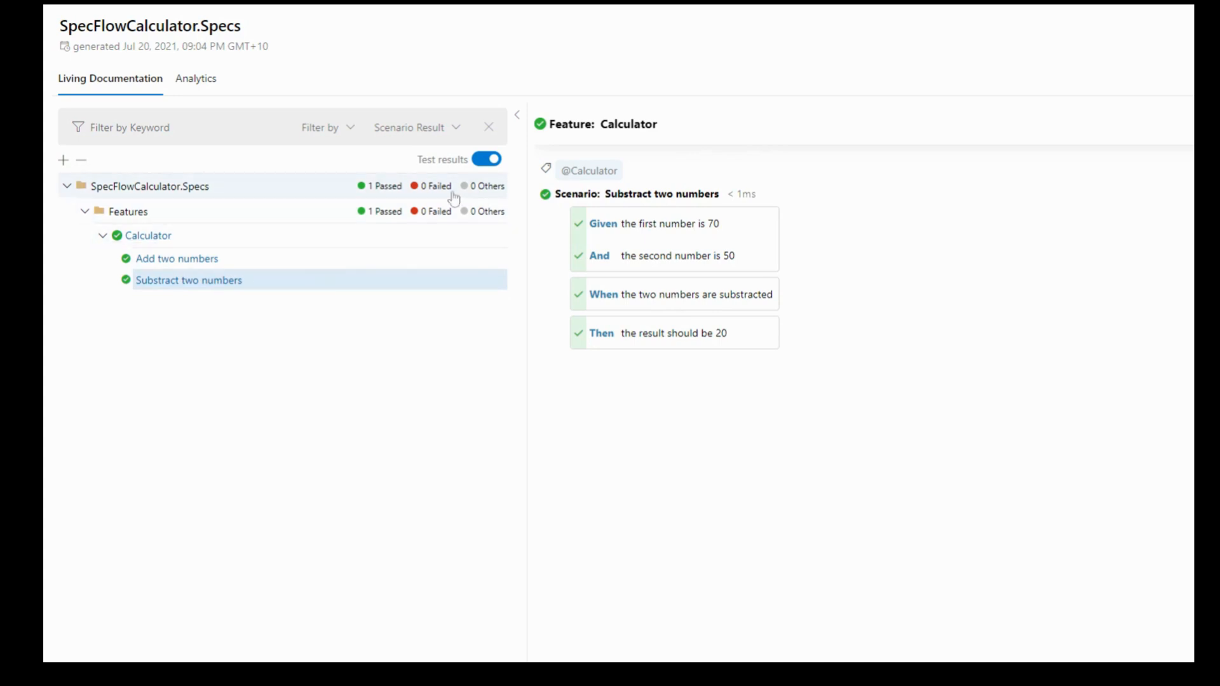
pyautogui.click(488, 159)
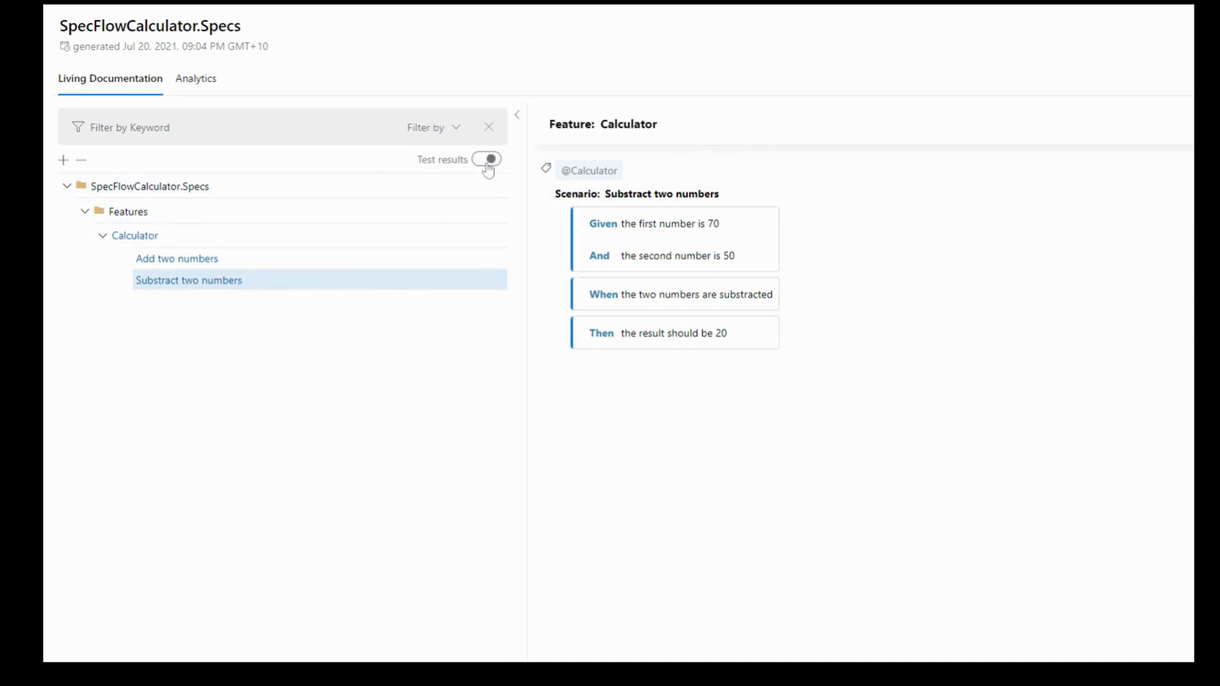
pyautogui.click(488, 159)
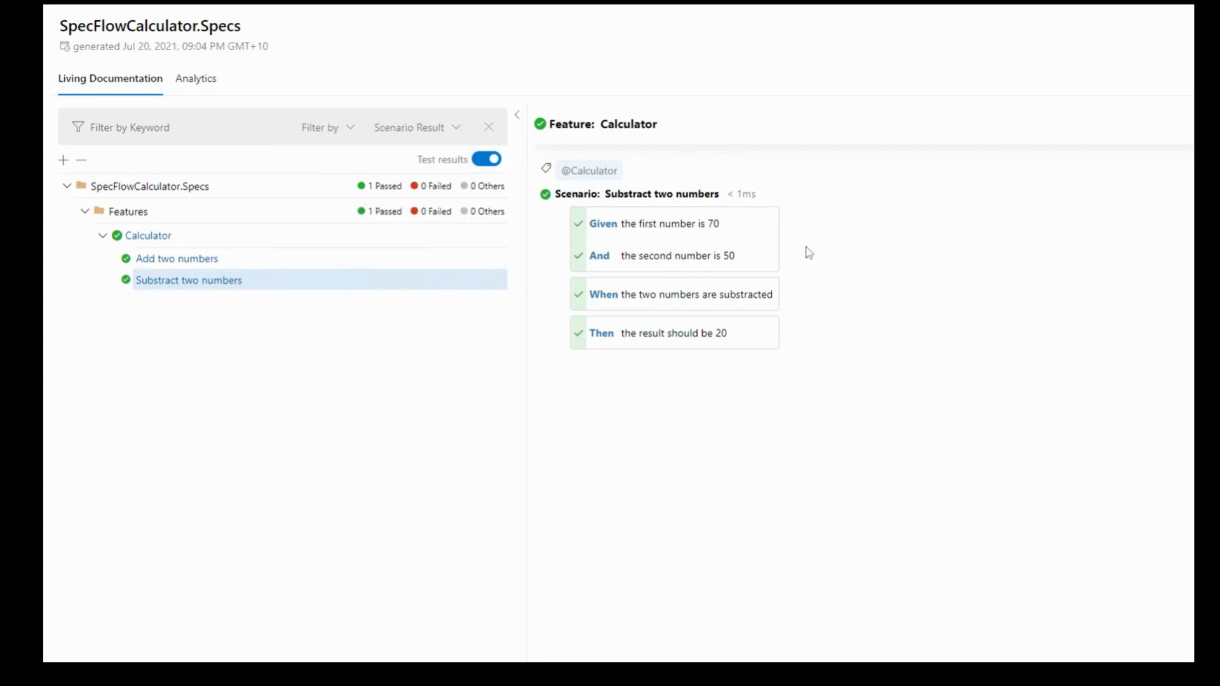
pyautogui.click(195, 79)
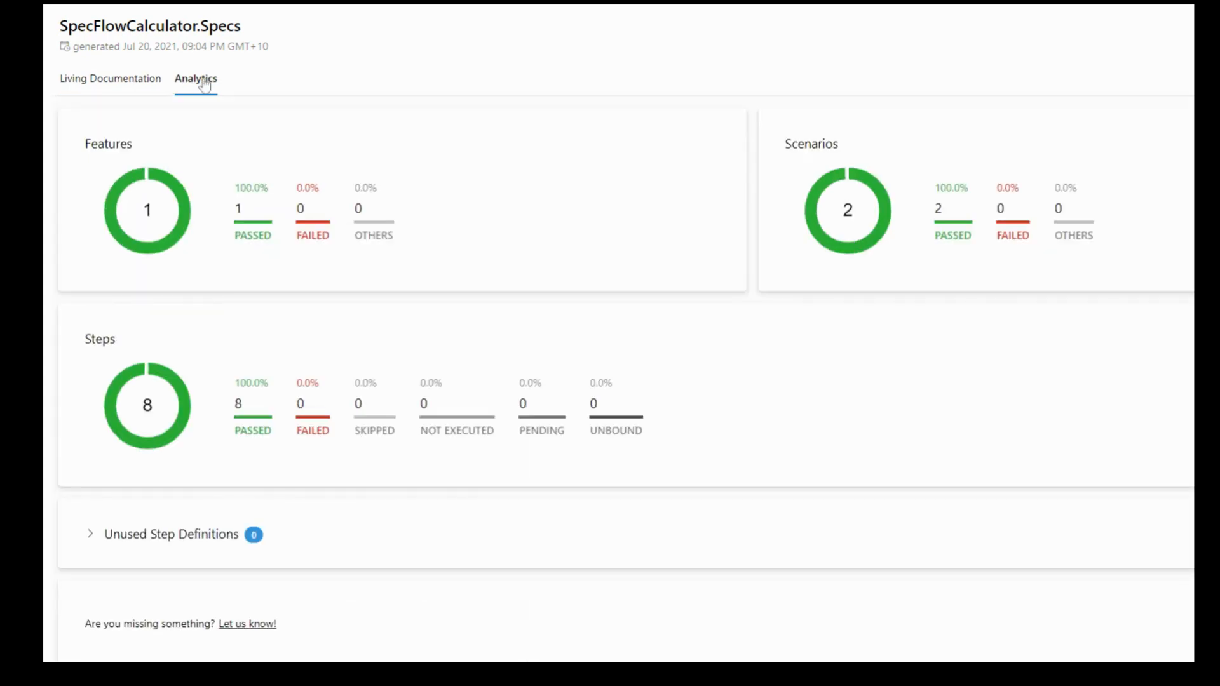
pyautogui.doubleClick(108, 143)
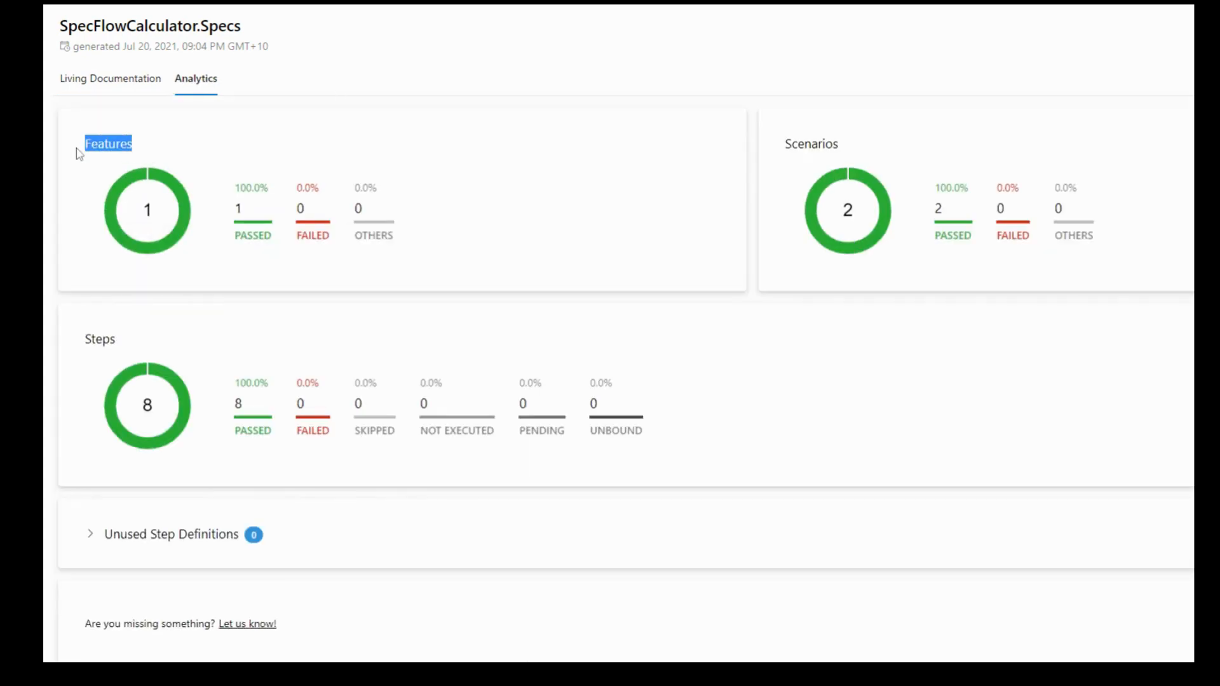
pyautogui.moveTo(995, 329)
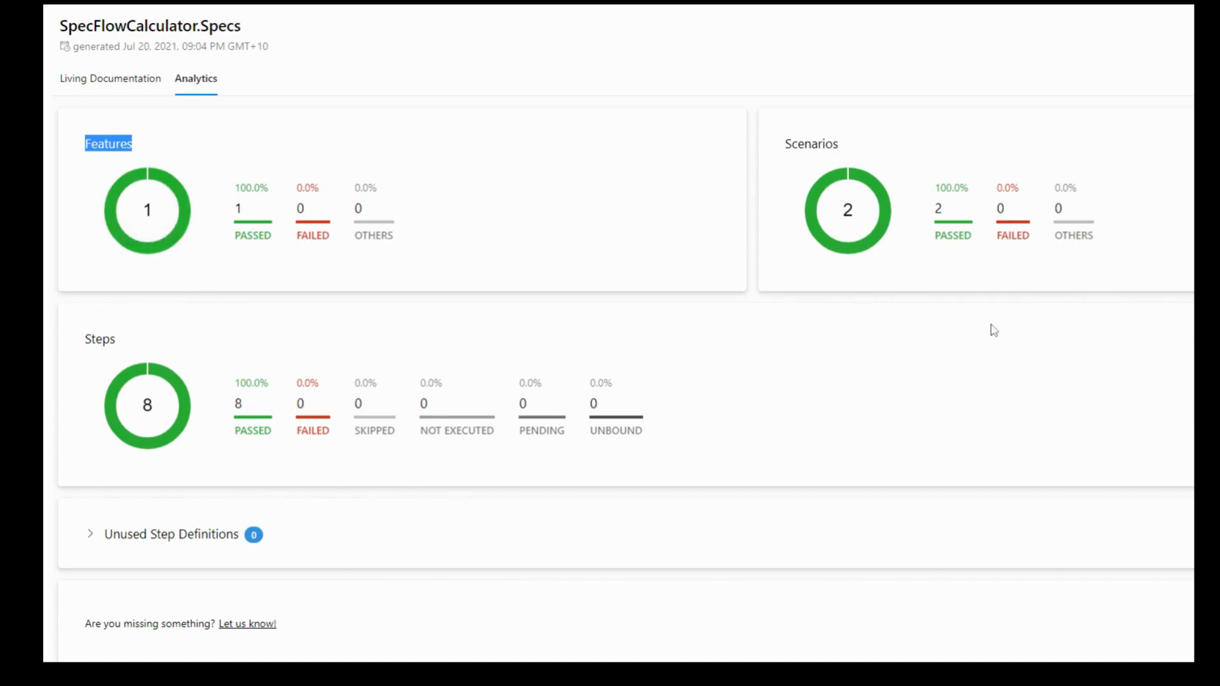
pyautogui.moveTo(185, 464)
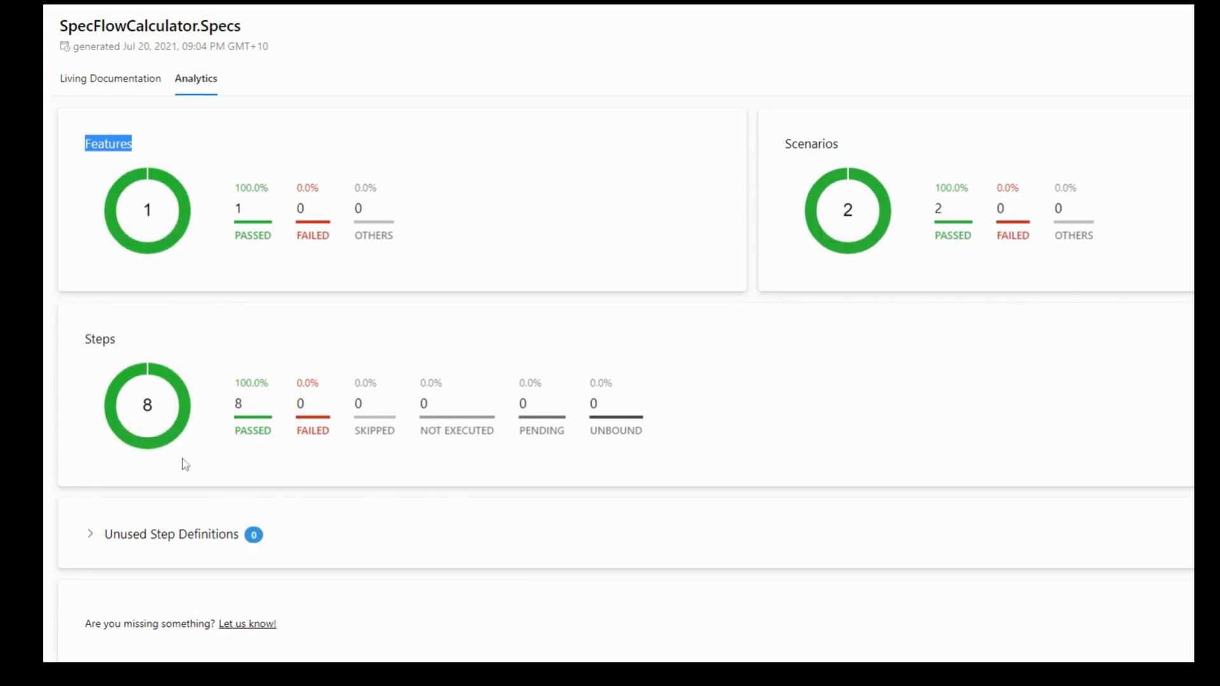
pyautogui.moveTo(680, 486)
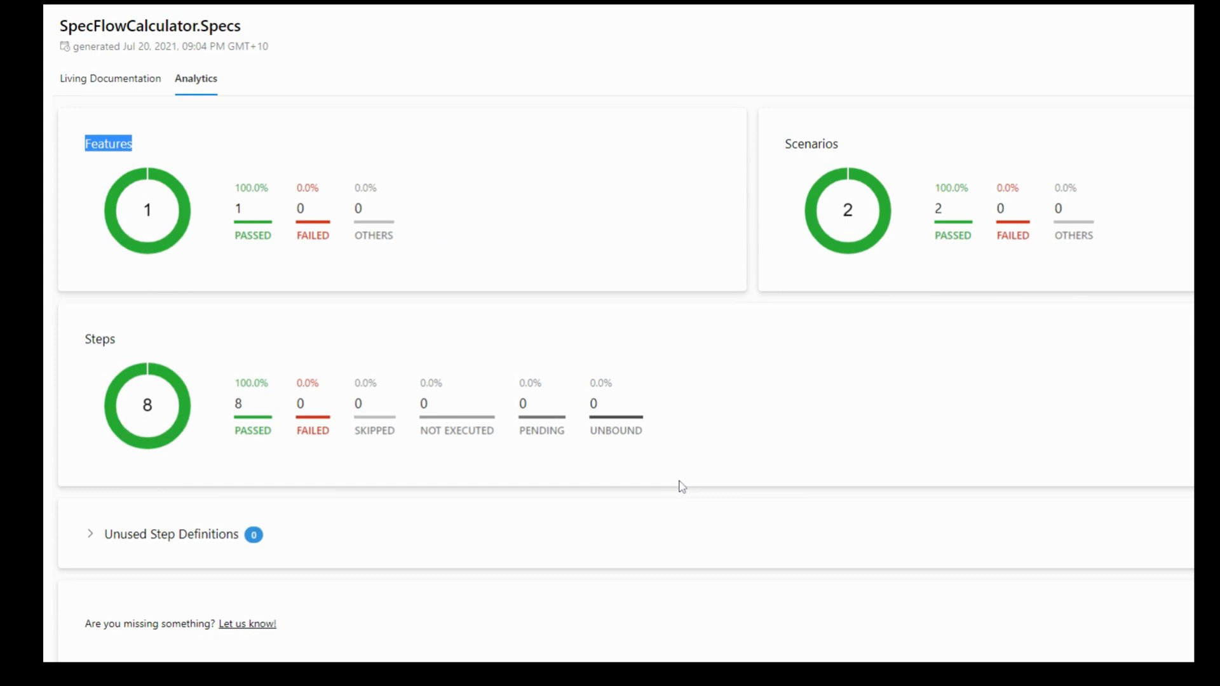